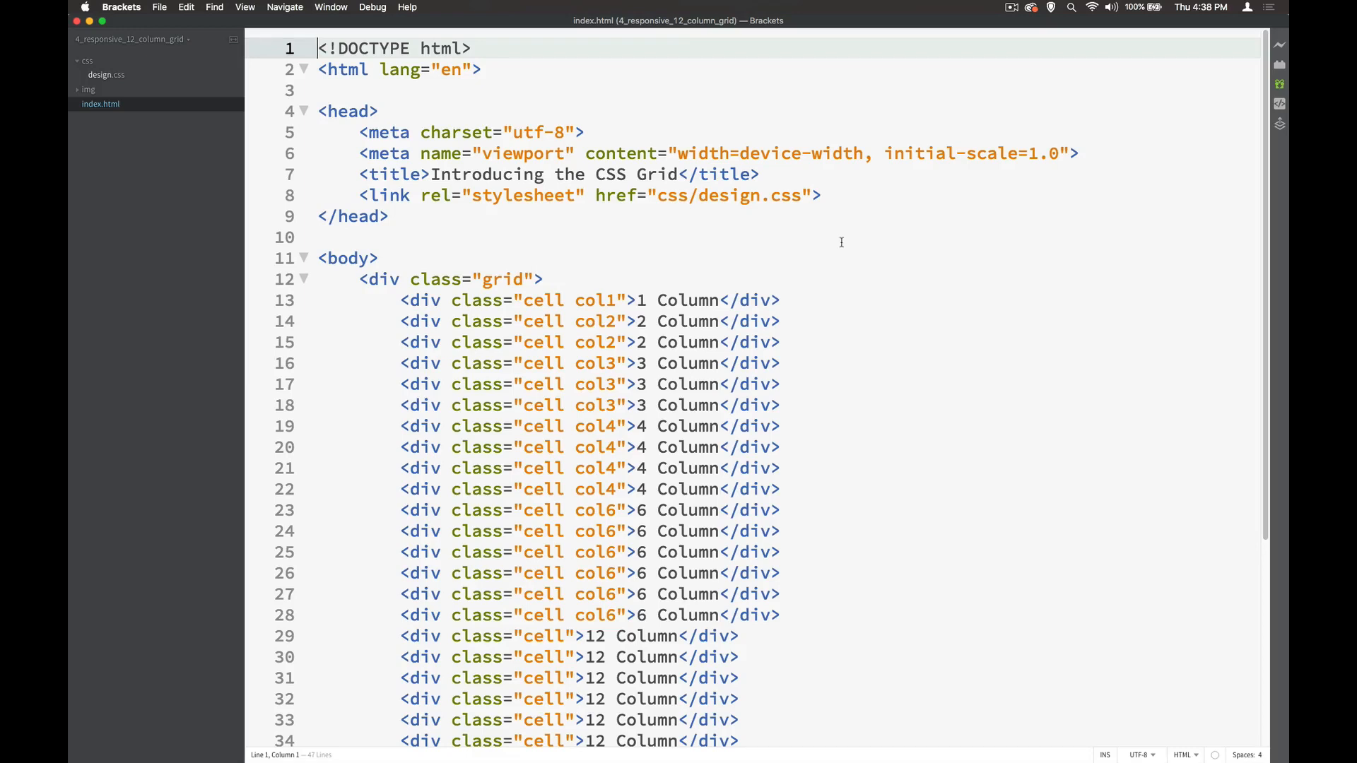
mouse_move(300, 195)
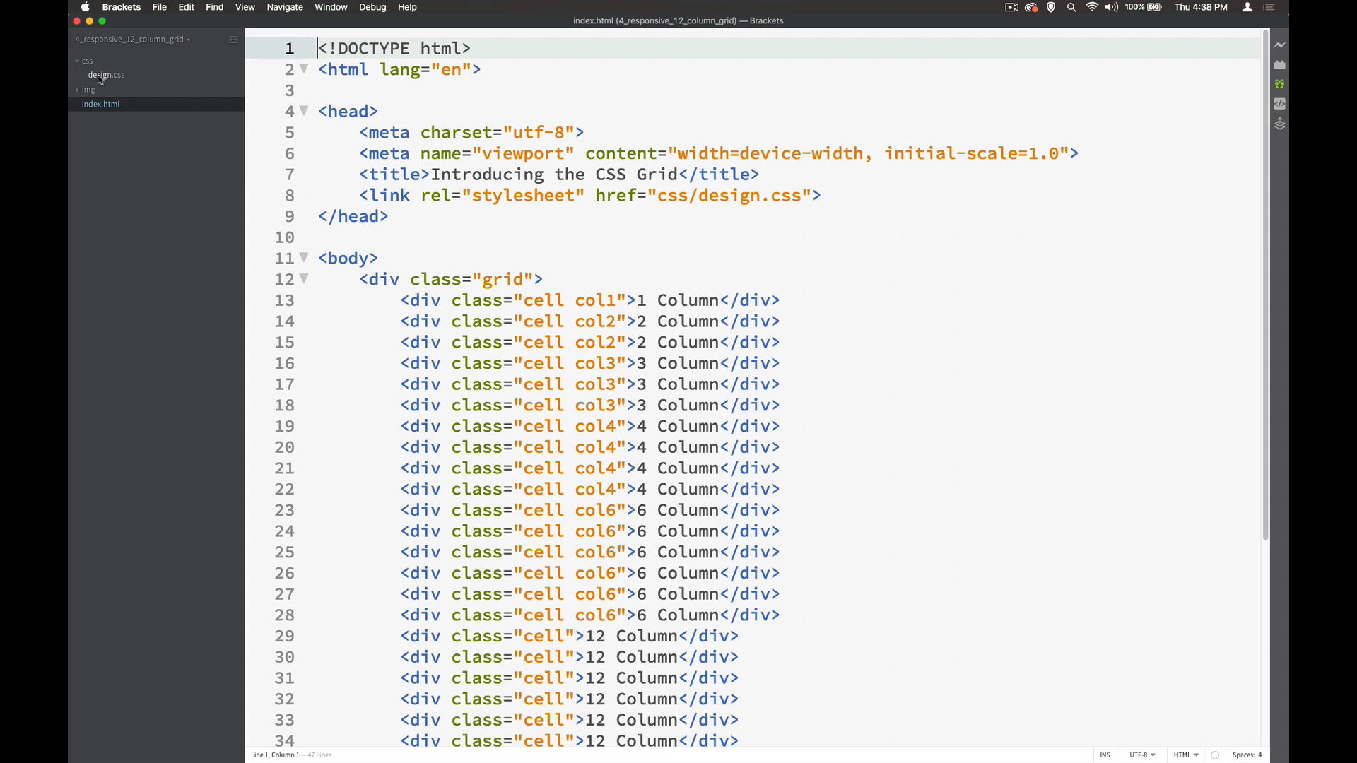
Step: Switch to design.css and add two blank lines between the .cell and .col1 rules
left_click(103, 75)
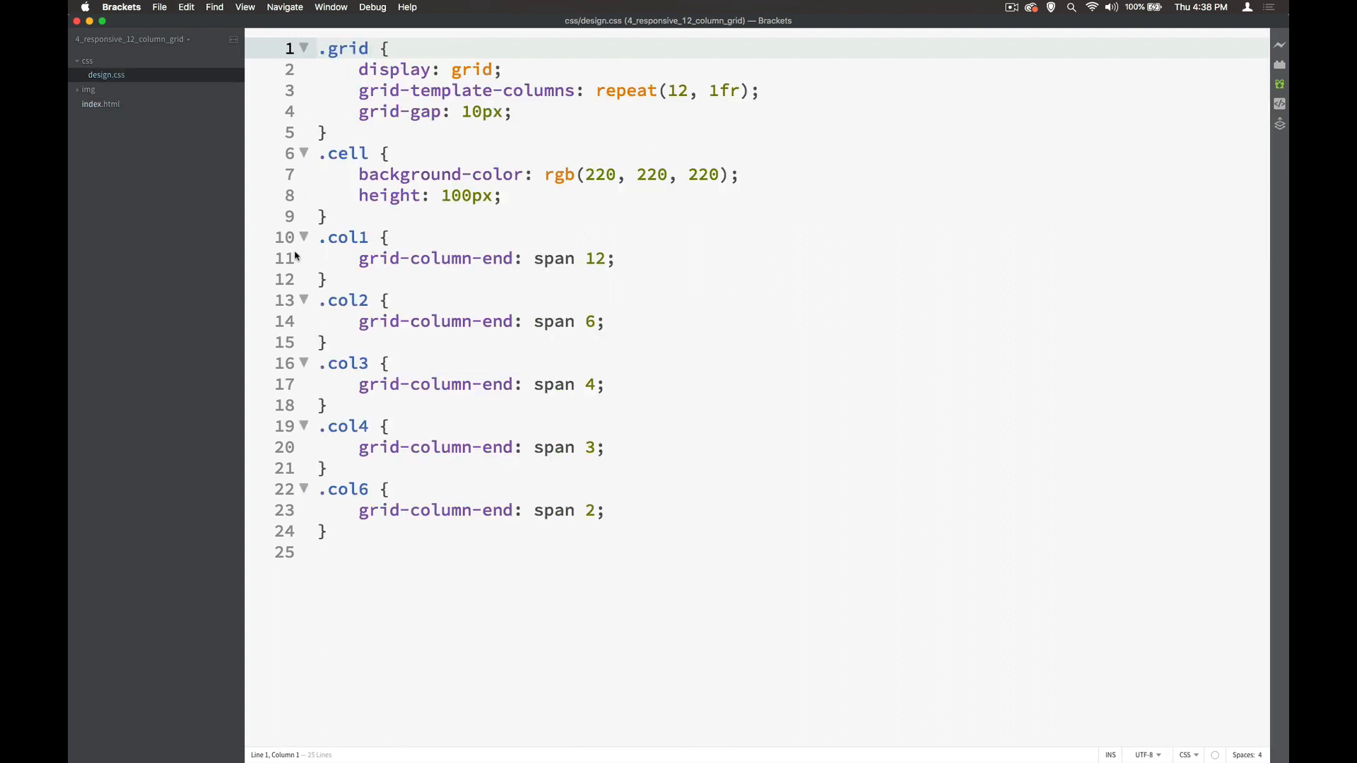
key("Enter")
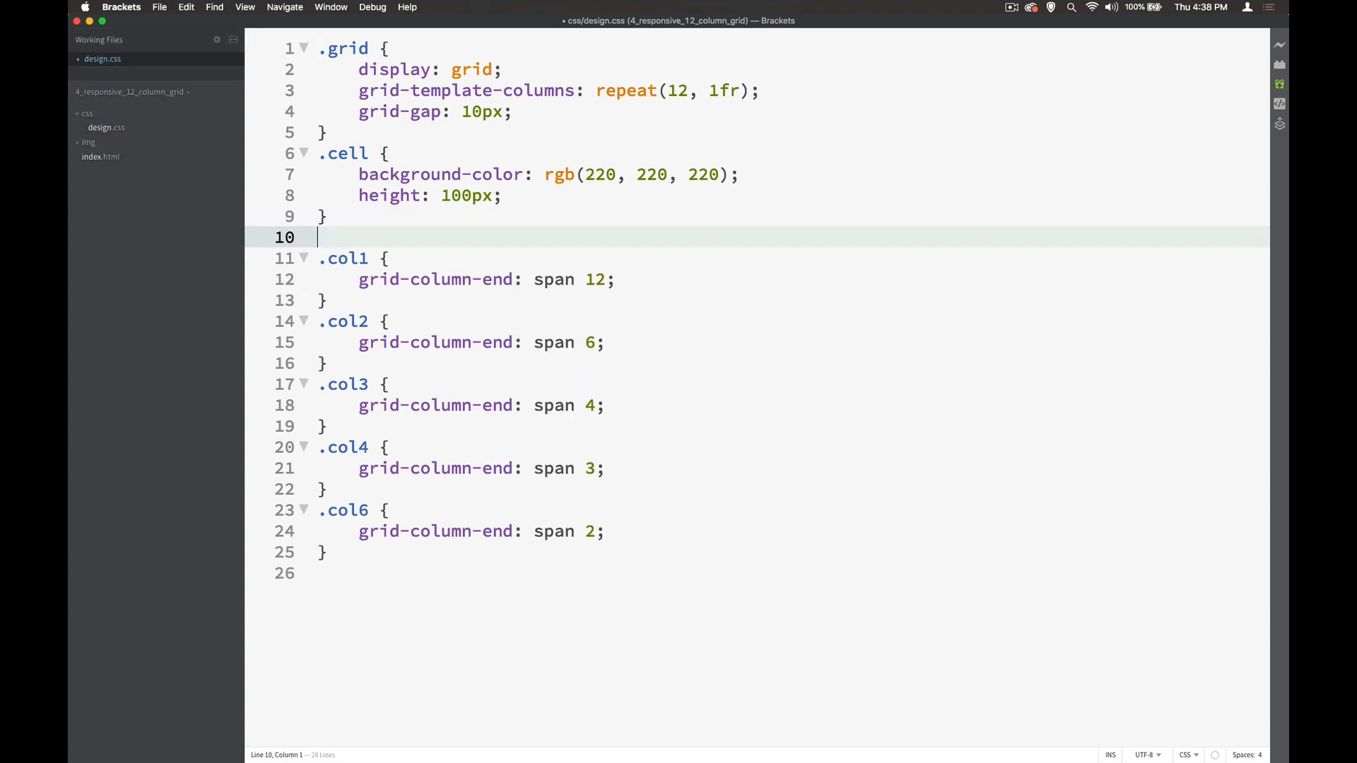
key("Enter")
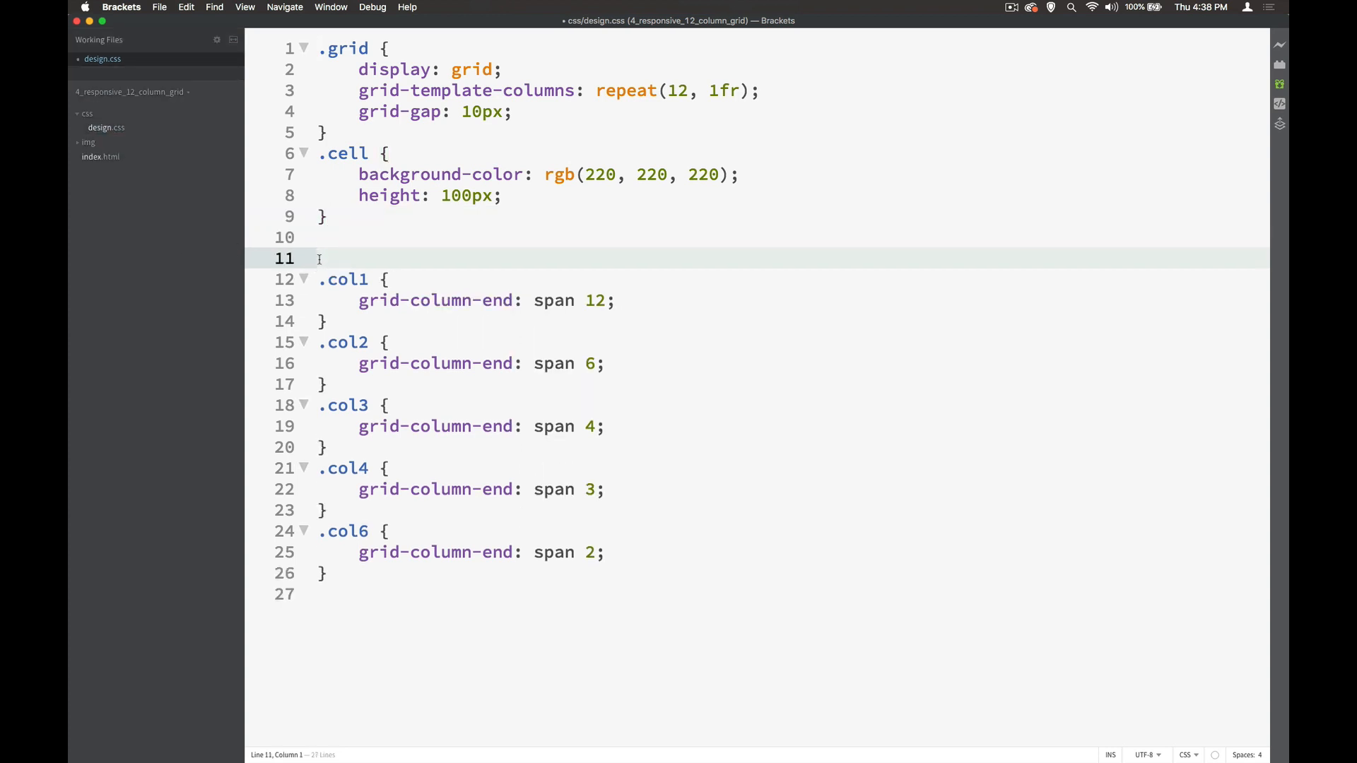
Step: Comment out the old .col1–.col6 rules and make room below .cell for a new rule
left_click_drag(319, 257, 327, 572)
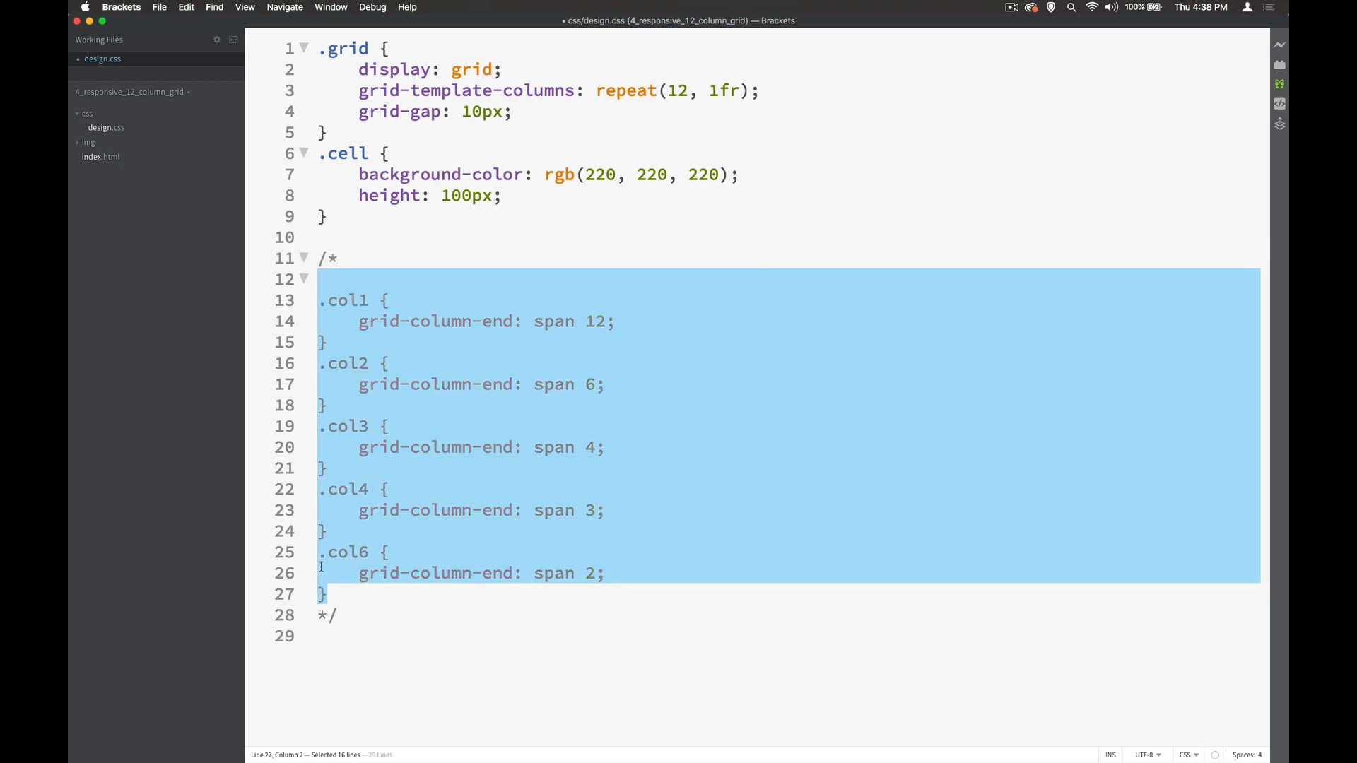
left_click(339, 238)
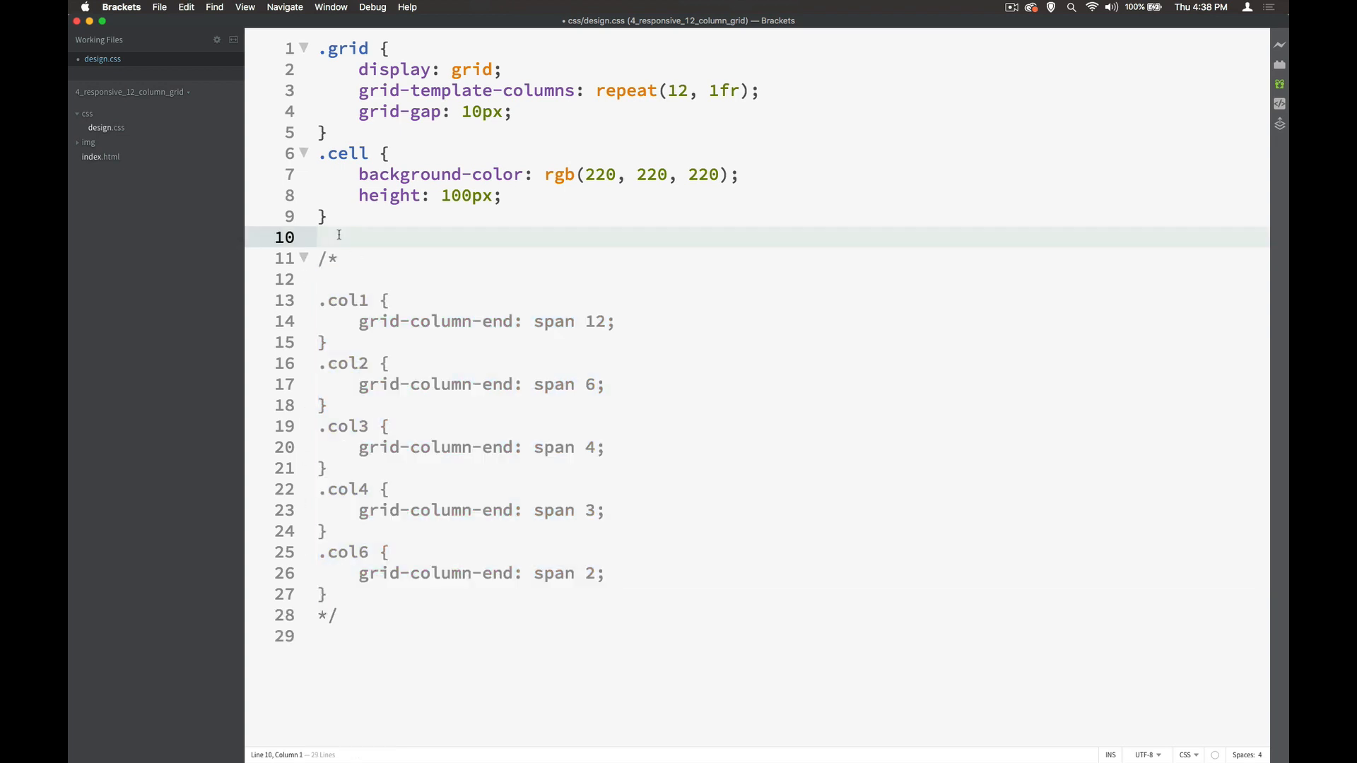
key("Enter")
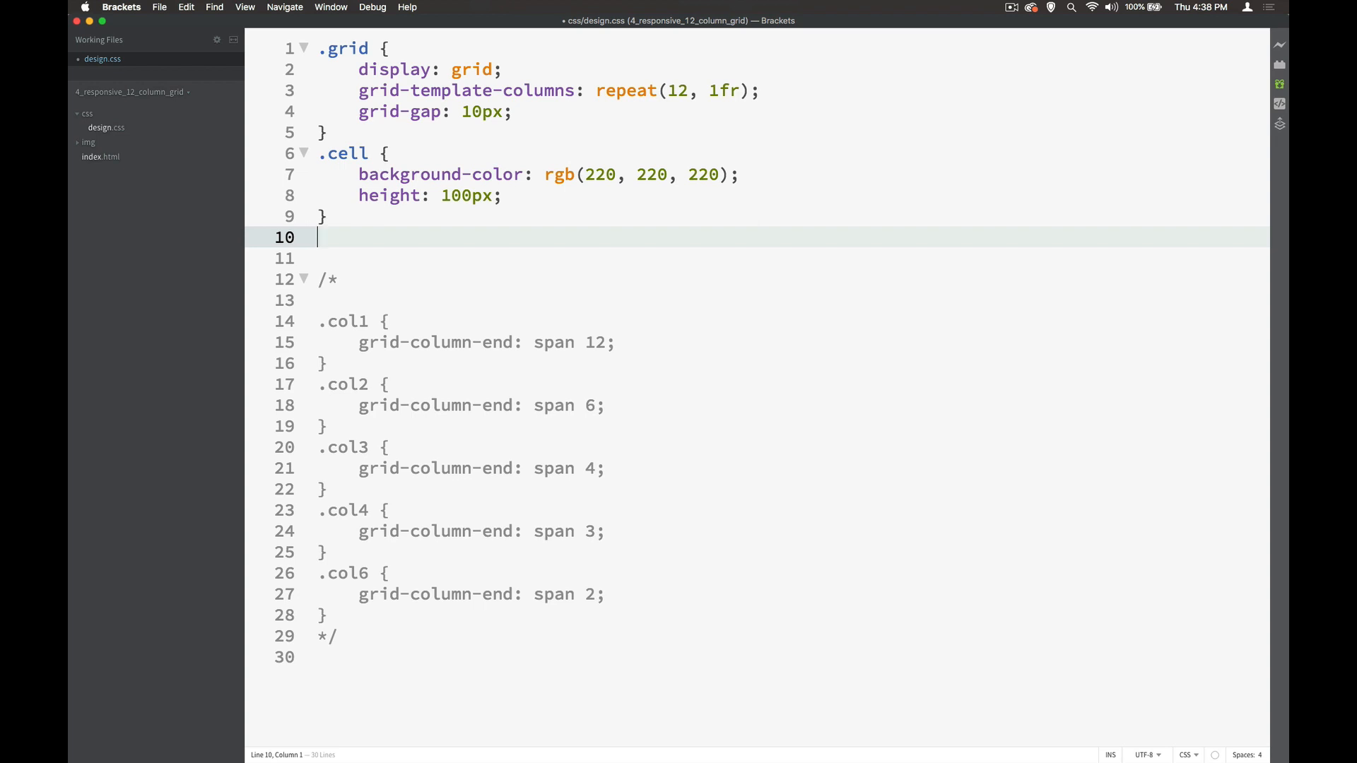
Step: Write a [class*="col"] rule setting grid-column-end: span 12
type("[]")
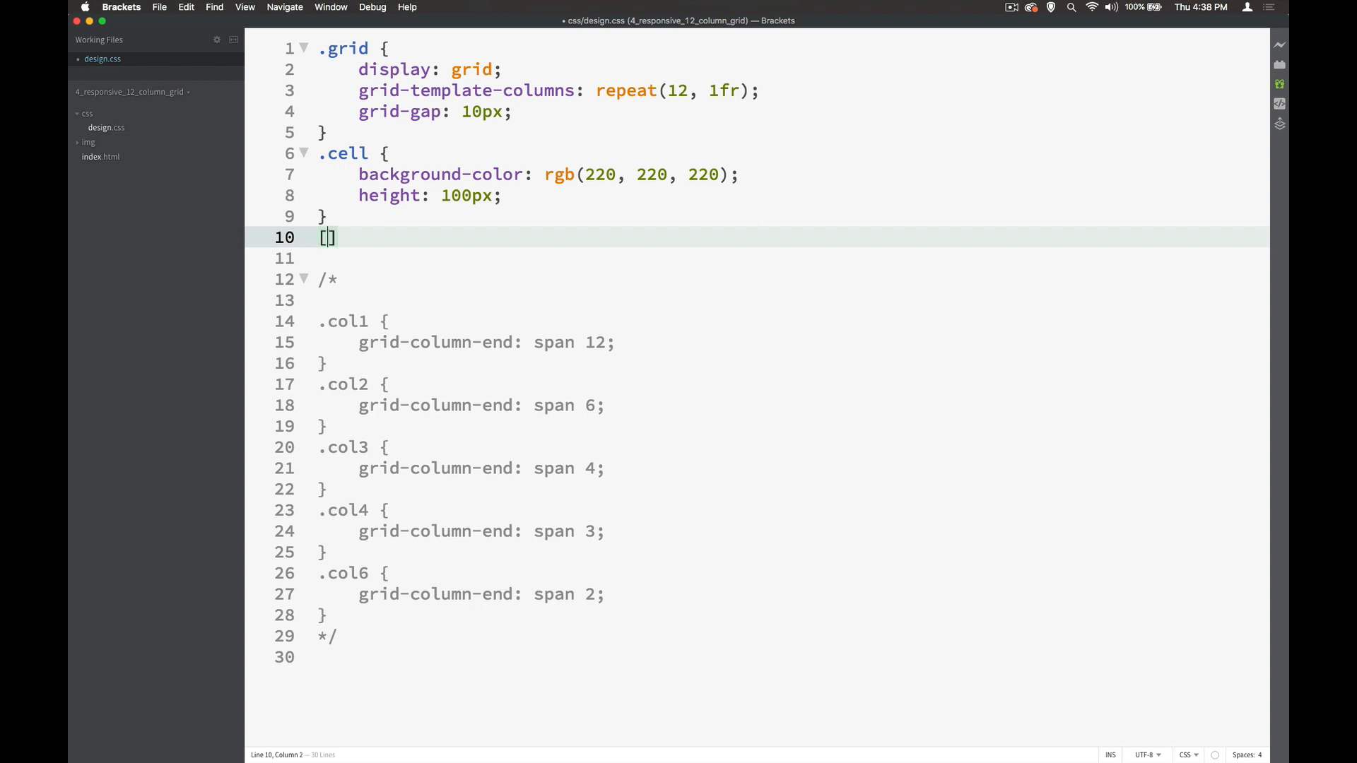
type("cla")
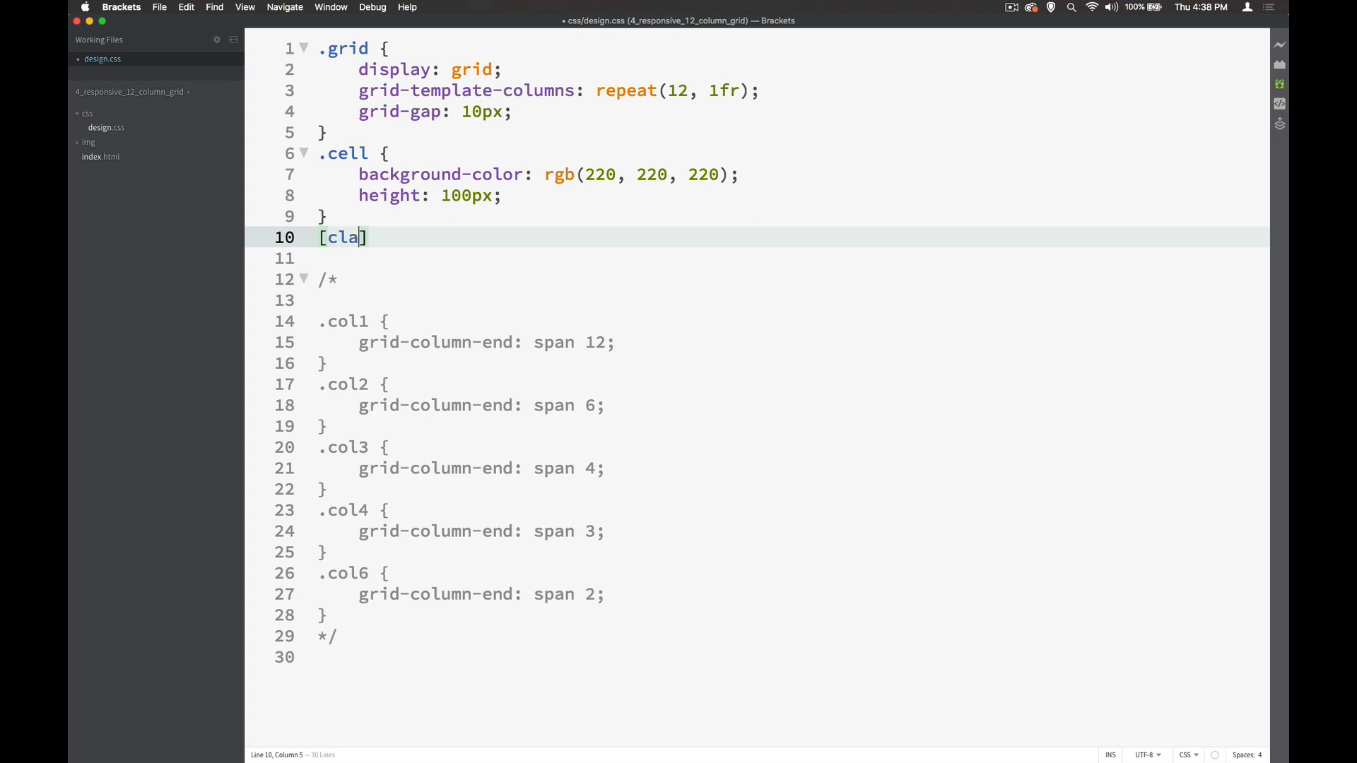
type("ss*=")
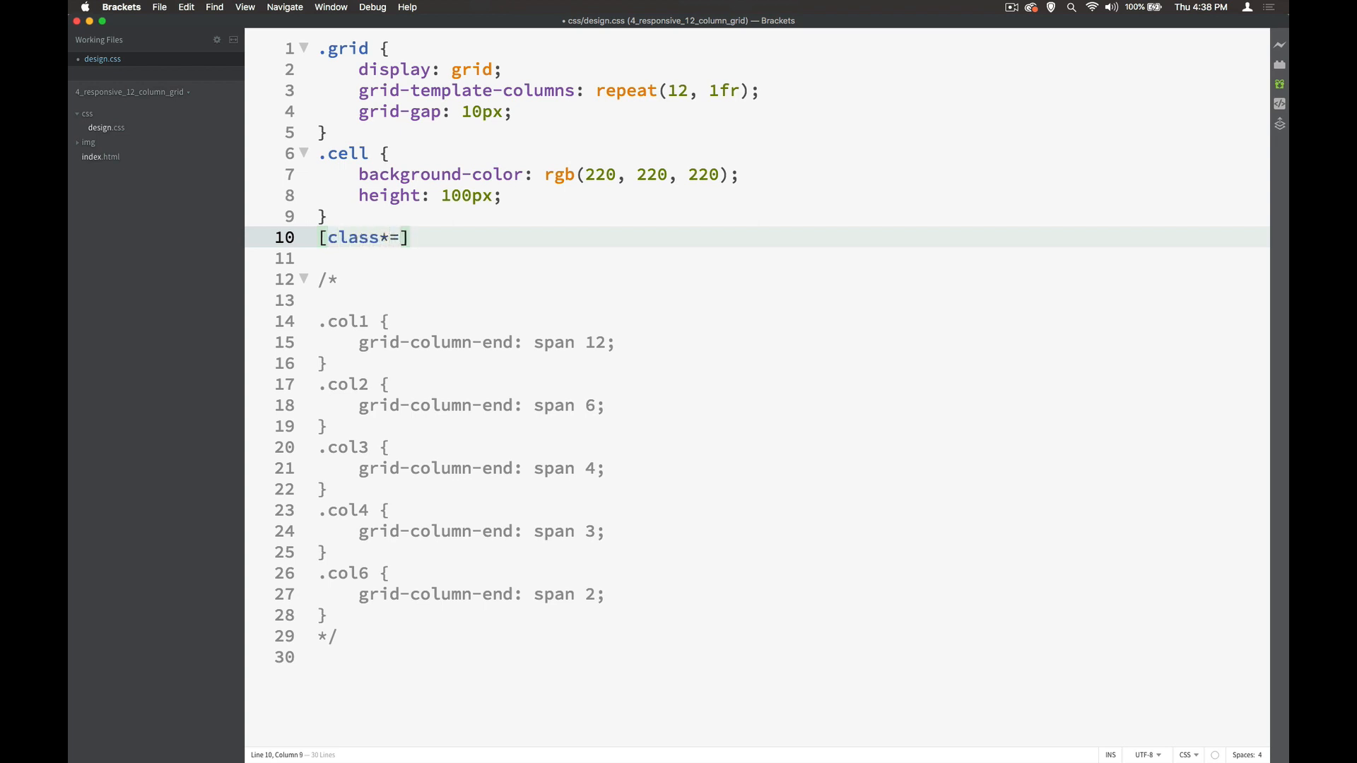
type("\"col\"")
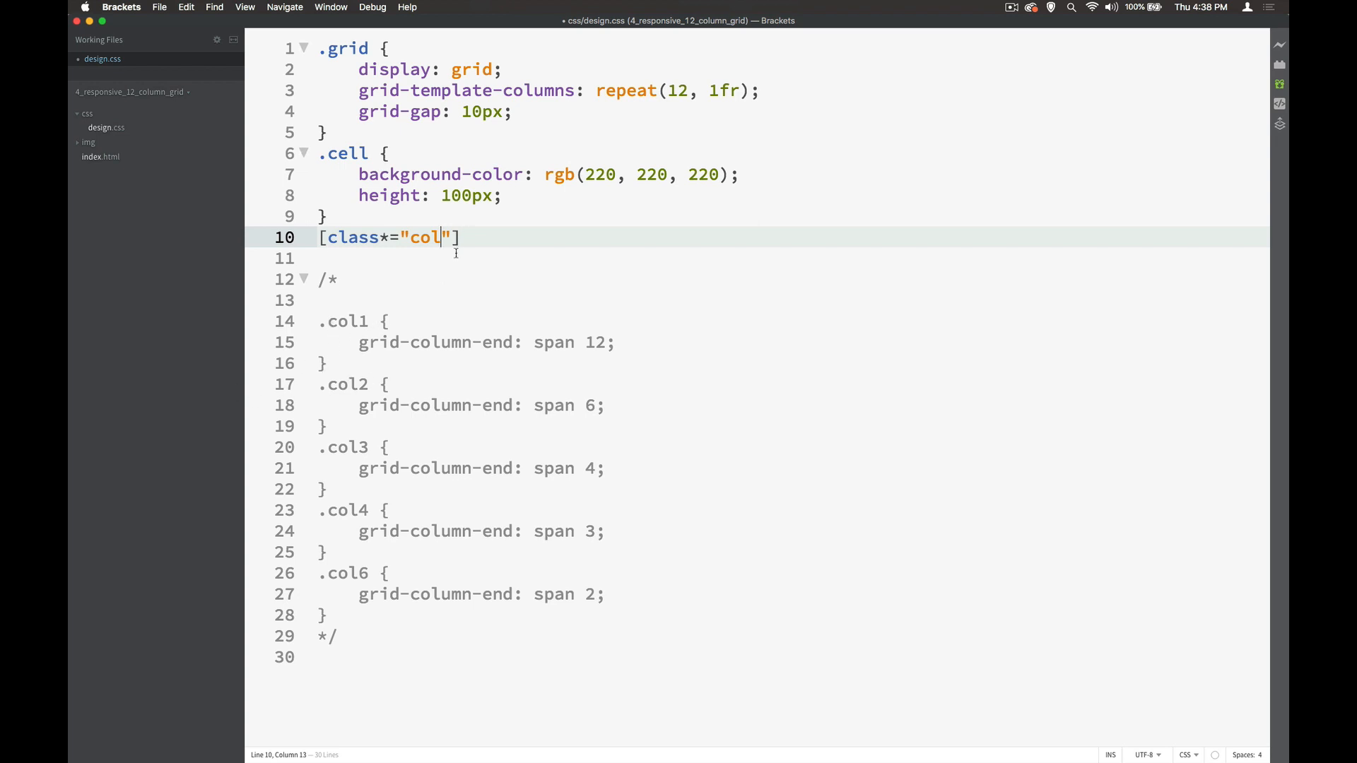
type("{")
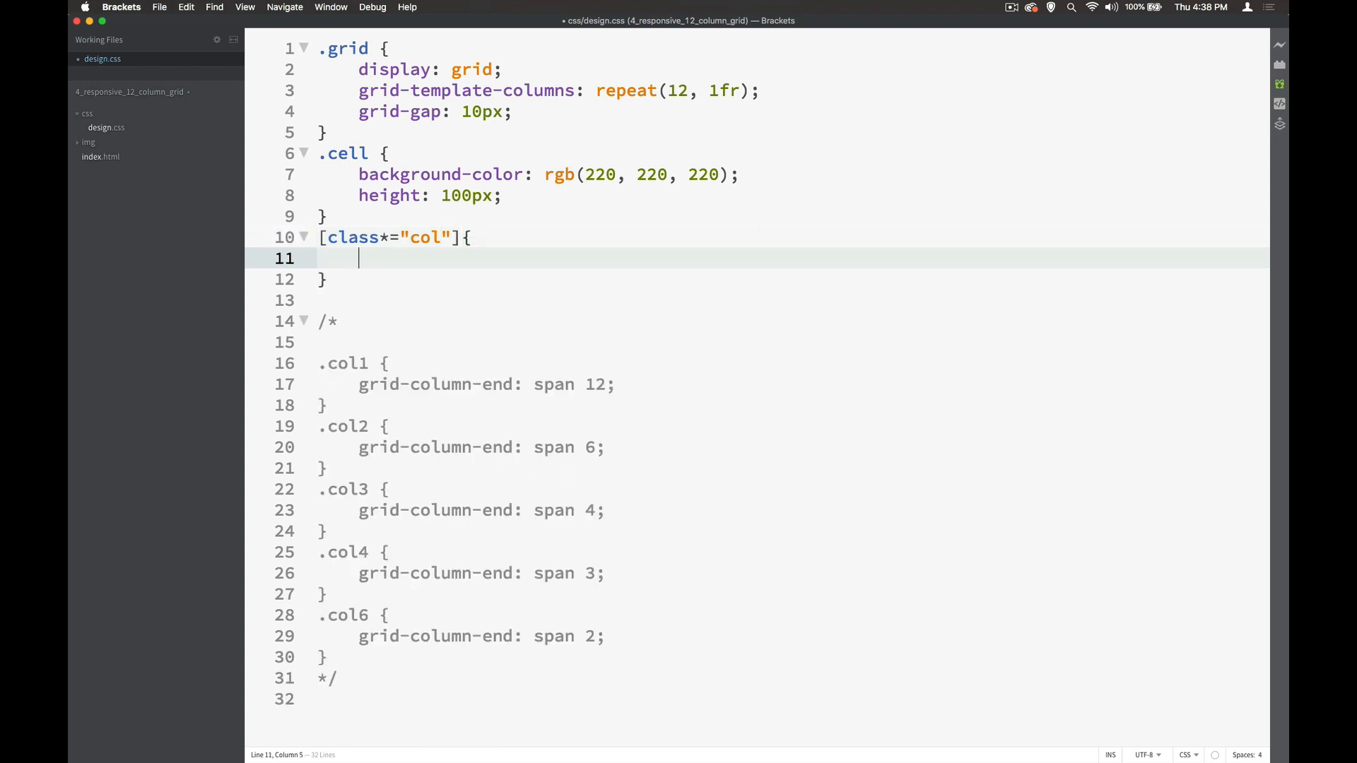
type("grid")
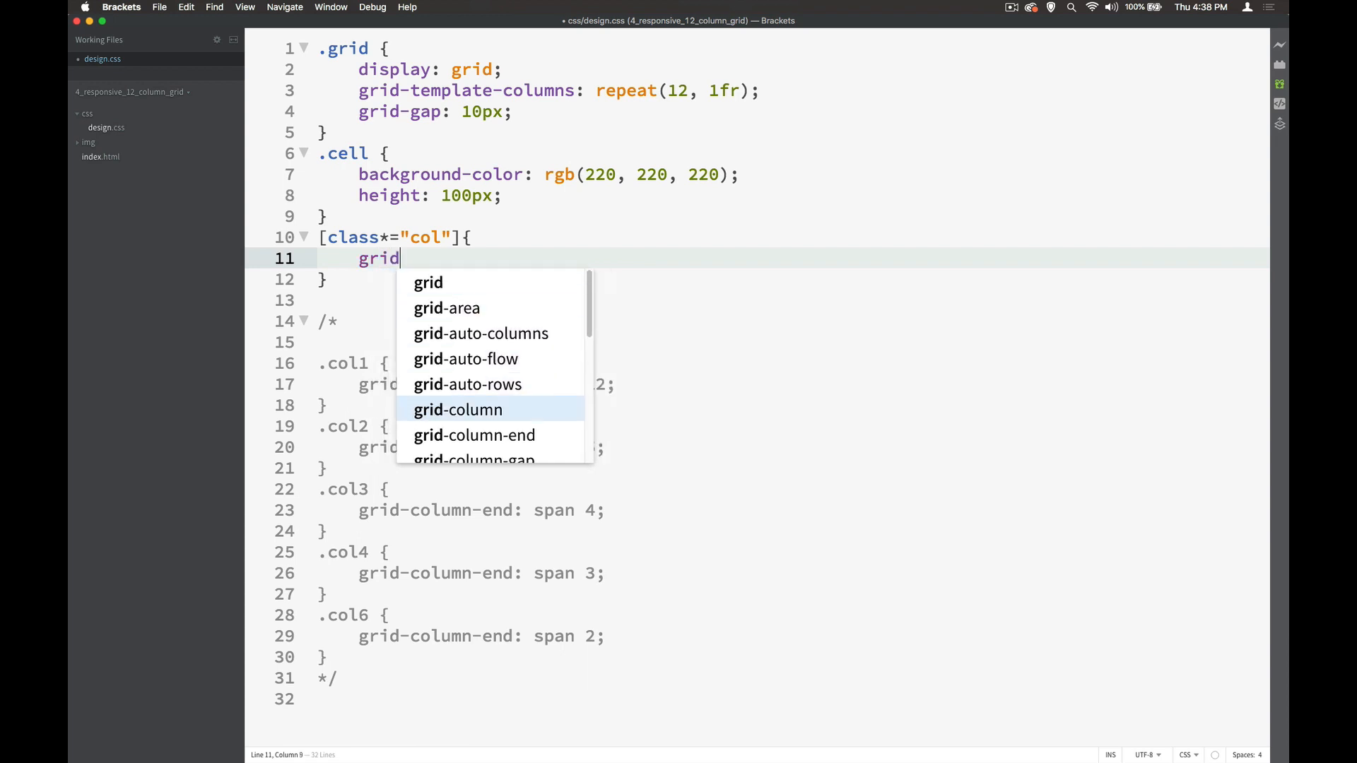
type("-column-end: spam")
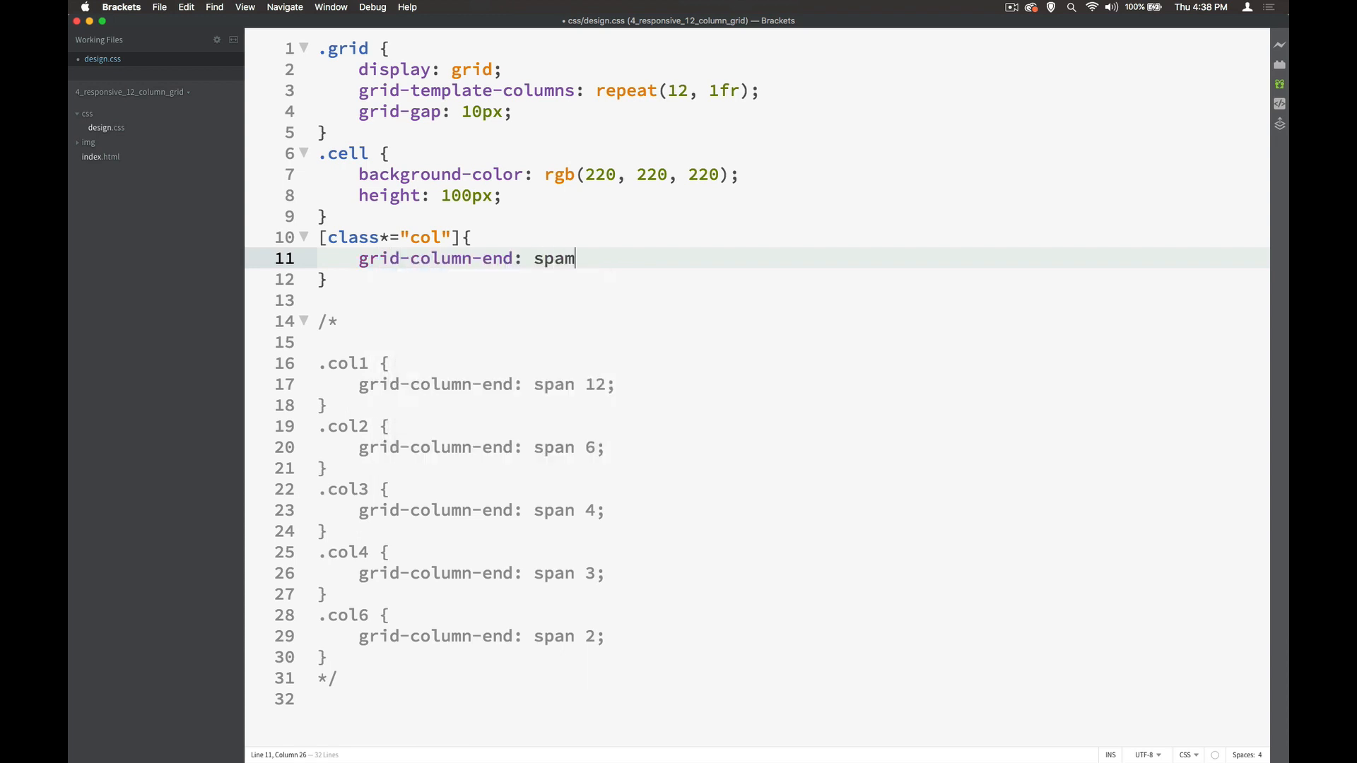
type("12")
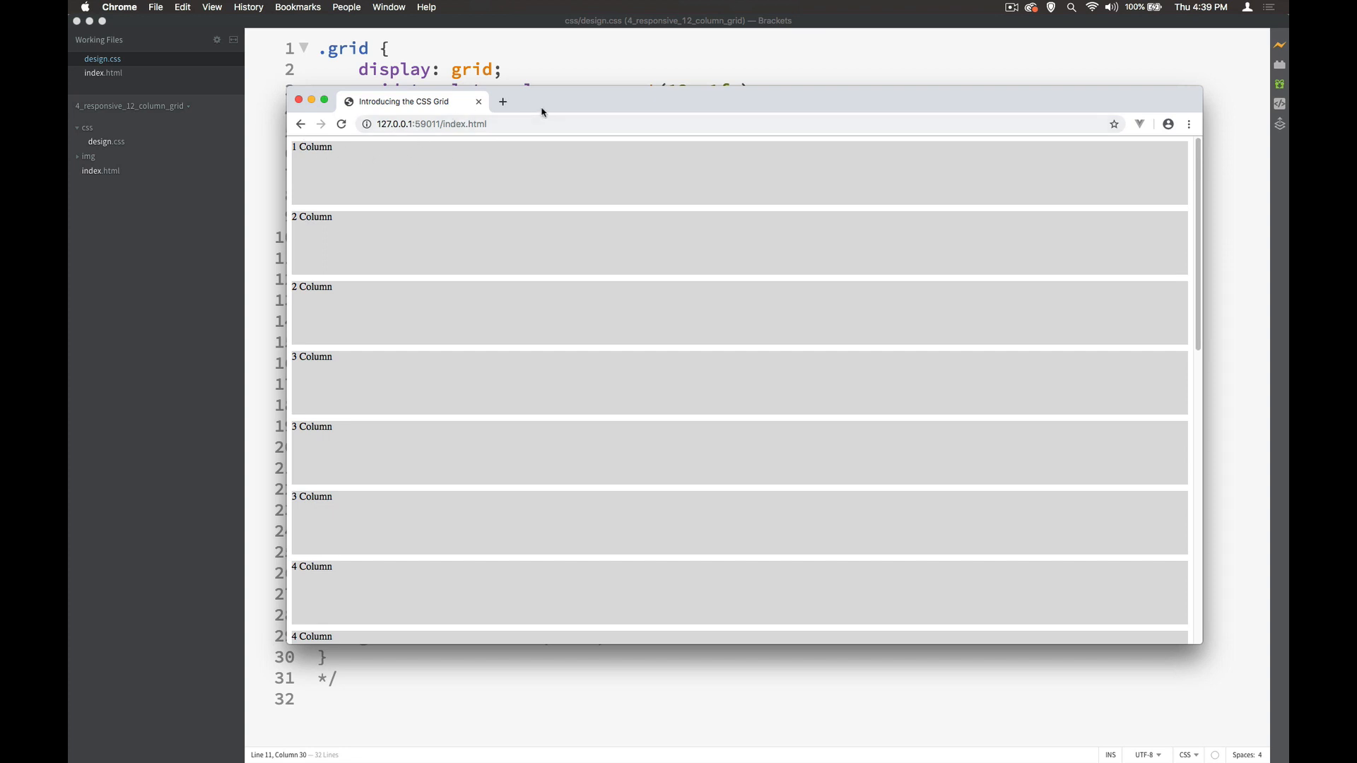
mouse_move(1102, 243)
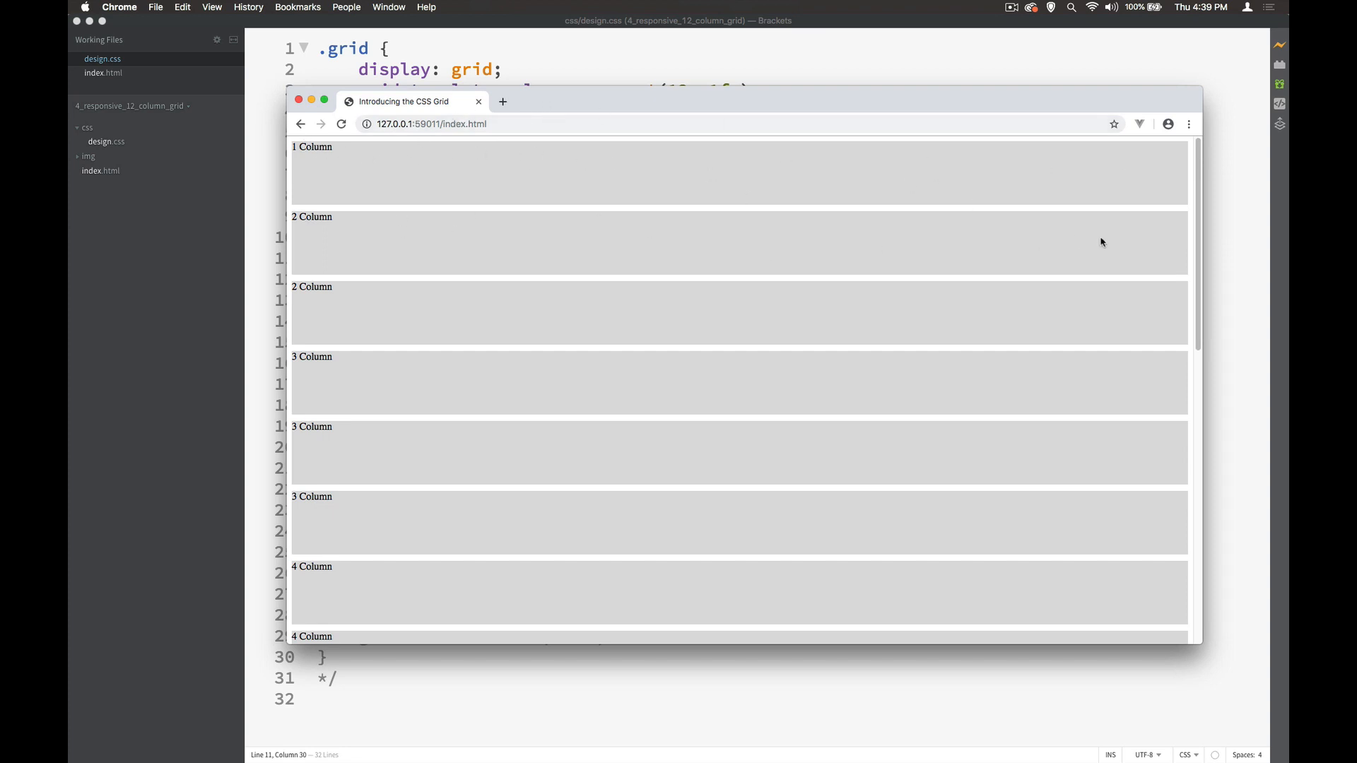
mouse_move(1204, 390)
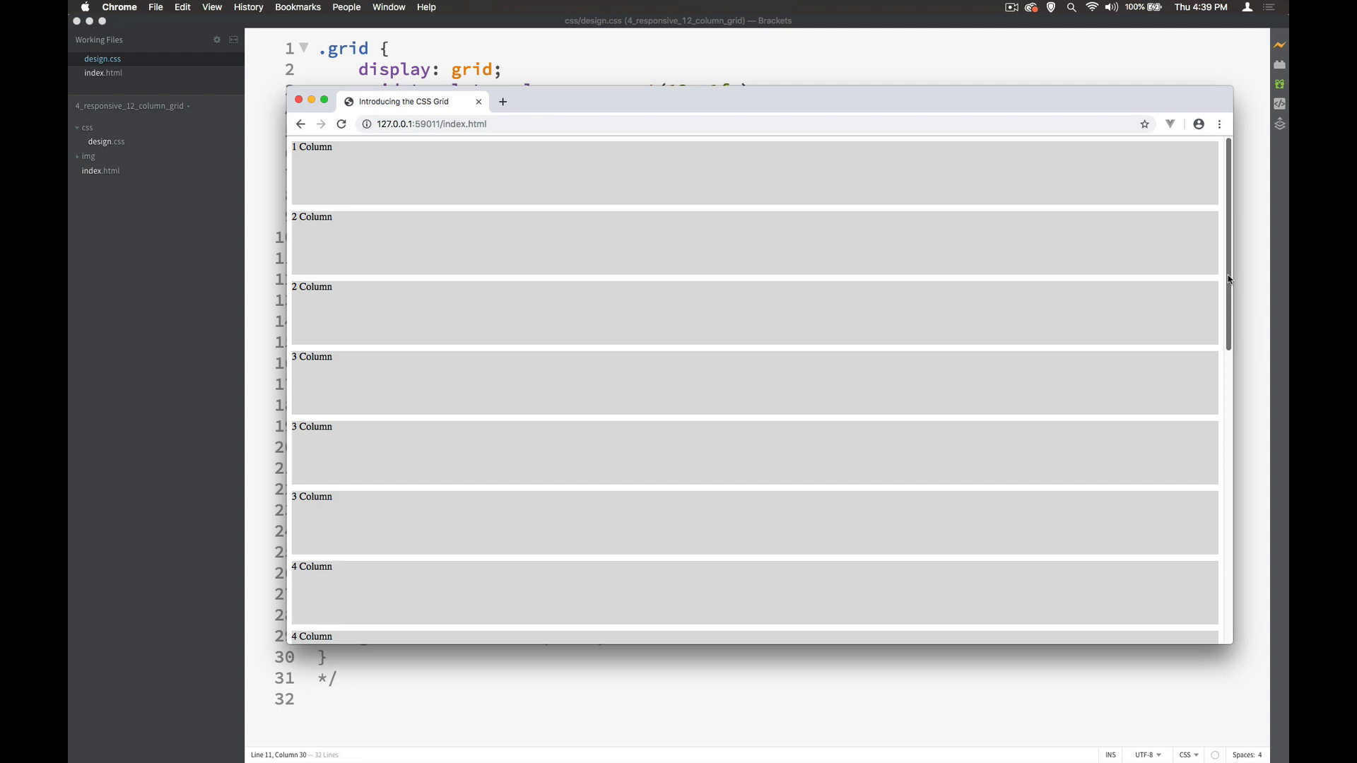
Step: Scroll the Chrome preview to confirm every cell spans the full page width
scroll("down", 3)
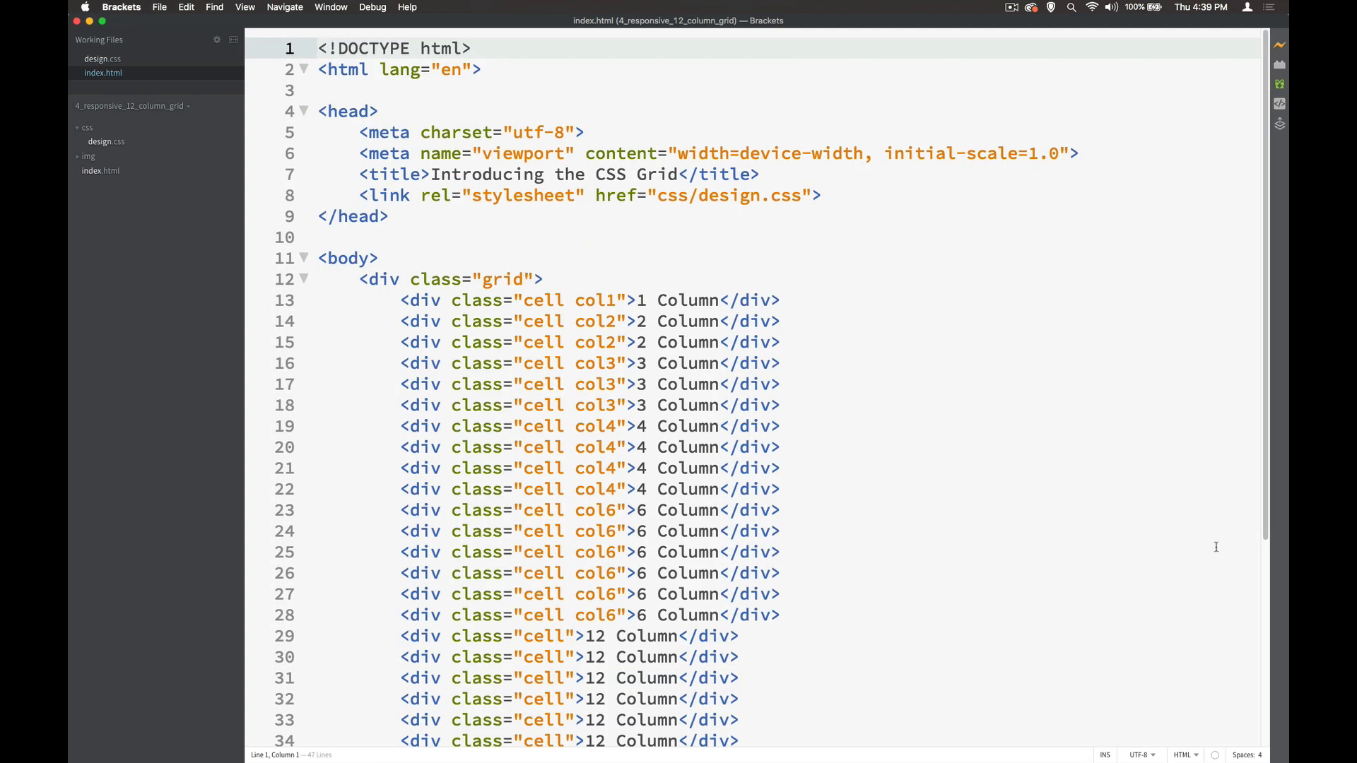
Step: Add a col12 class to the first 12 Column cell div in index.html
scroll("down", 3)
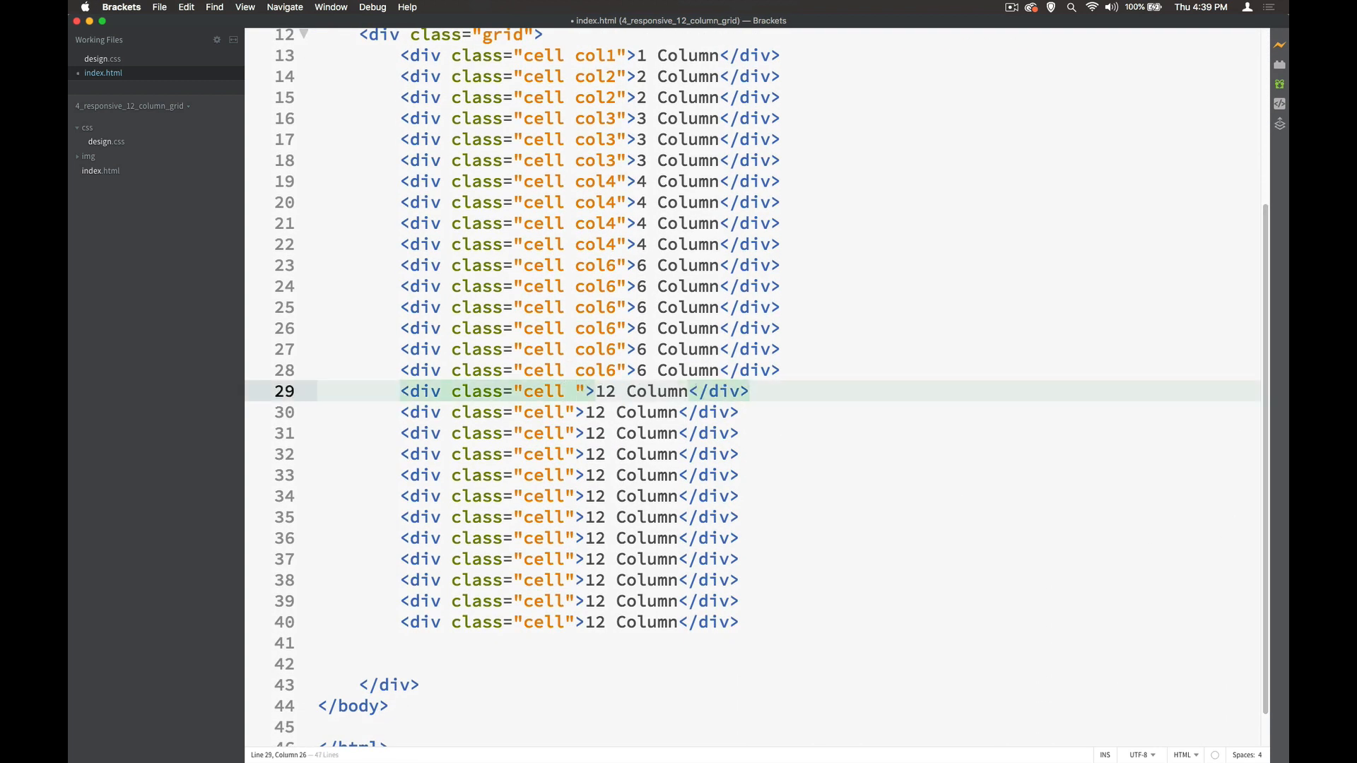
type("col12")
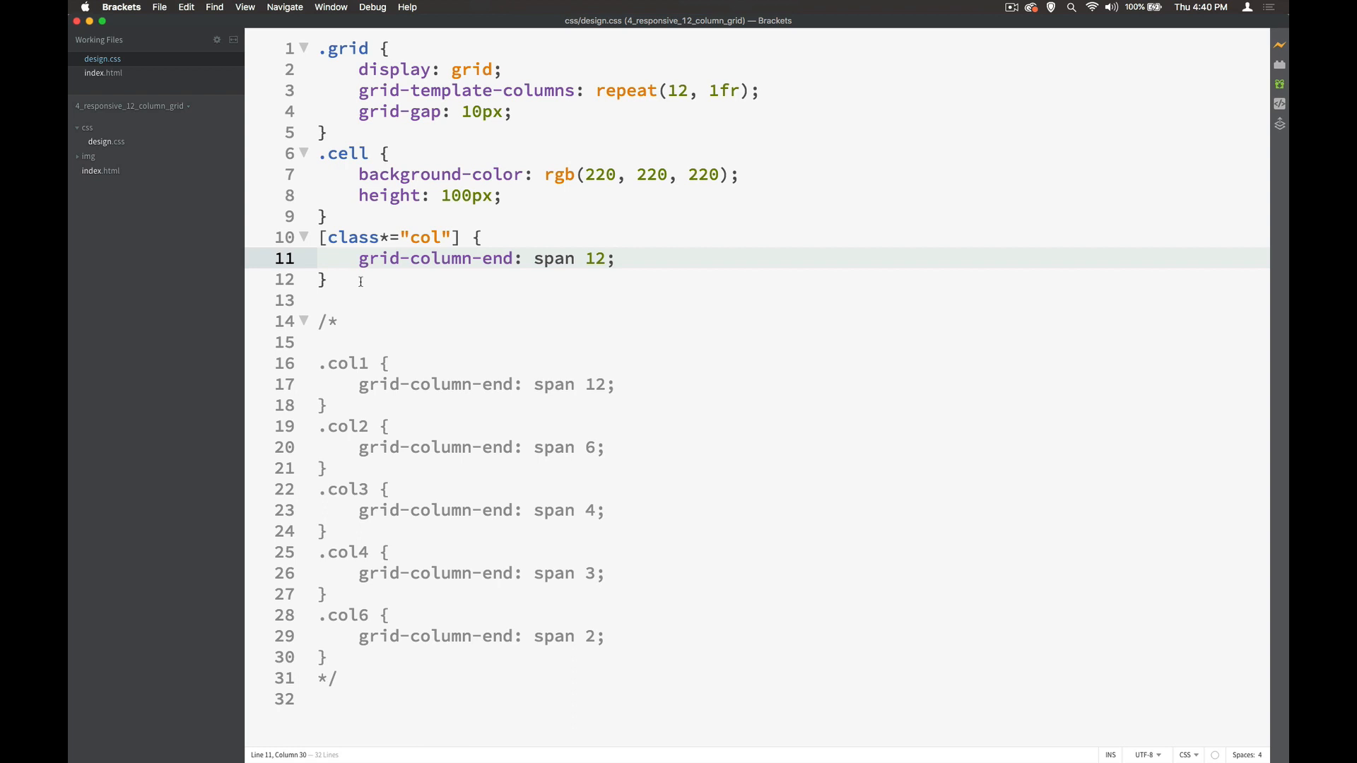
Step: Label the [class*="col"] rule with a 'default devices' comment
left_click(328, 217)
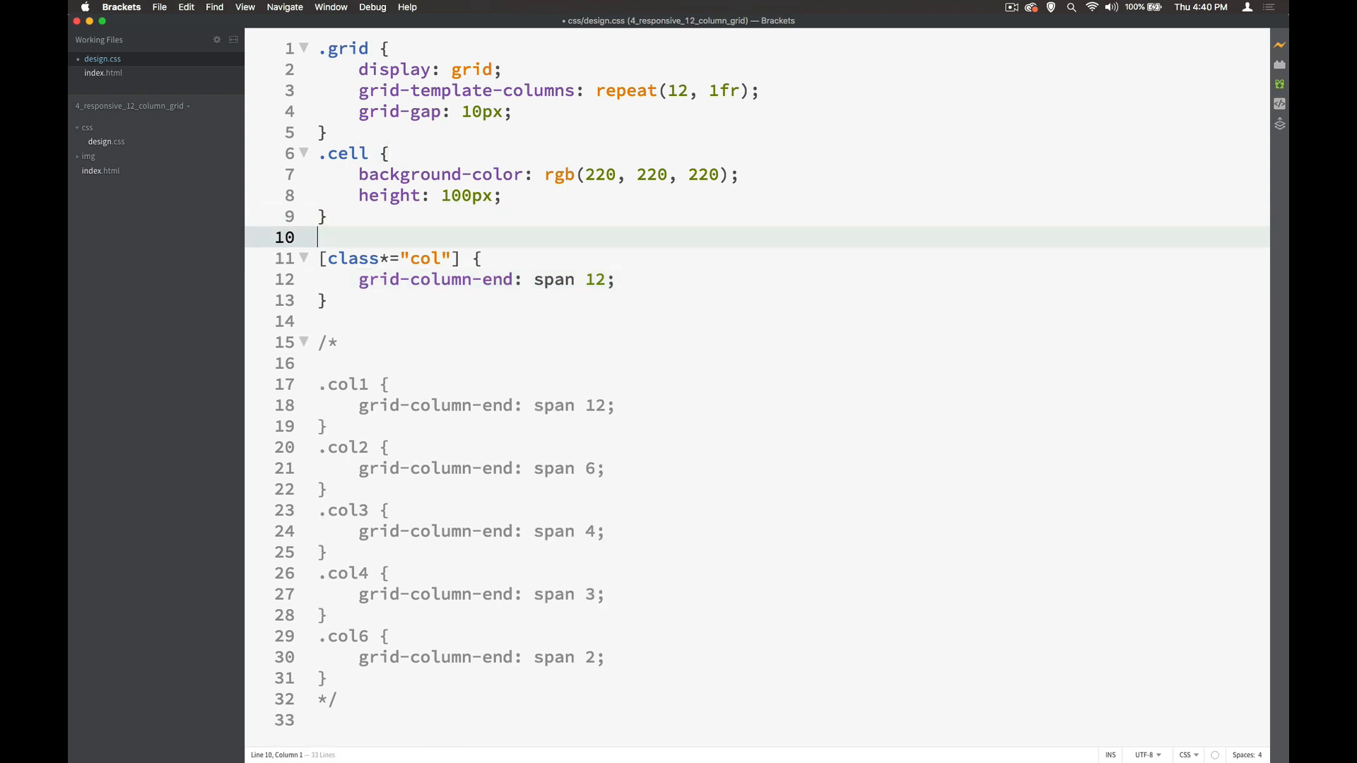
type("/* */")
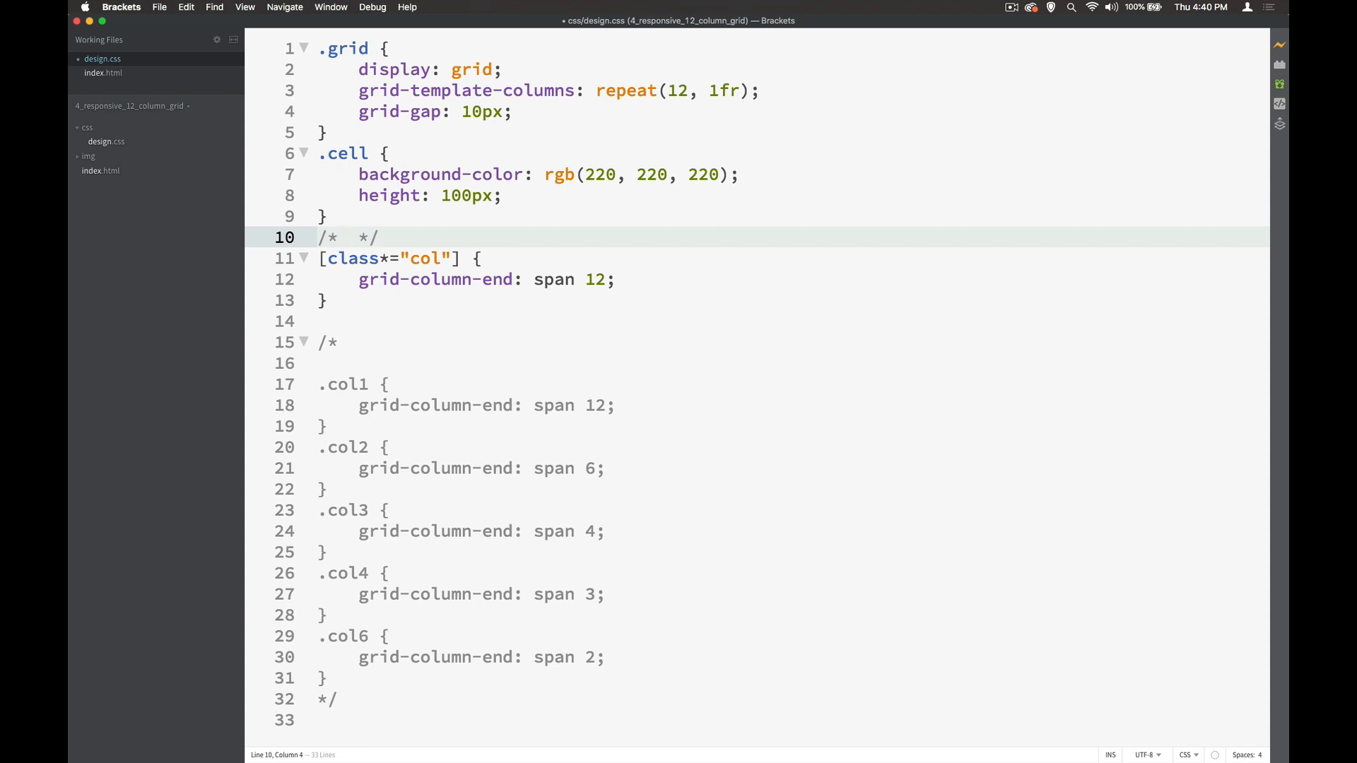
type("default - small")
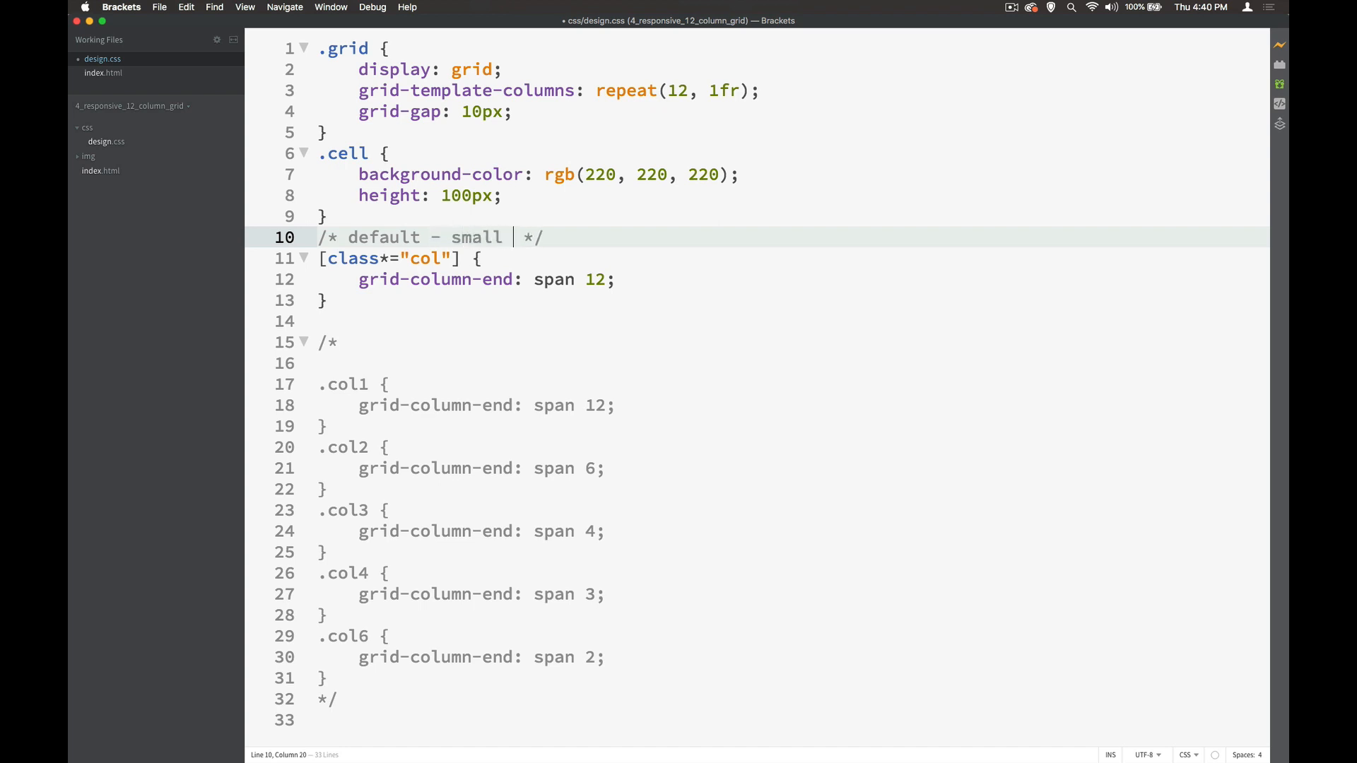
type("devices")
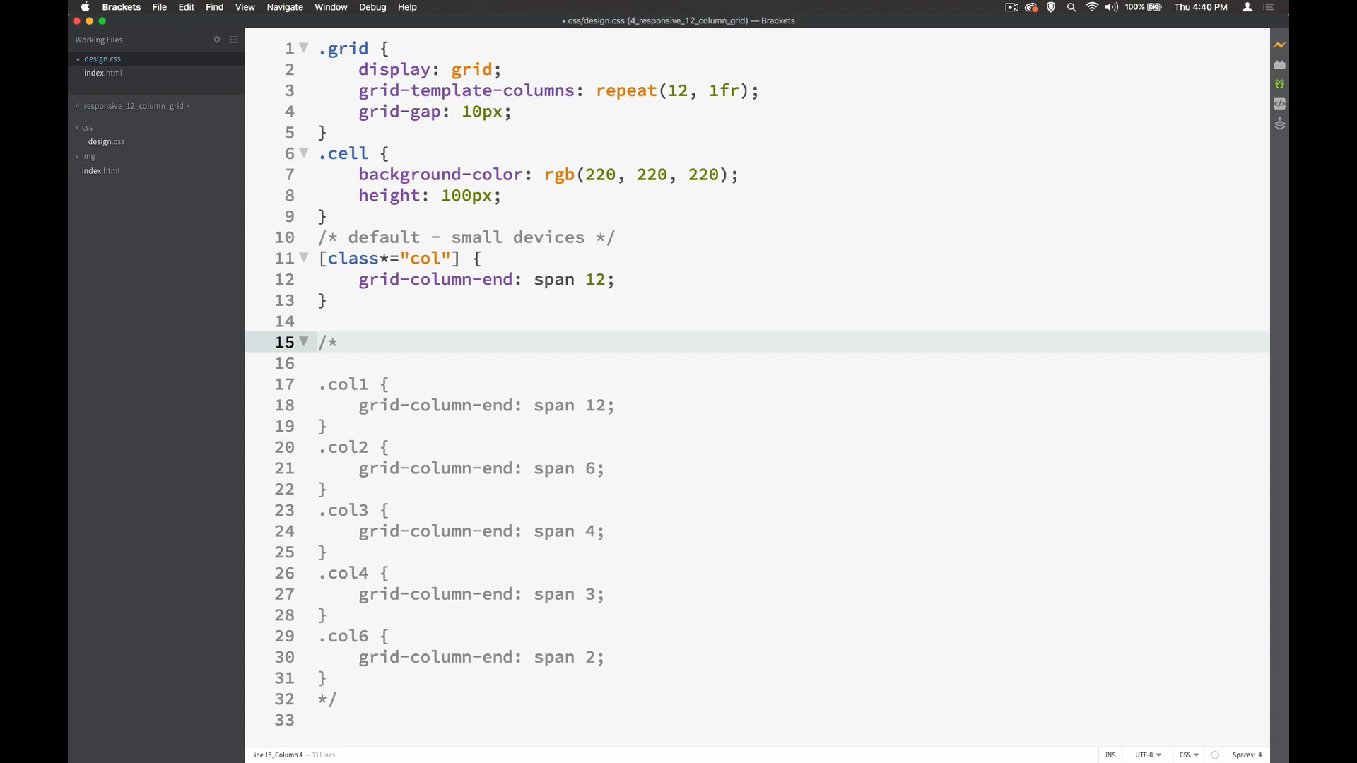
Step: Add an 'above 1025px typically desktop' comment over the uncommented .col1–.col6 rules
type("a")
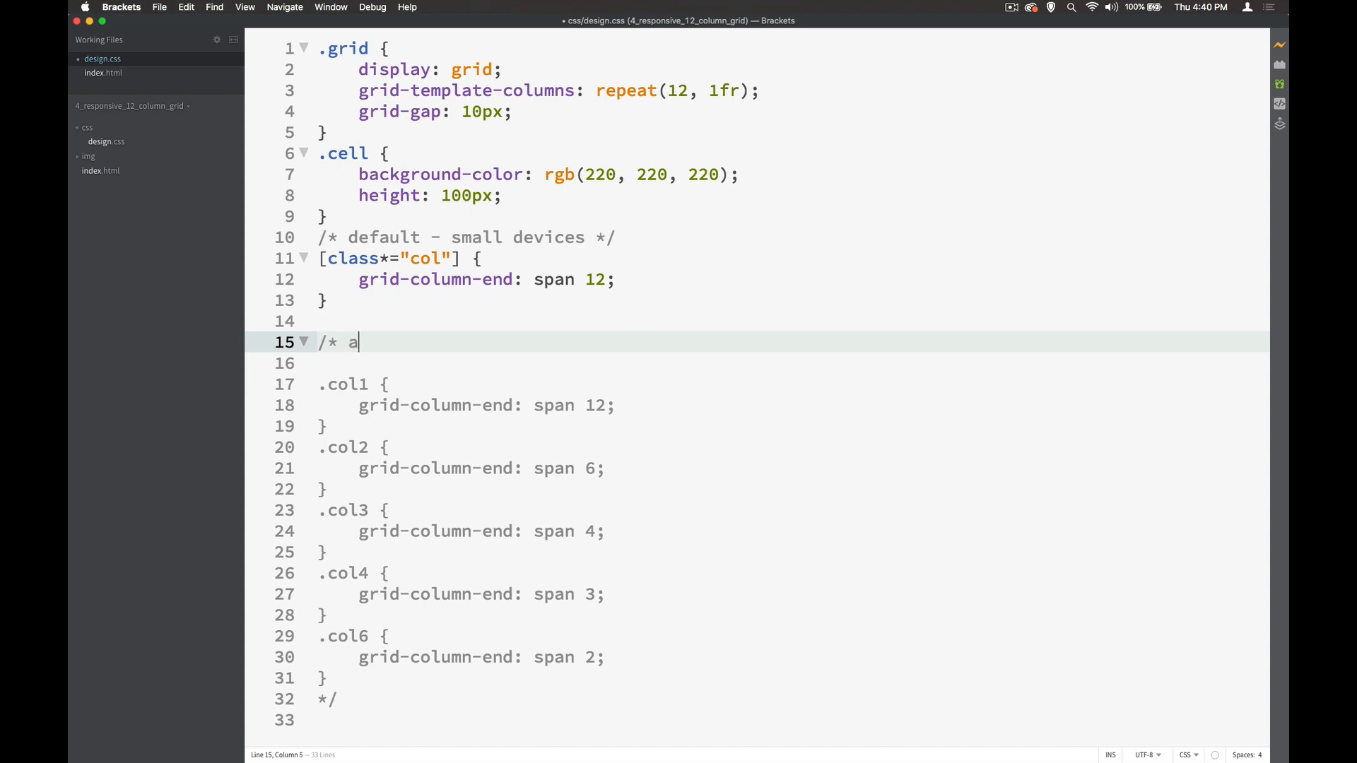
type("bove 10")
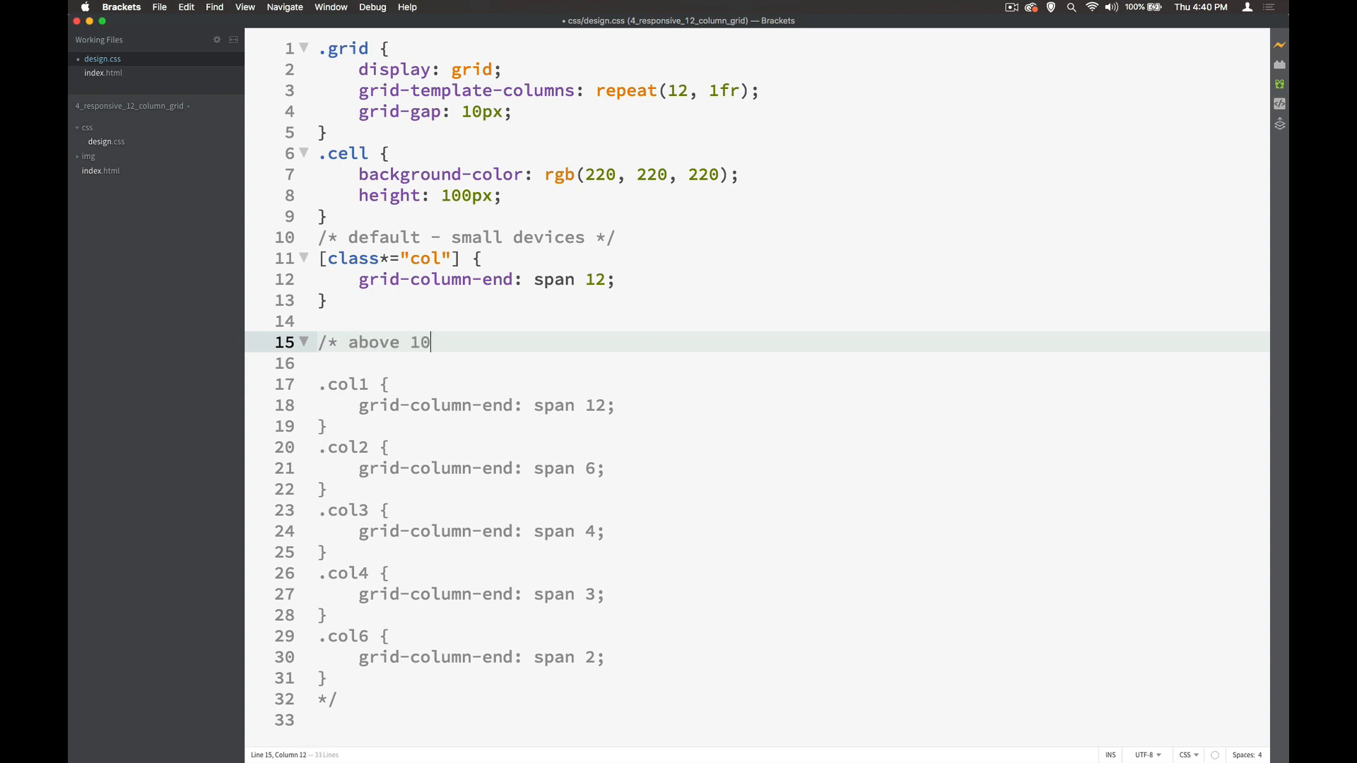
type("25px")
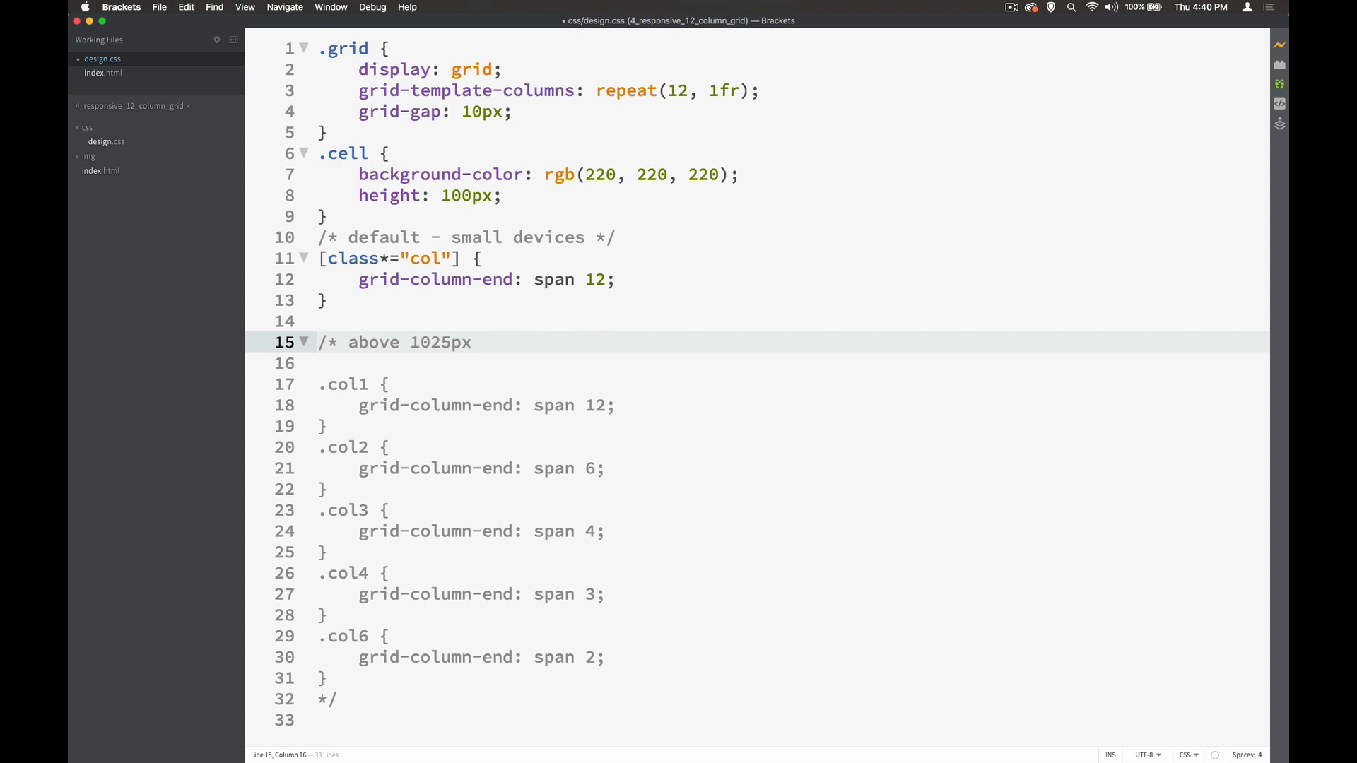
type("typically desktop")
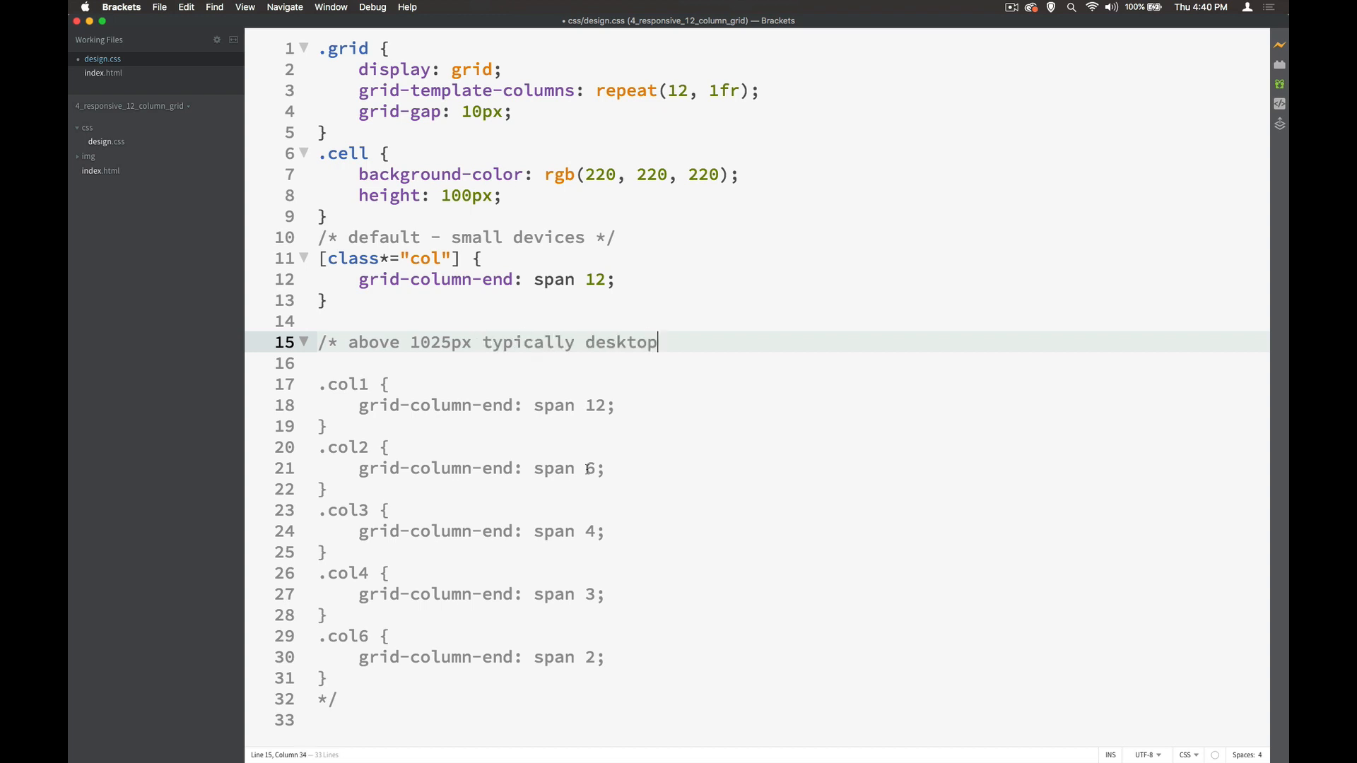
type("*/")
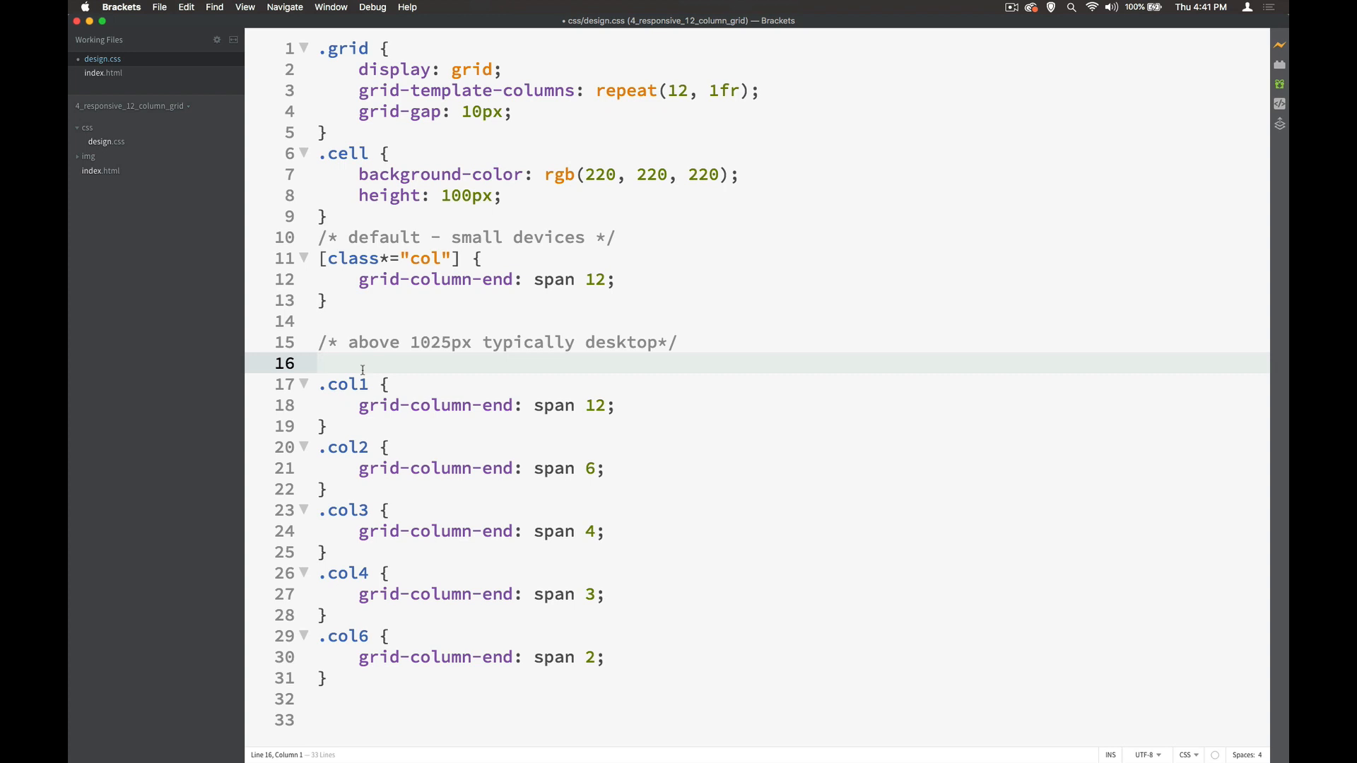
type("@media")
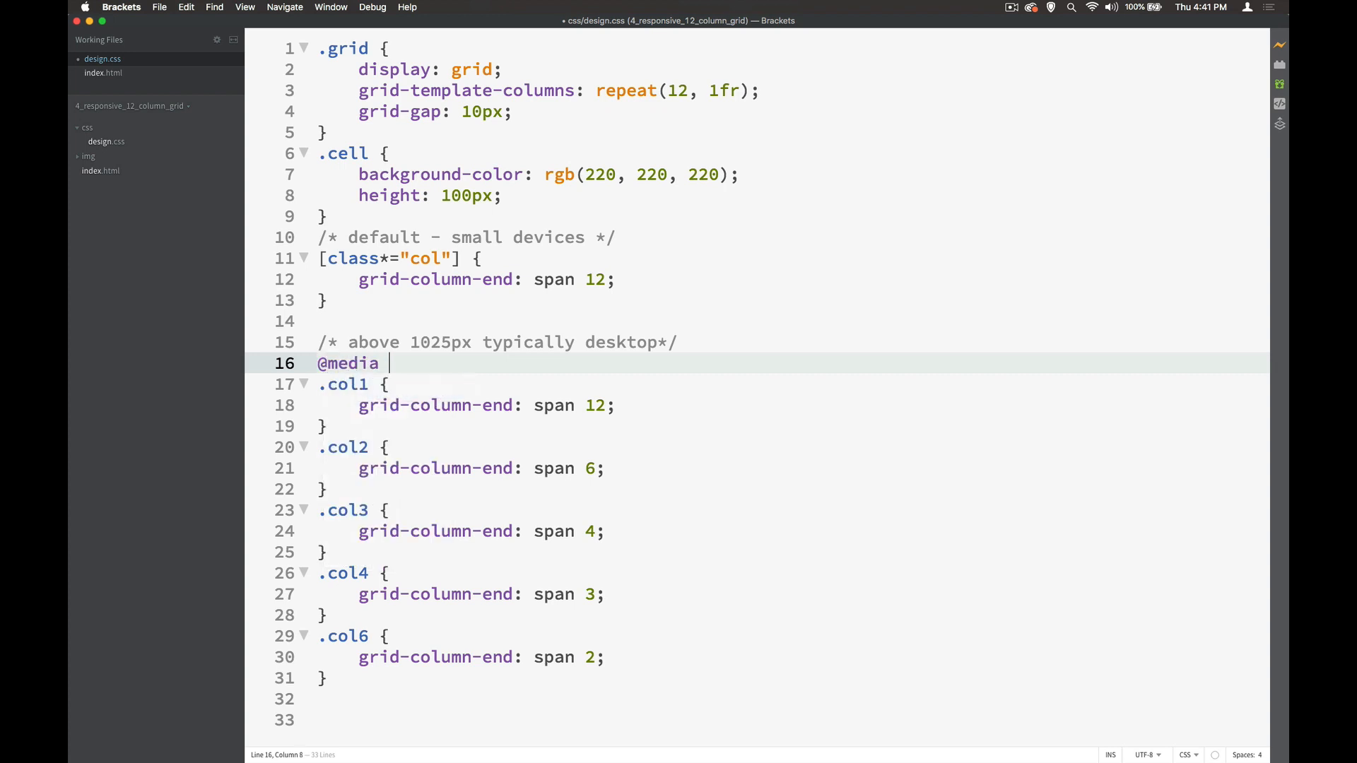
type("only screen")
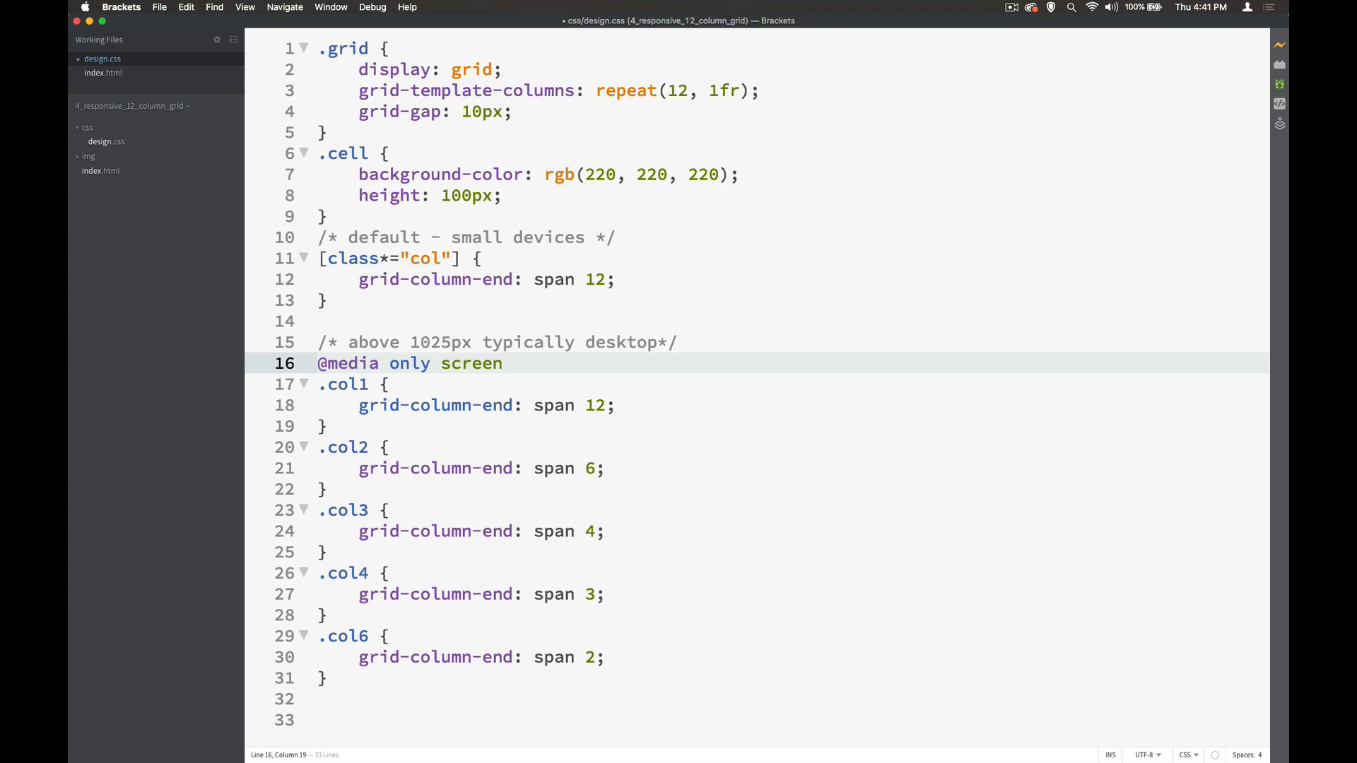
type("and (min-width: )")
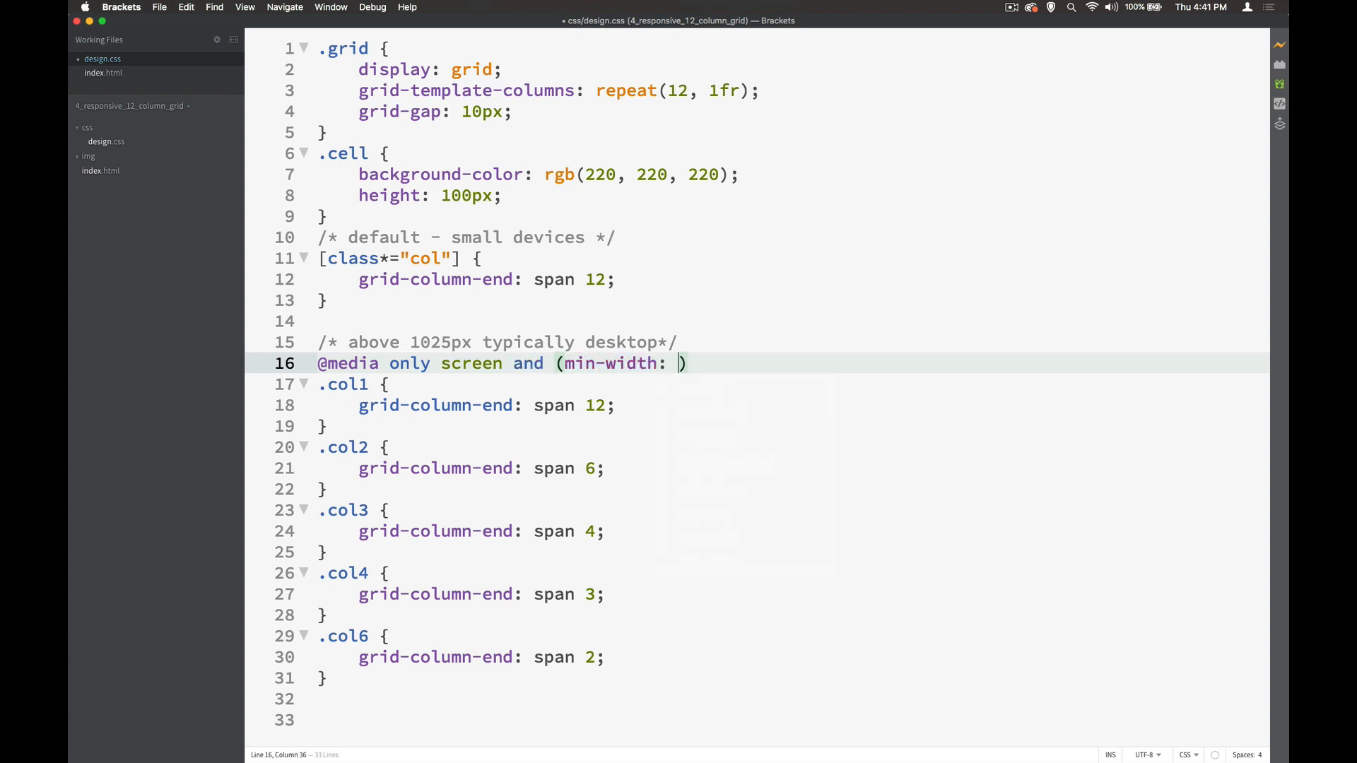
type("1025px){}")
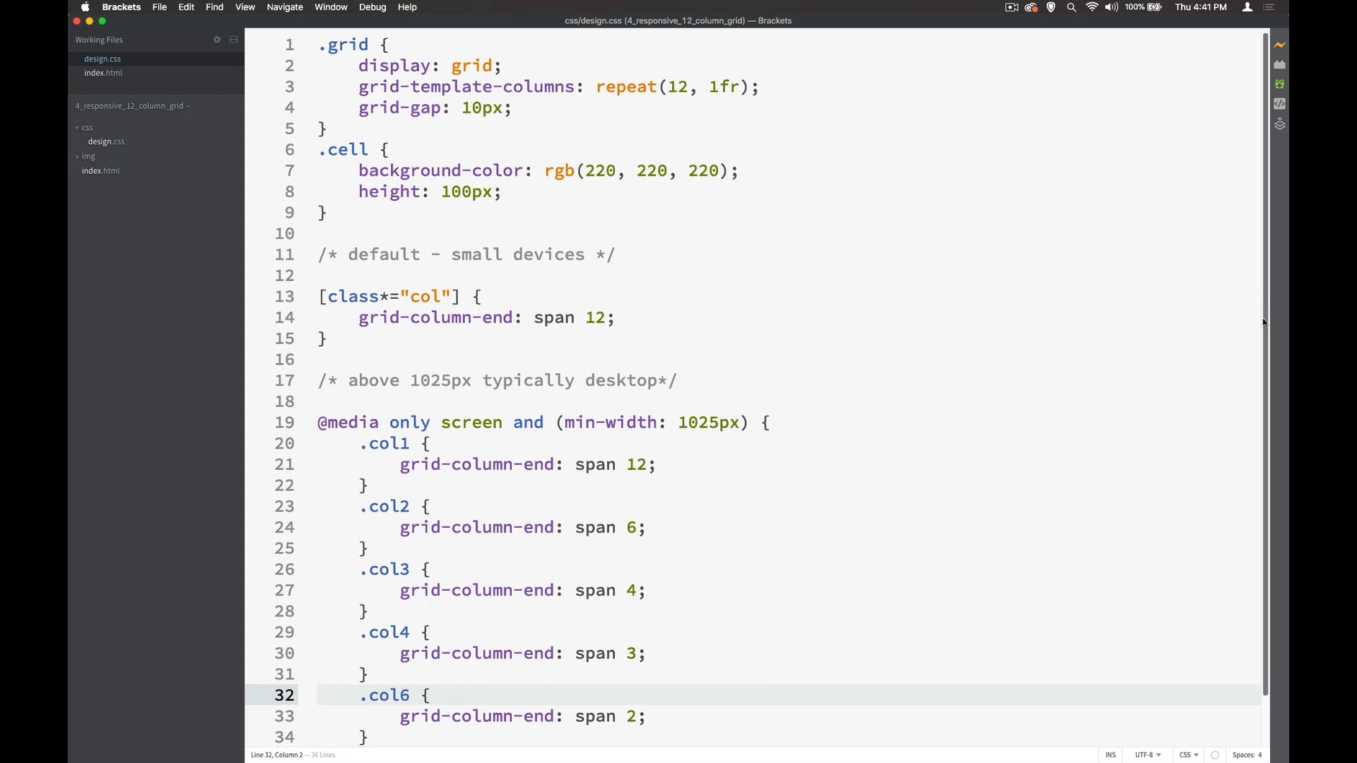
scroll("down", 3)
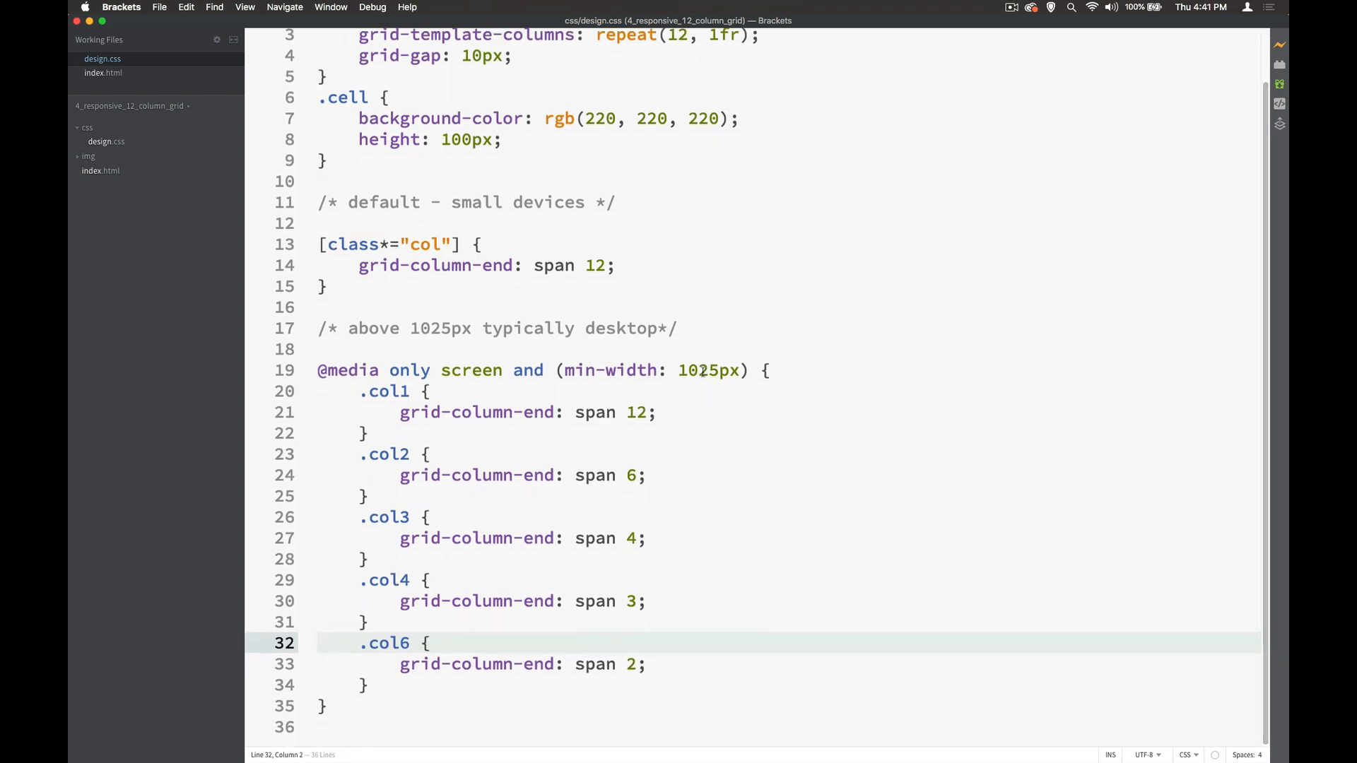
mouse_move(483, 438)
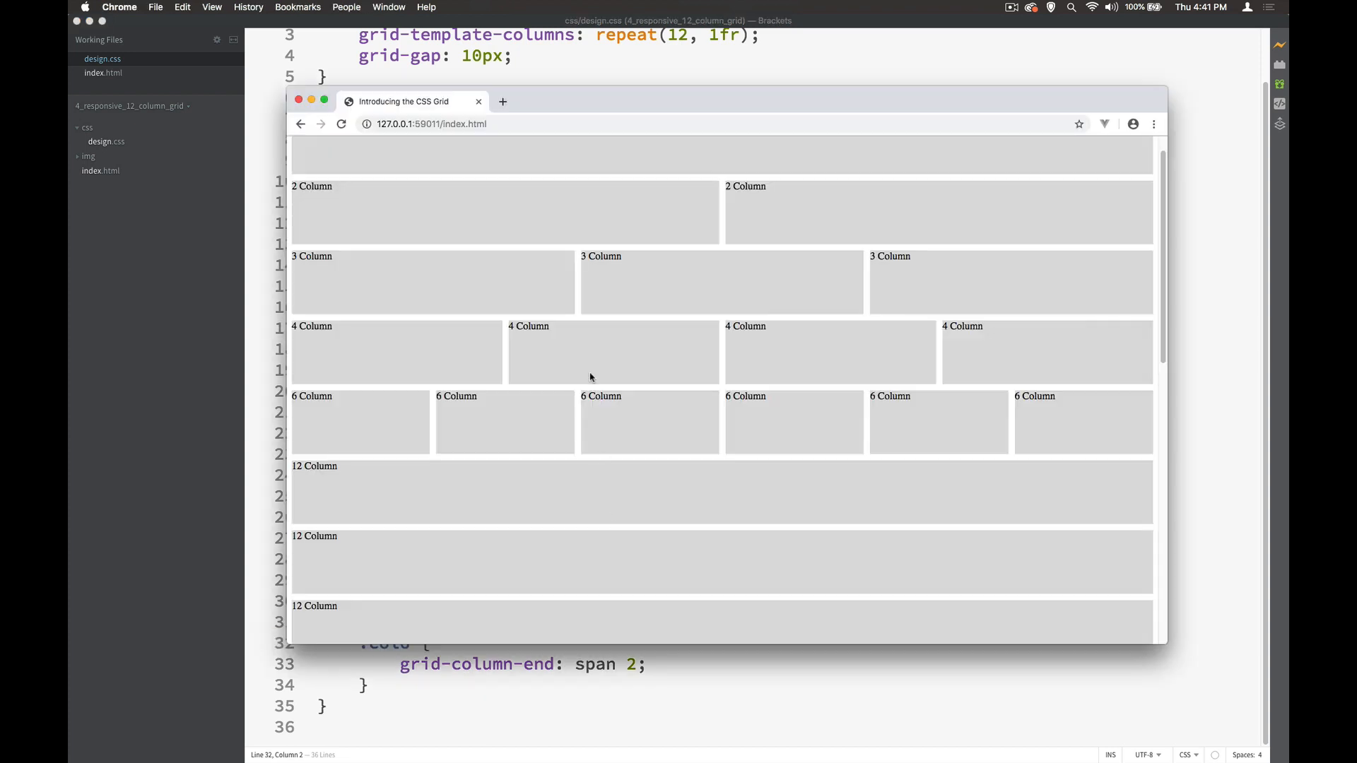
Step: Scroll the Chrome preview to check the multi-column rows at desktop width
scroll("up", 3)
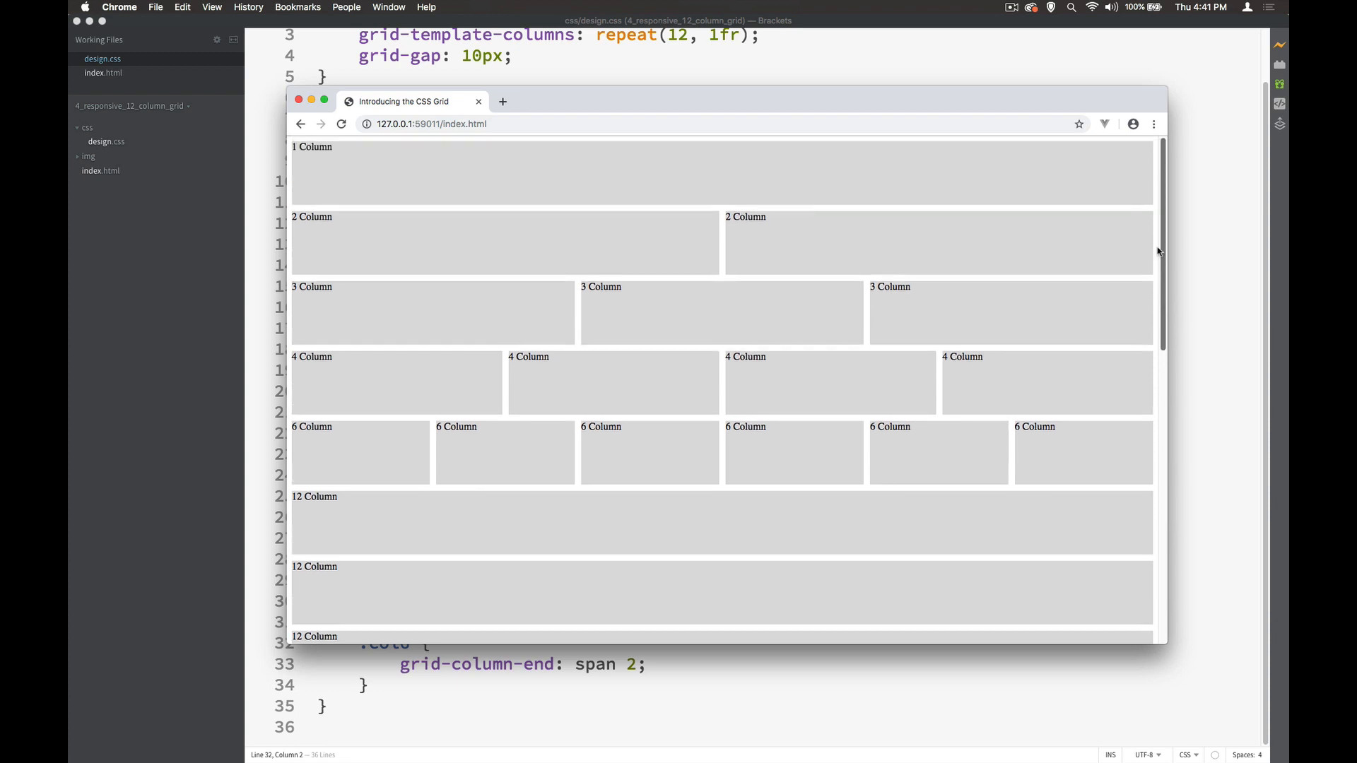
mouse_move(840, 261)
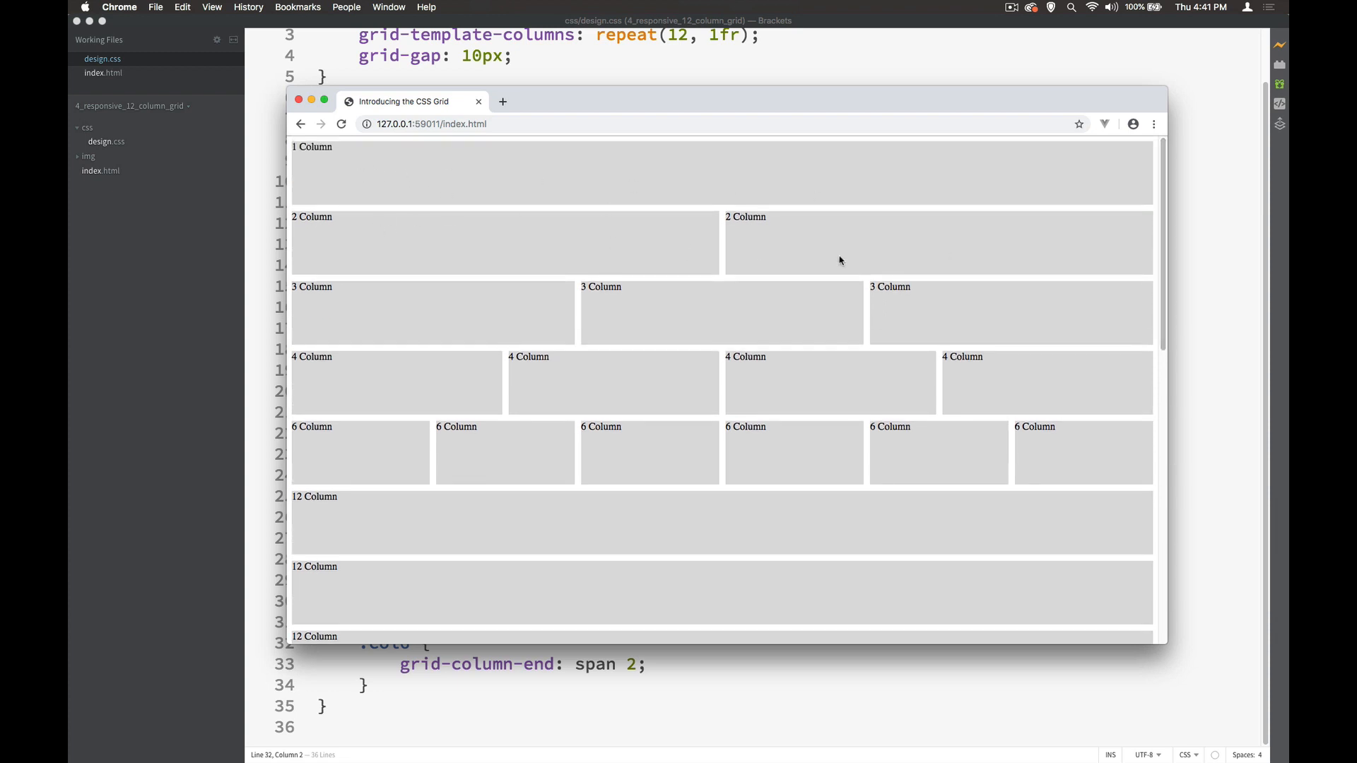
mouse_move(387, 653)
type(".")
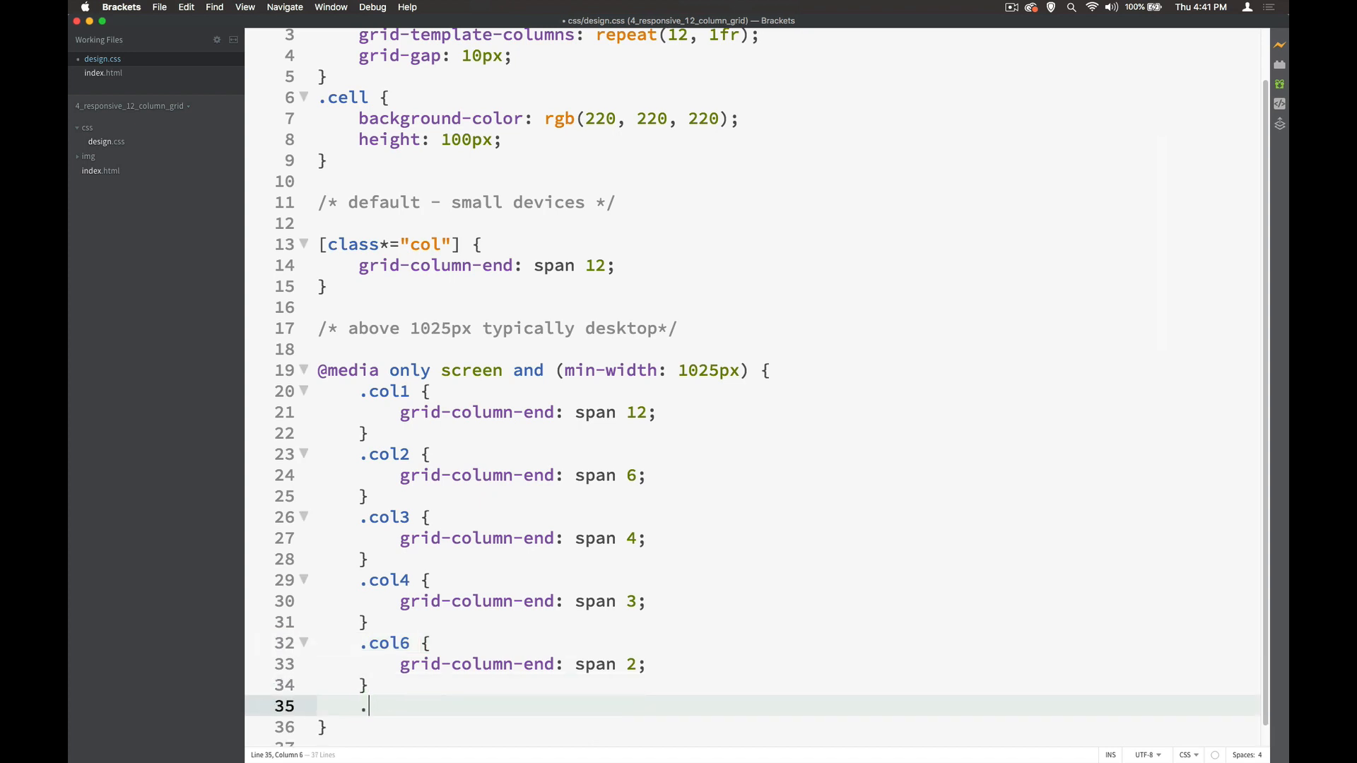
Step: Add a .col12 rule after .col6 inside the 1025px media query
type("col")
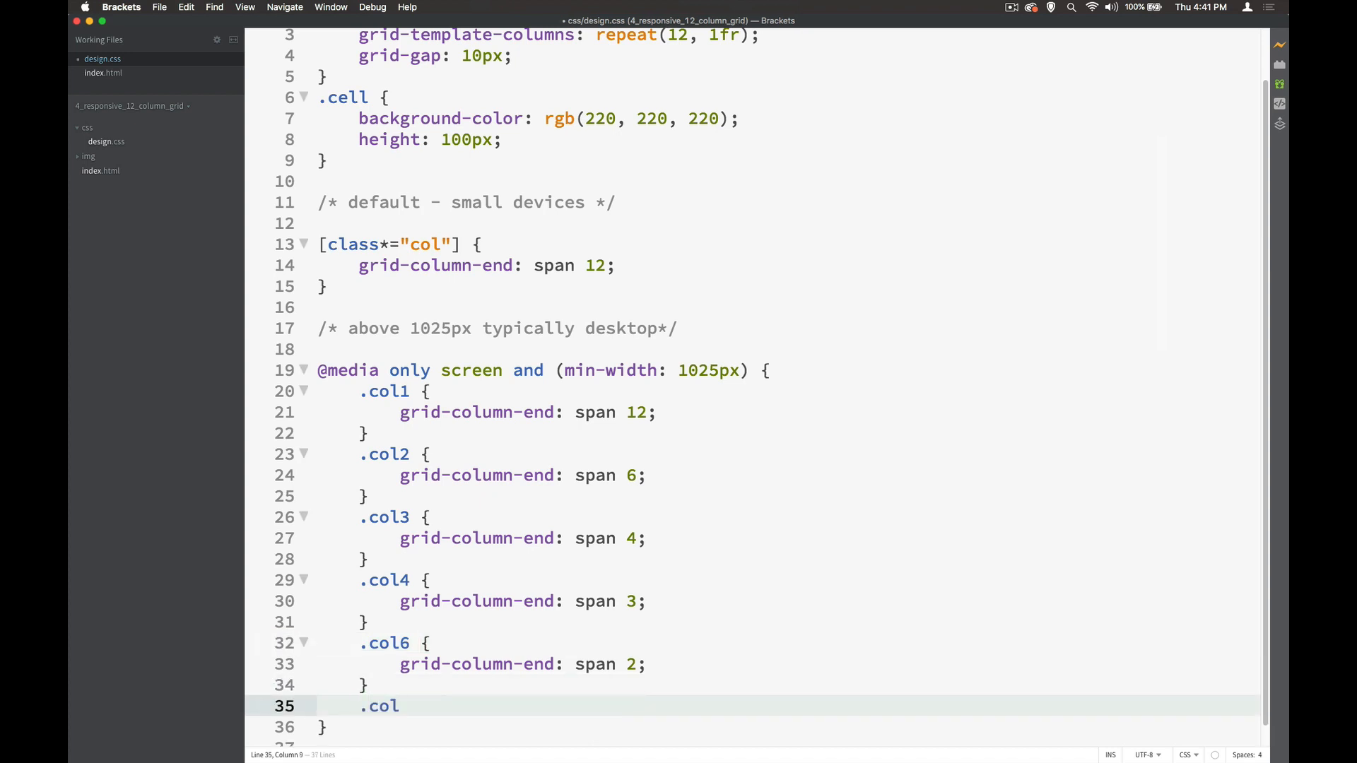
type("12P")
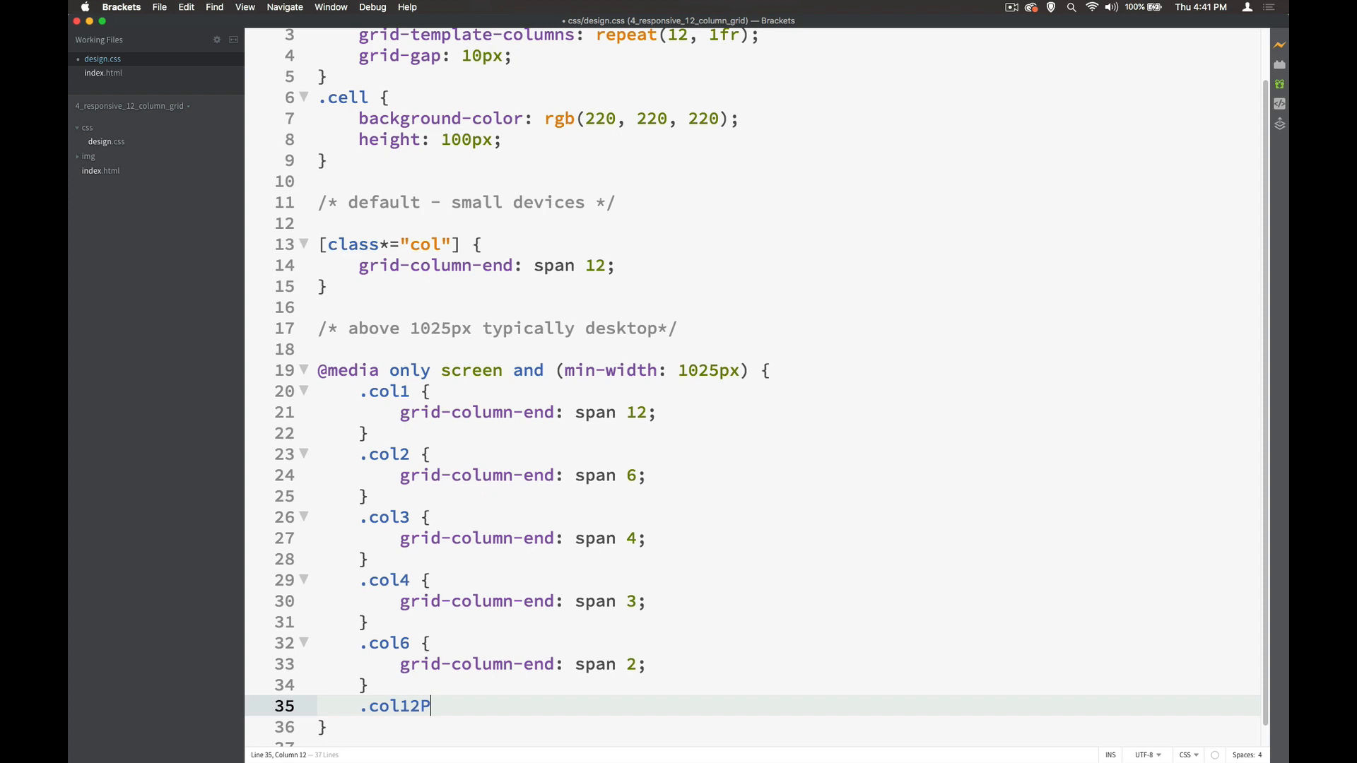
type("{")
type("grid-column-end: span 1;")
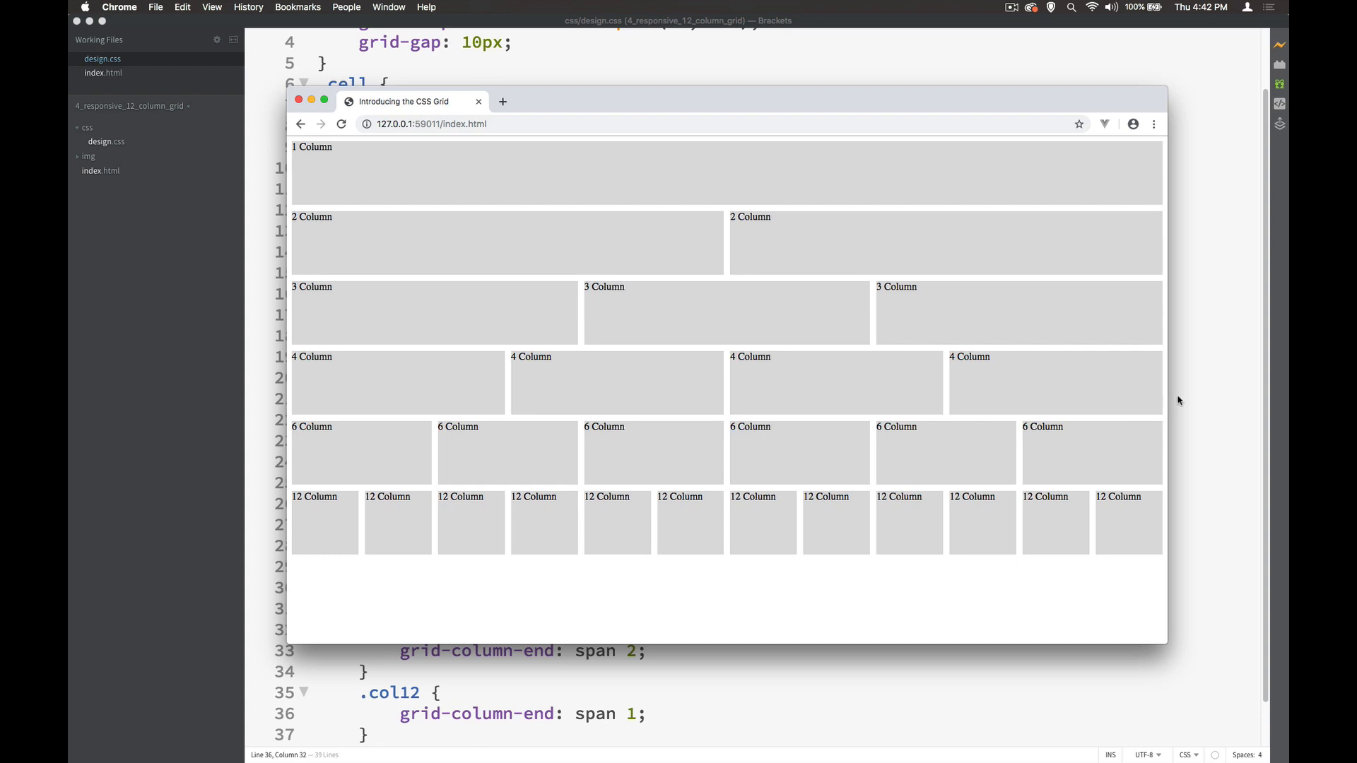
mouse_move(1156, 407)
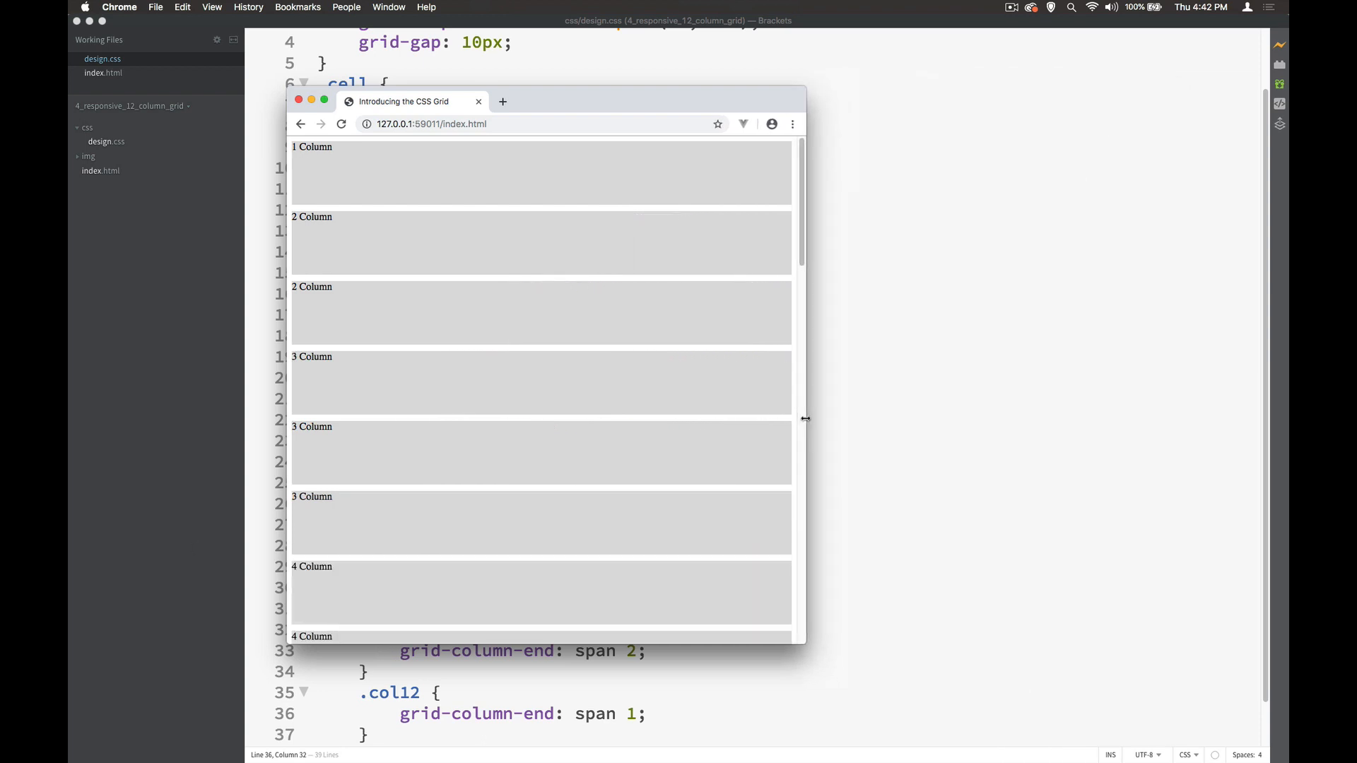
Step: Scroll the preview and resize the Chrome window to test the 1025px breakpoint
scroll("down", 3)
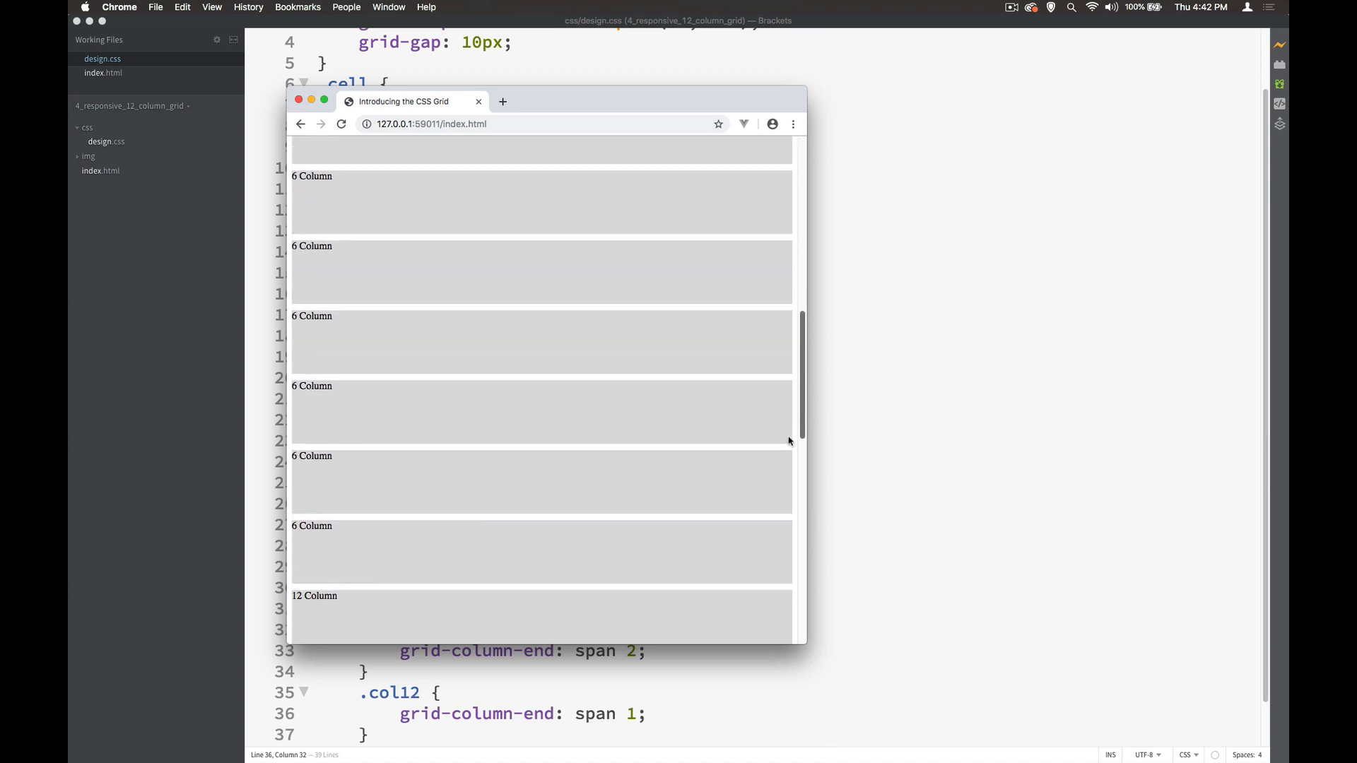
scroll("down", 3)
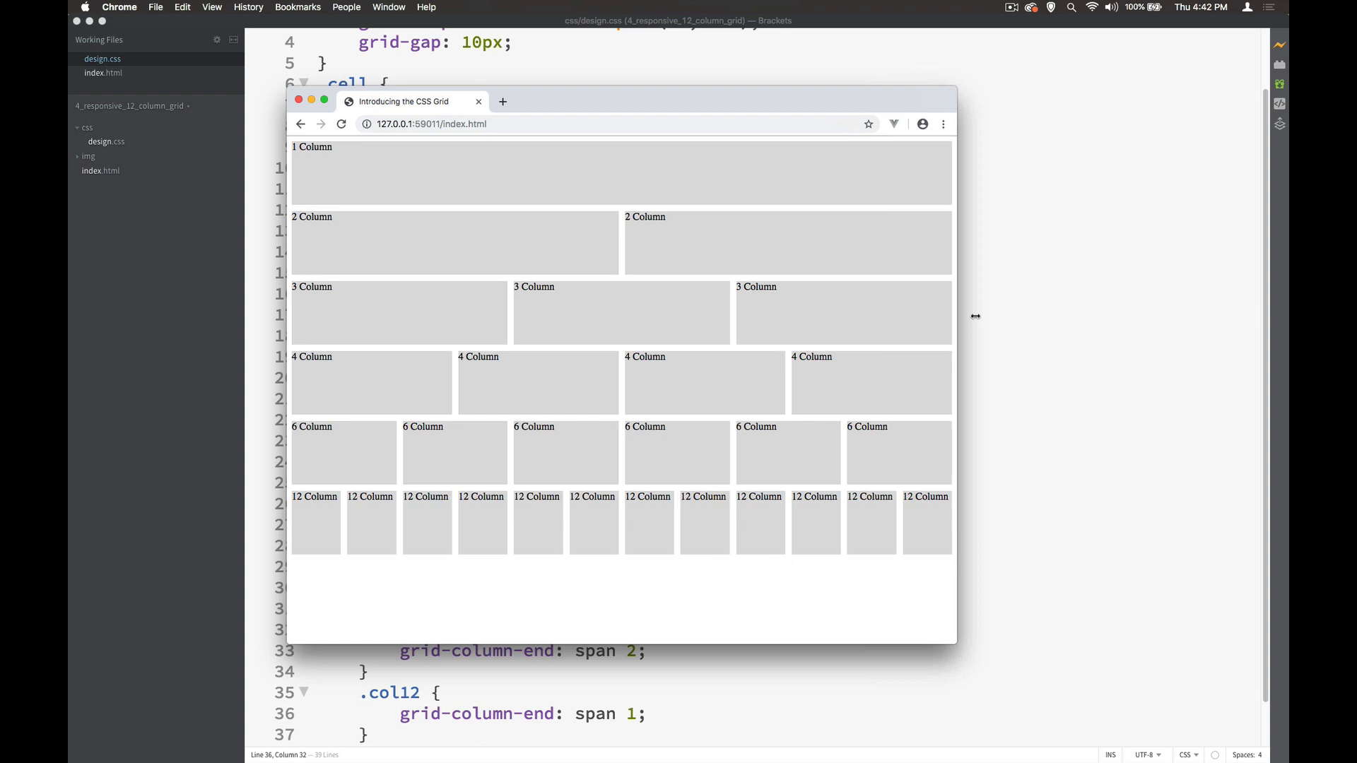
left_click_drag(974, 315, 1087, 346)
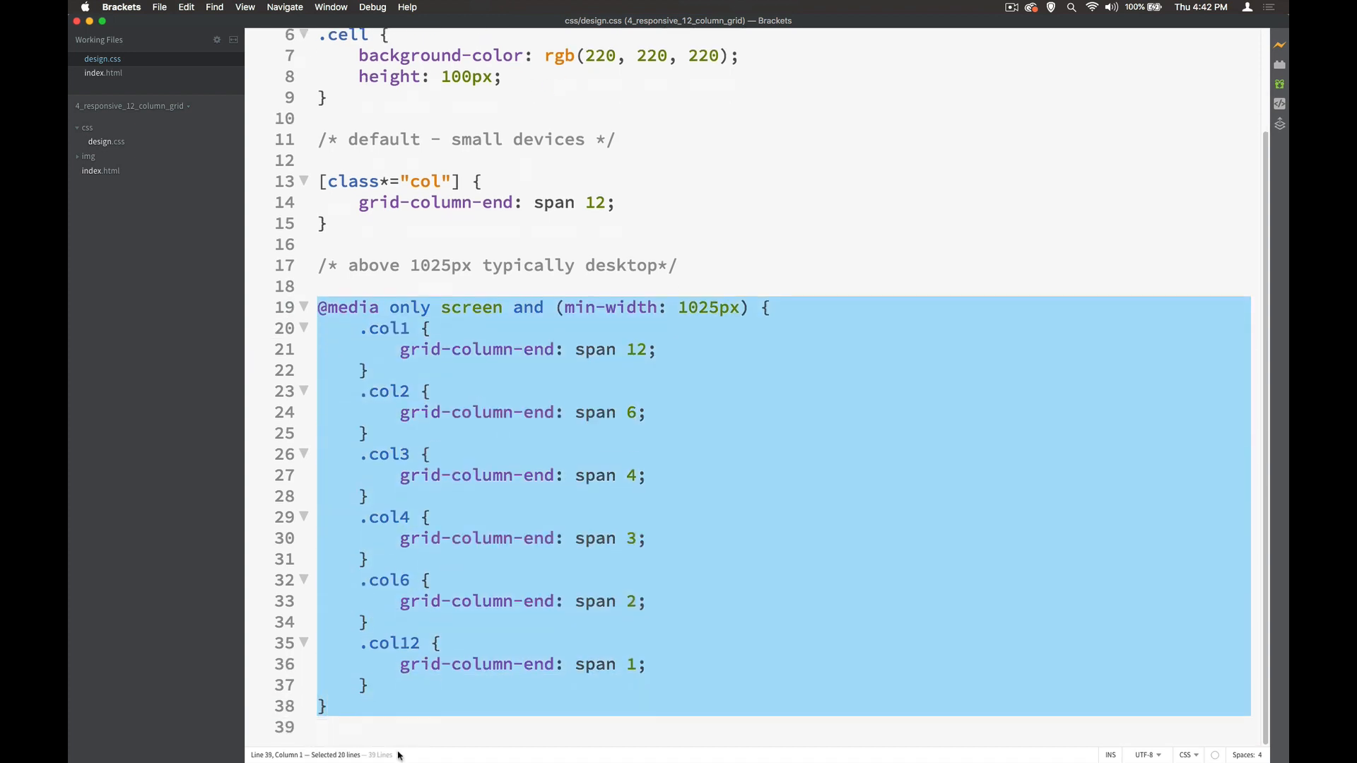
Step: Duplicate the media query above at min-width 601px and rename its classes to .md1–.md12
left_click(467, 244)
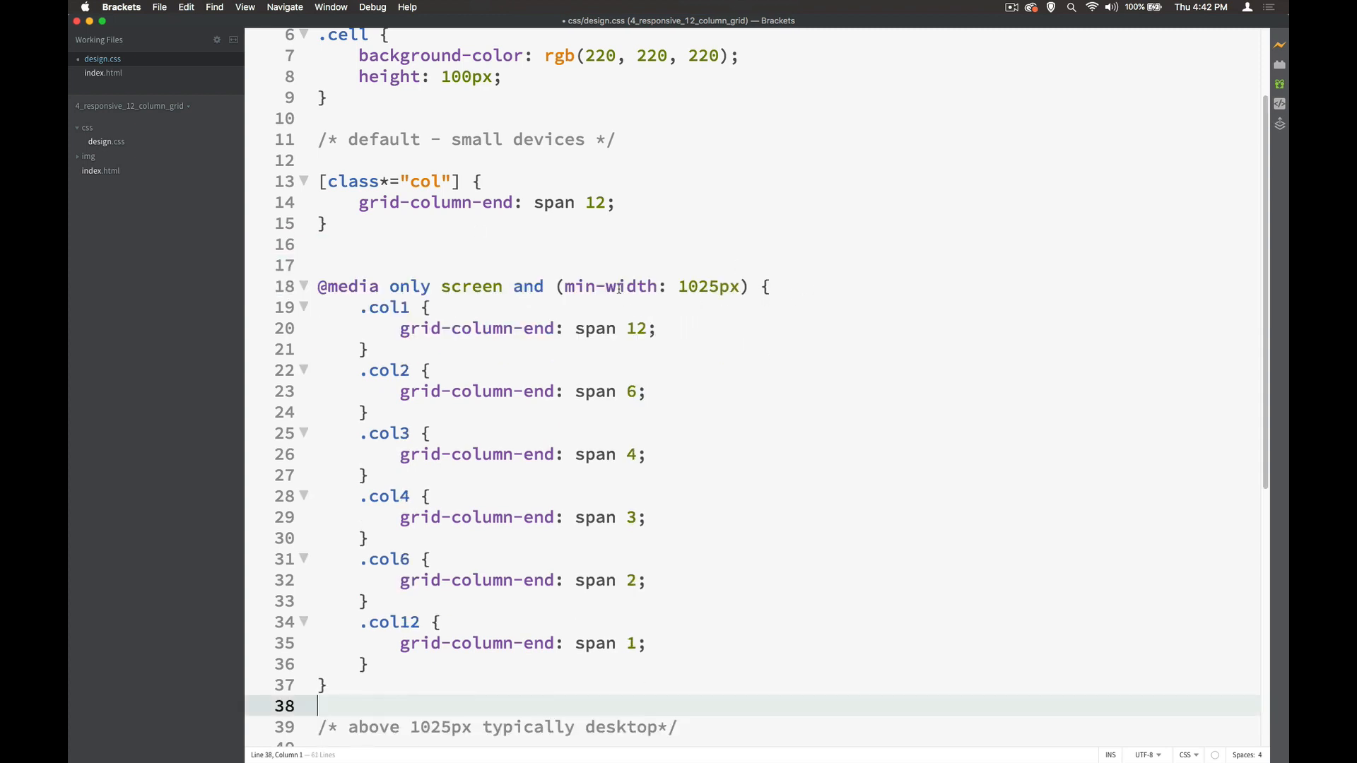
double_click(698, 285)
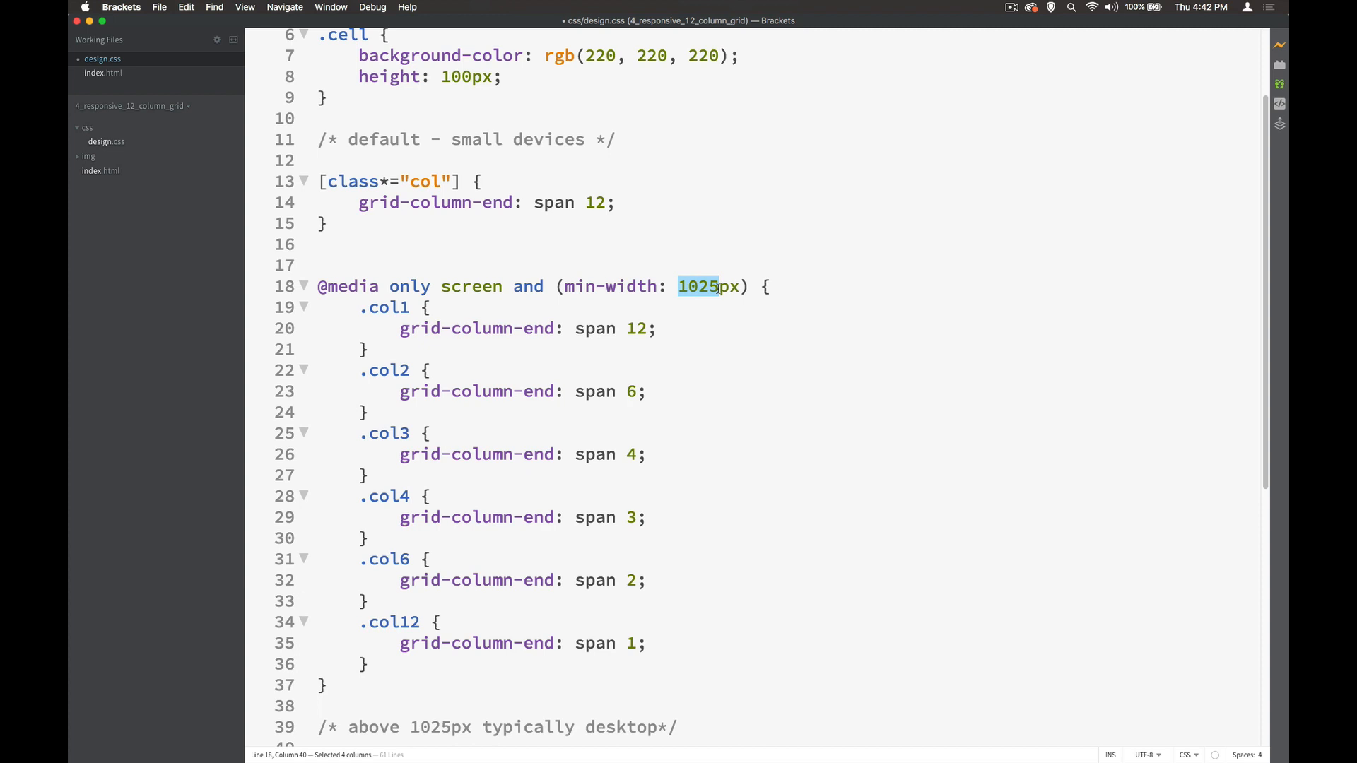
type("601")
left_click(380, 307)
type("m")
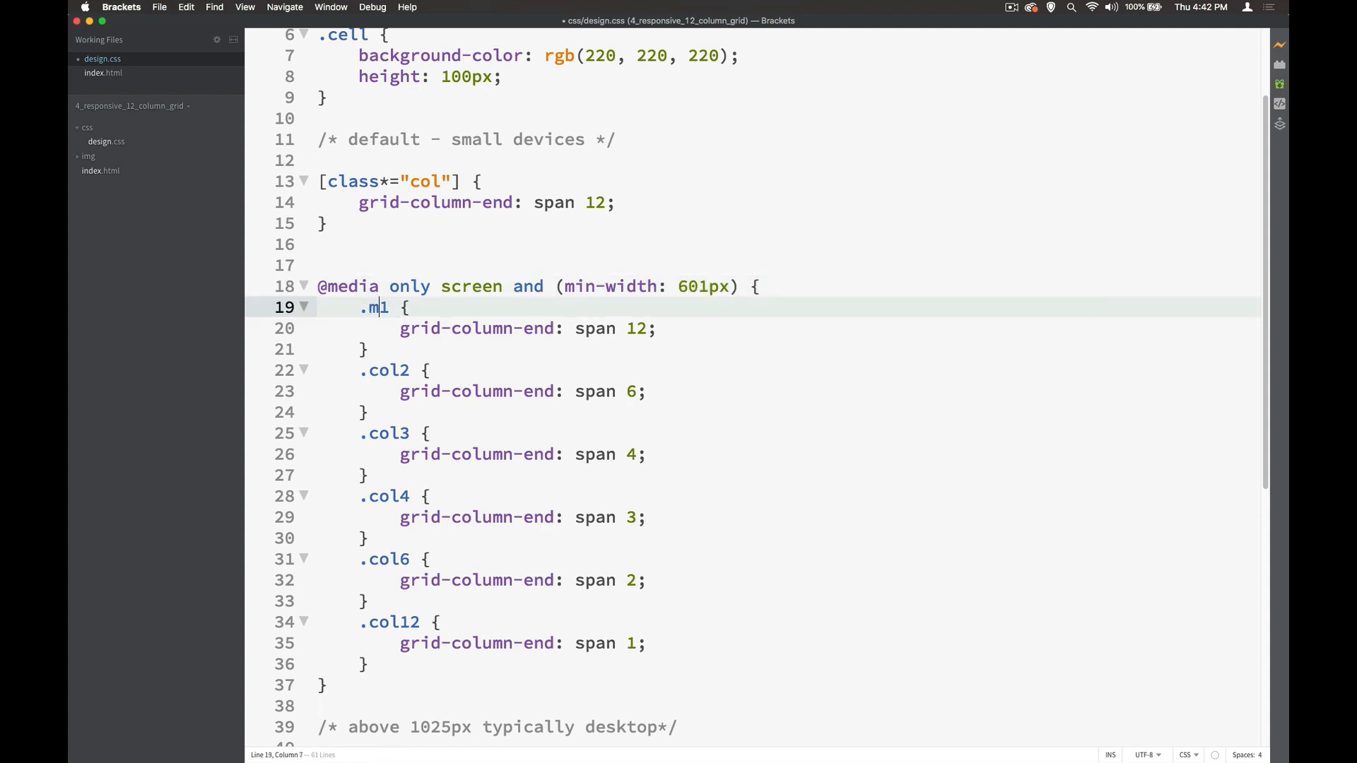
type("d")
left_click(397, 371)
type("md")
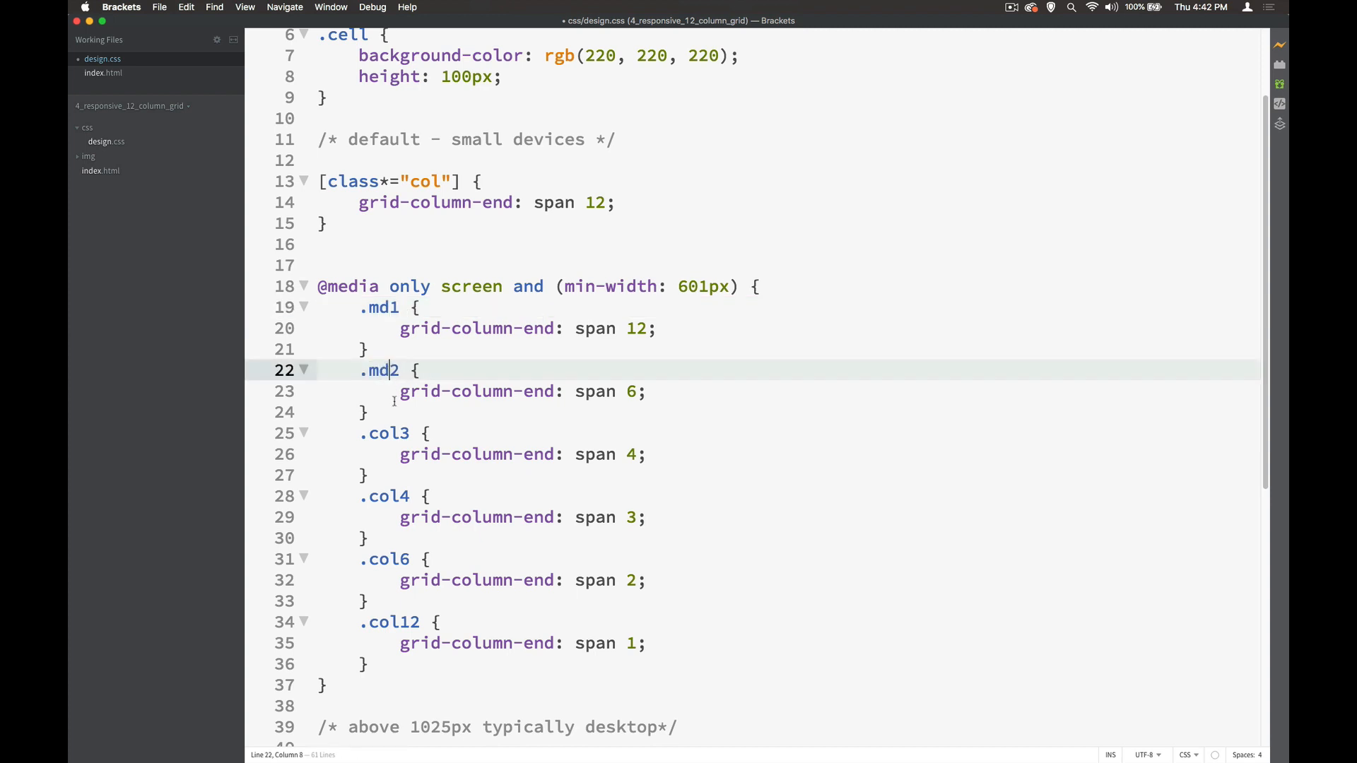
double_click(382, 434)
type("md")
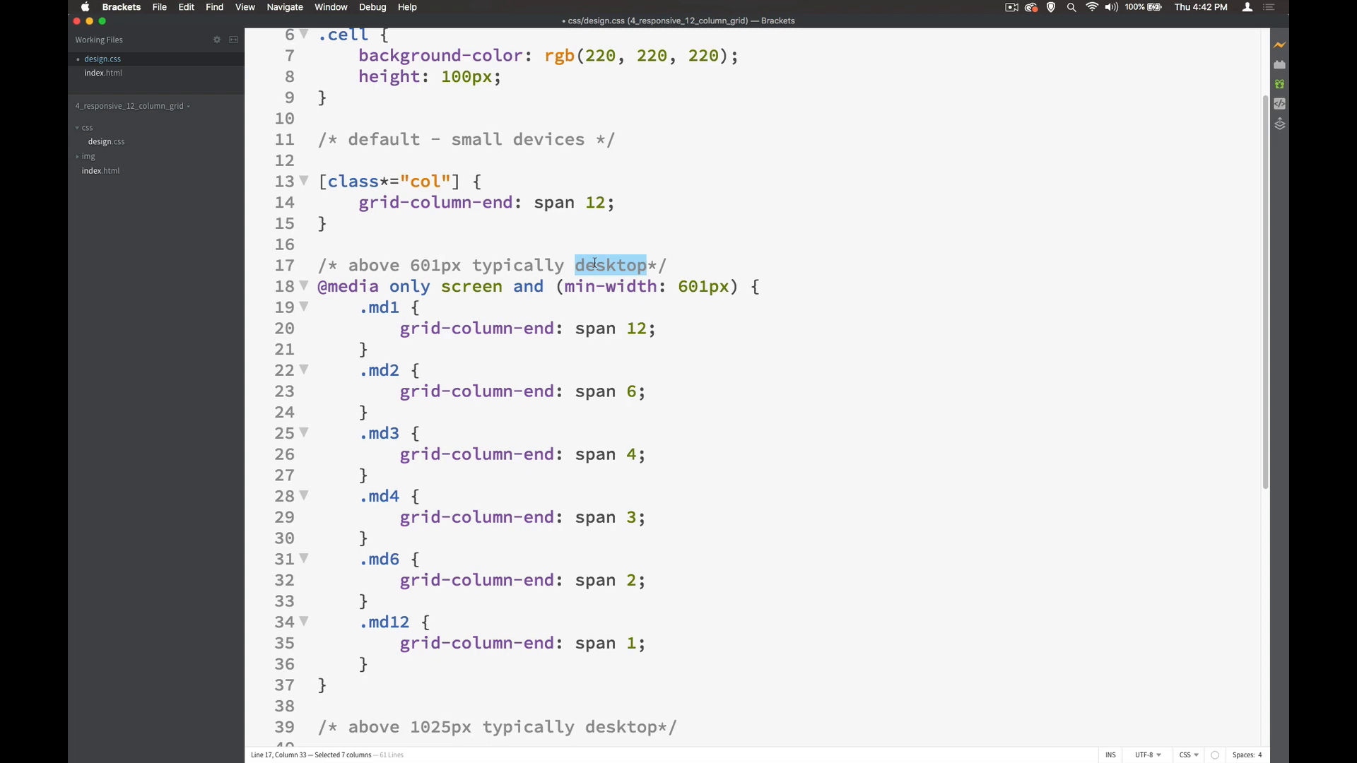
left_click(96, 73)
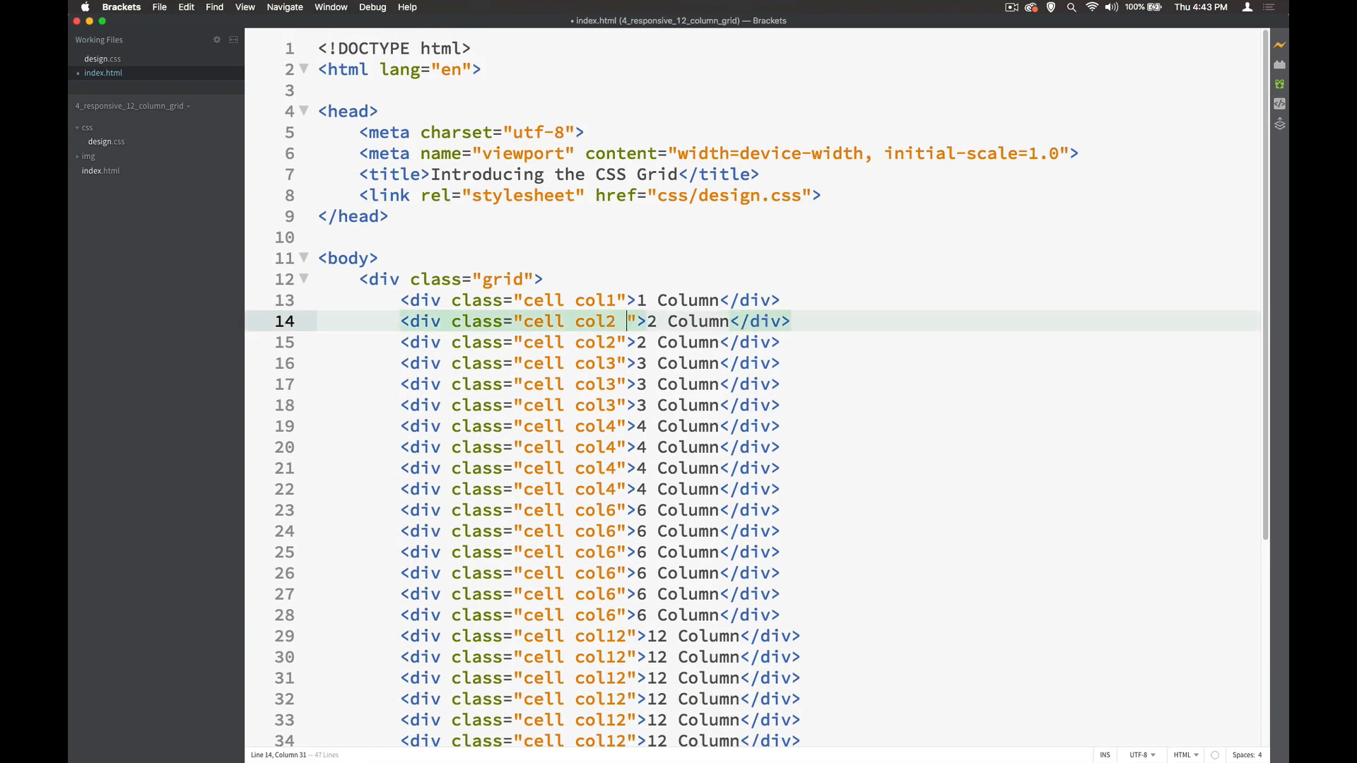
Step: Add the md2 class to the second 2 Column div in index.html
type("md2")
left_click(590, 342)
type(" m2")
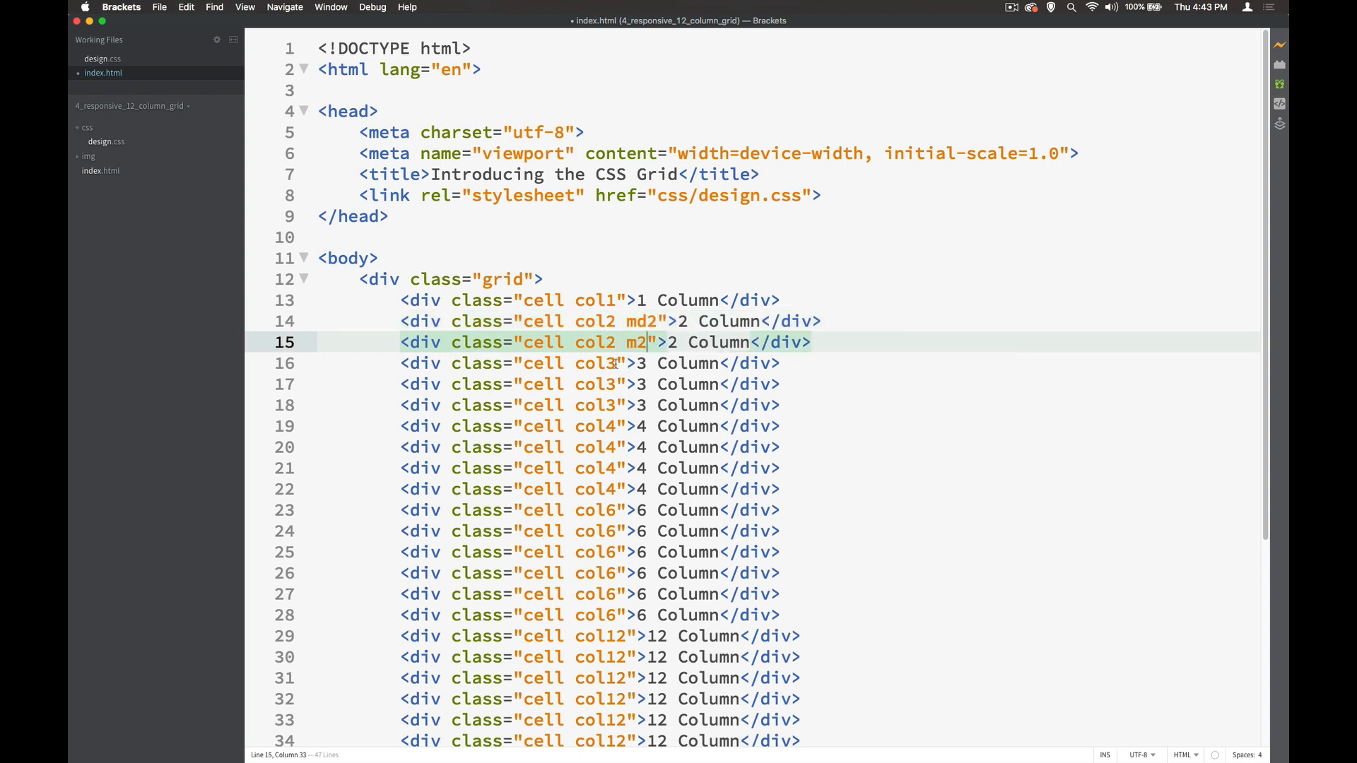
type("d")
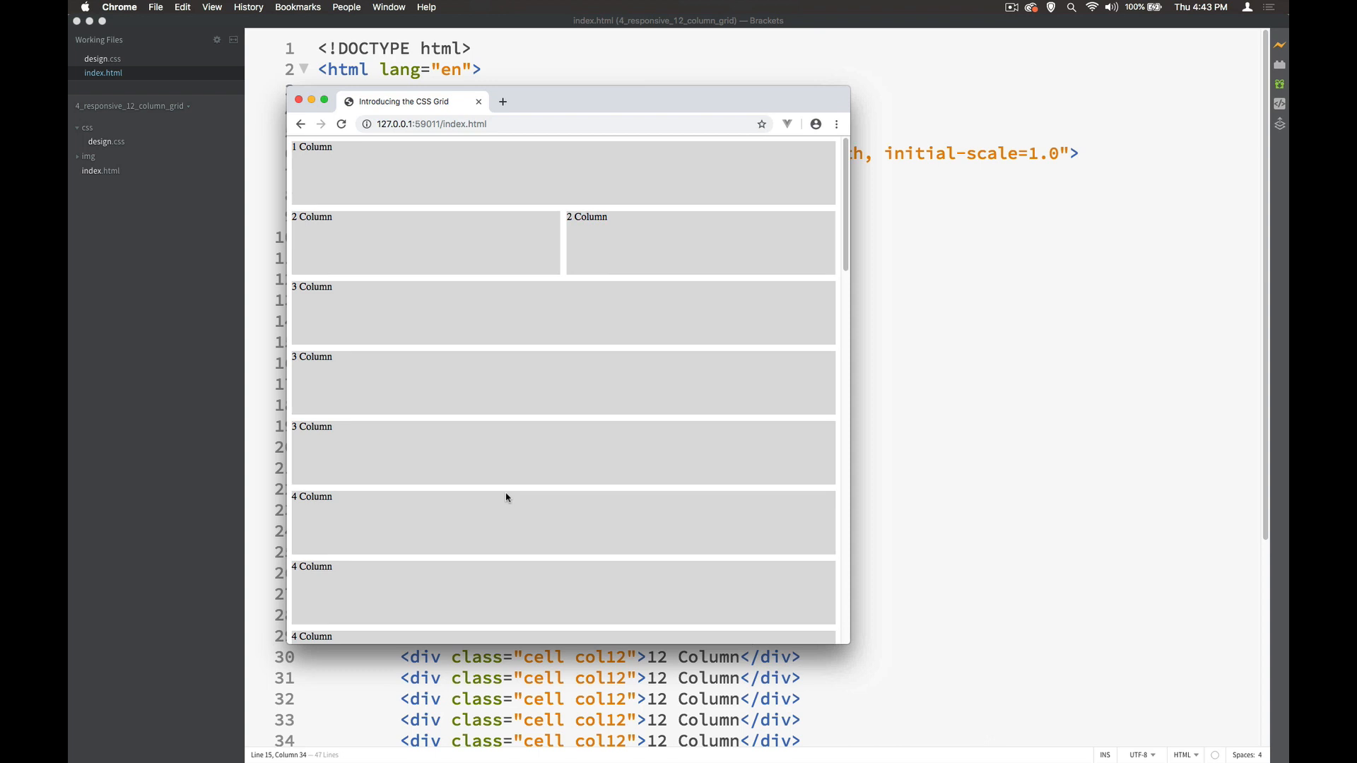
mouse_move(537, 242)
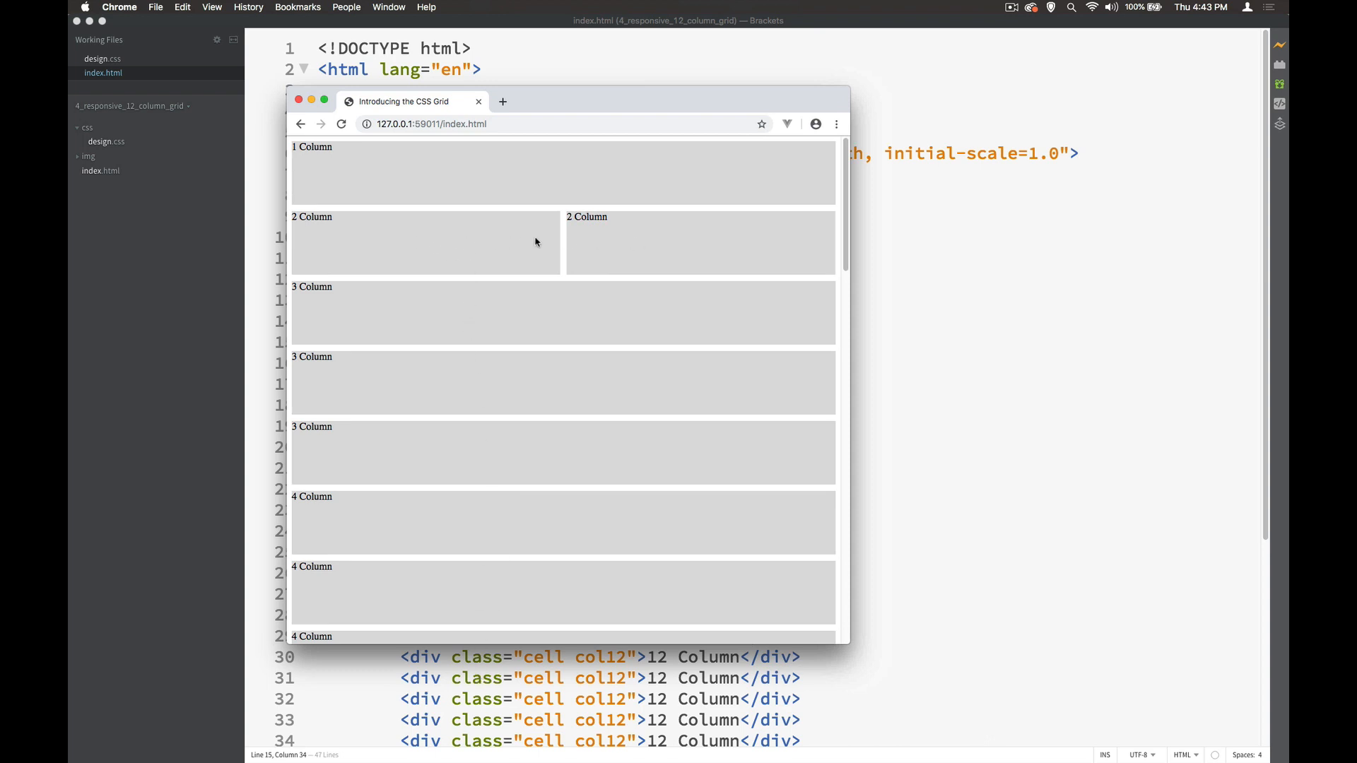
mouse_move(1002, 357)
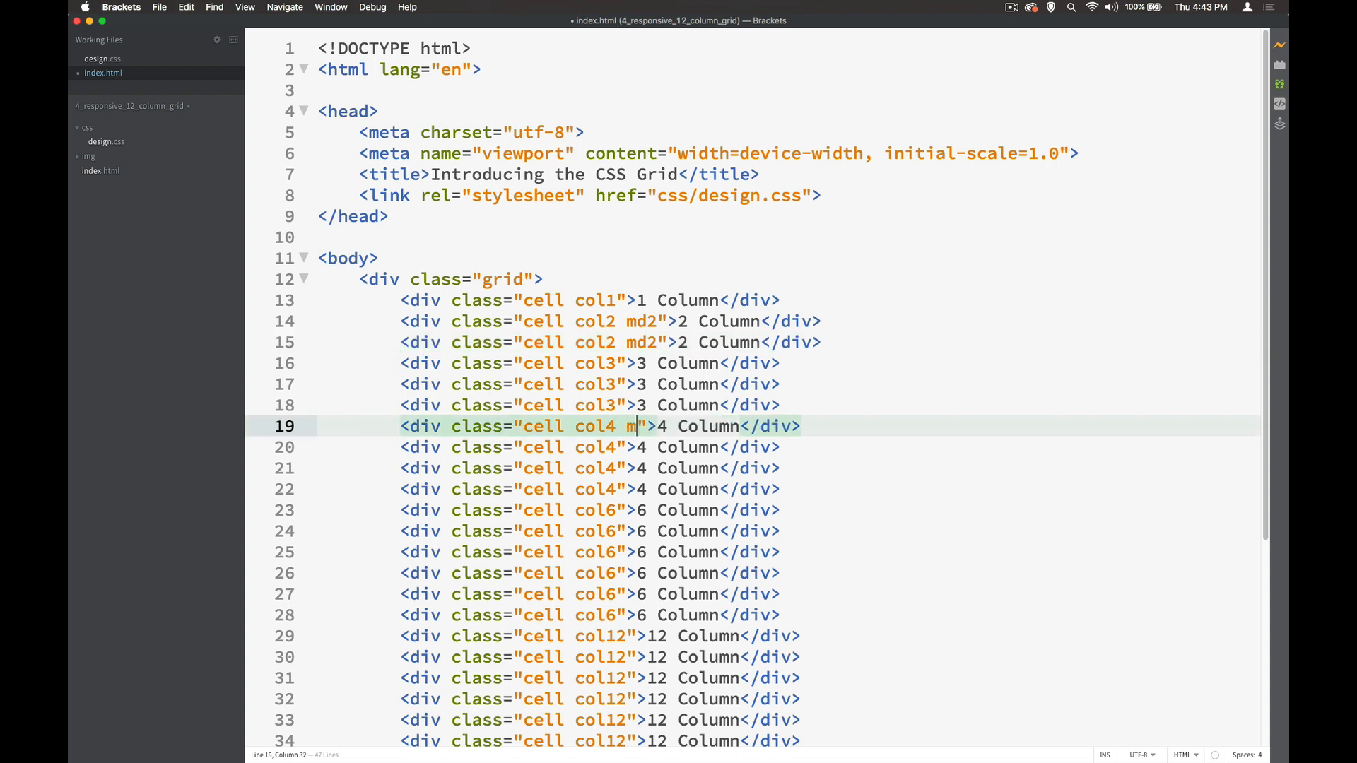
Step: Add md2 to the col4 and col6 divs and md3 to the col12 divs
type("d")
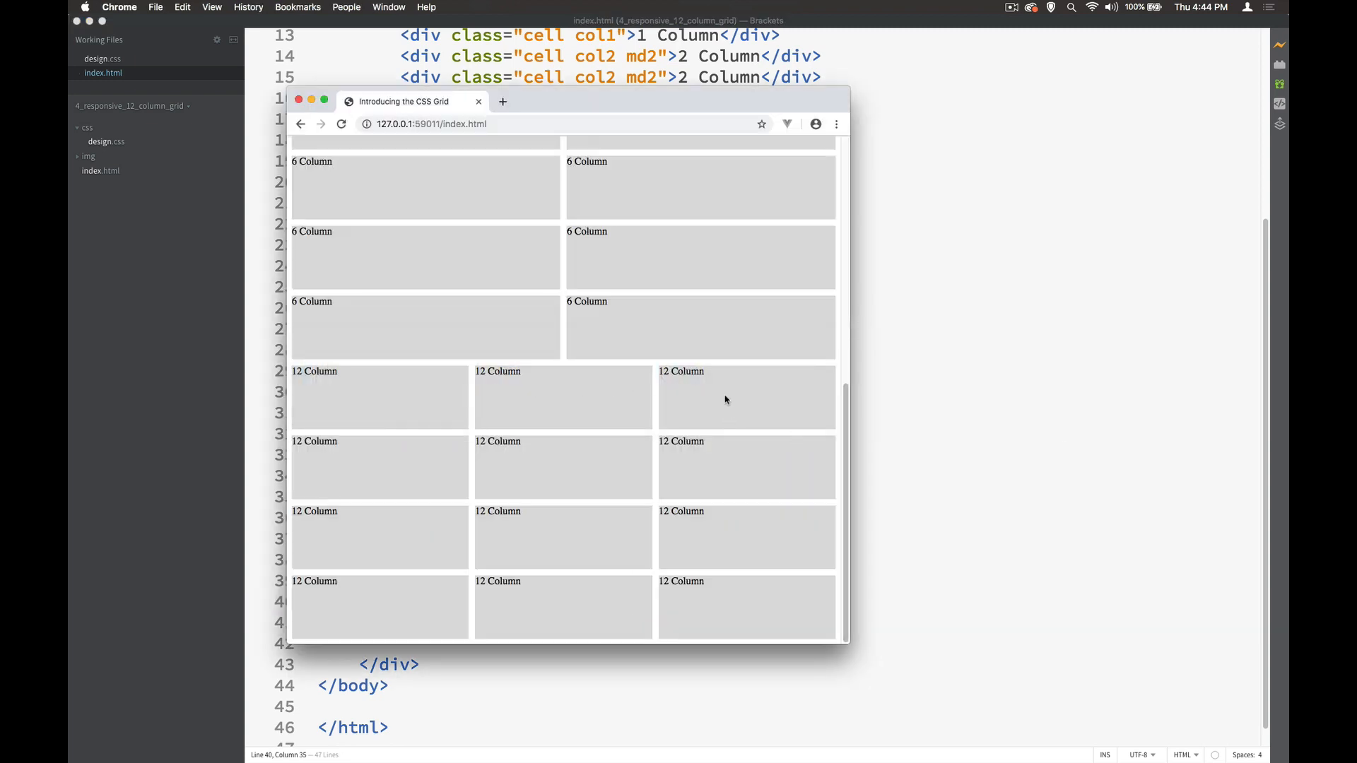
mouse_move(841, 510)
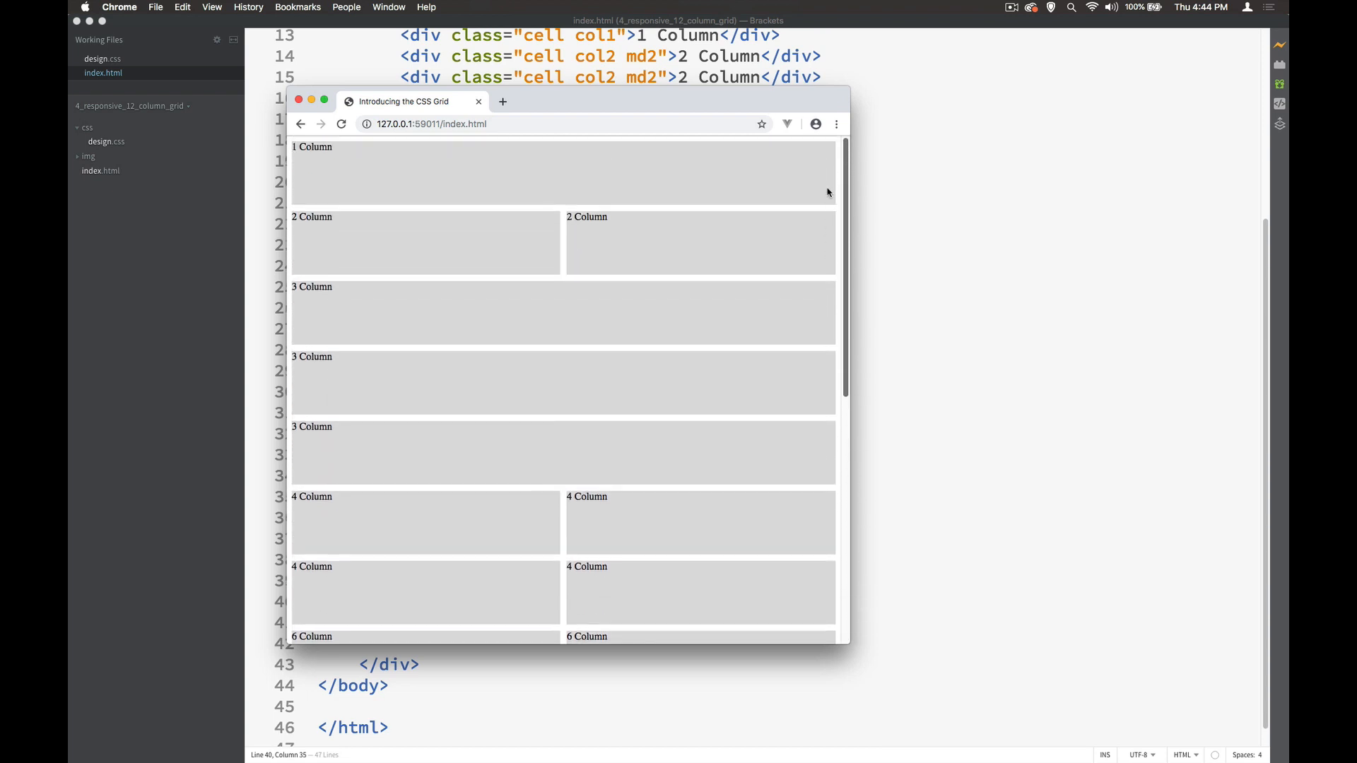
Step: Narrow the Chrome window to tablet width and scroll through the stacking 6 Column cells
scroll("down", 3)
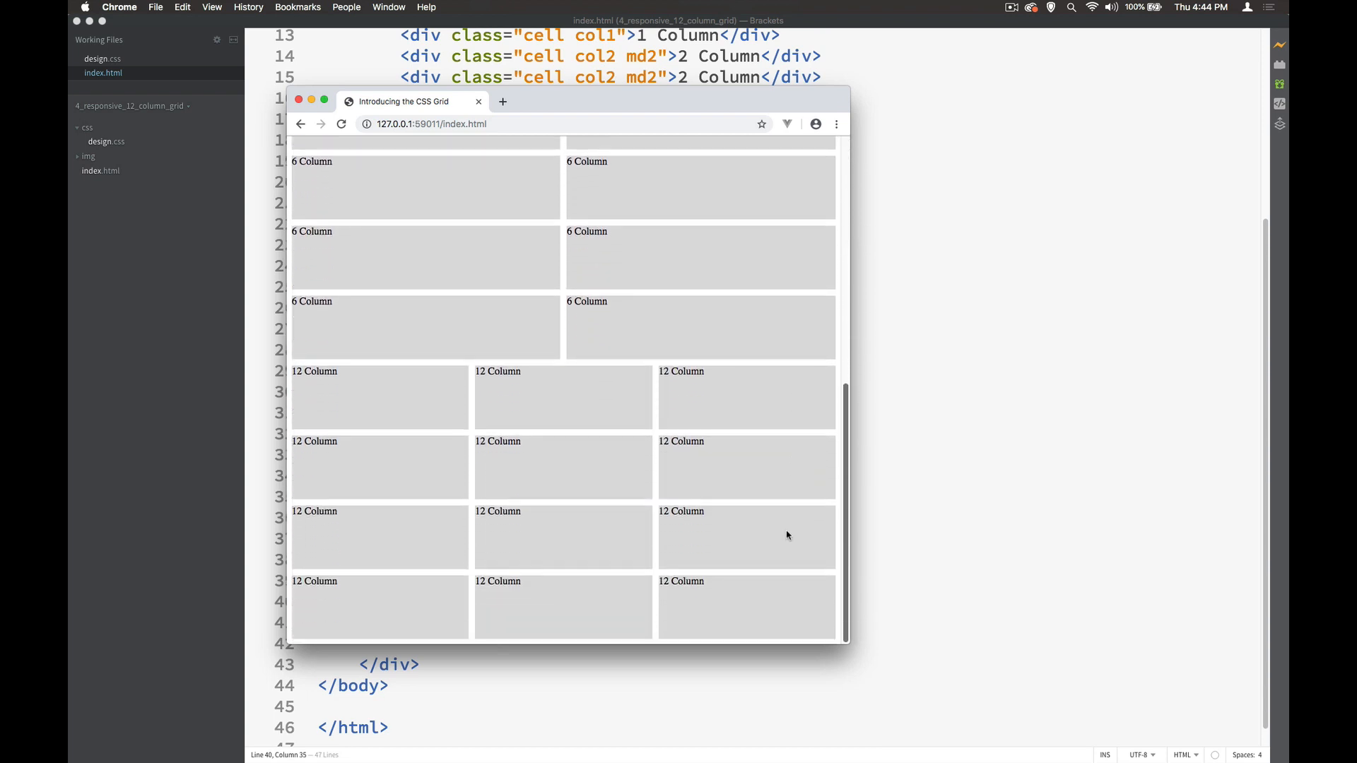
left_click_drag(848, 294, 1120, 294)
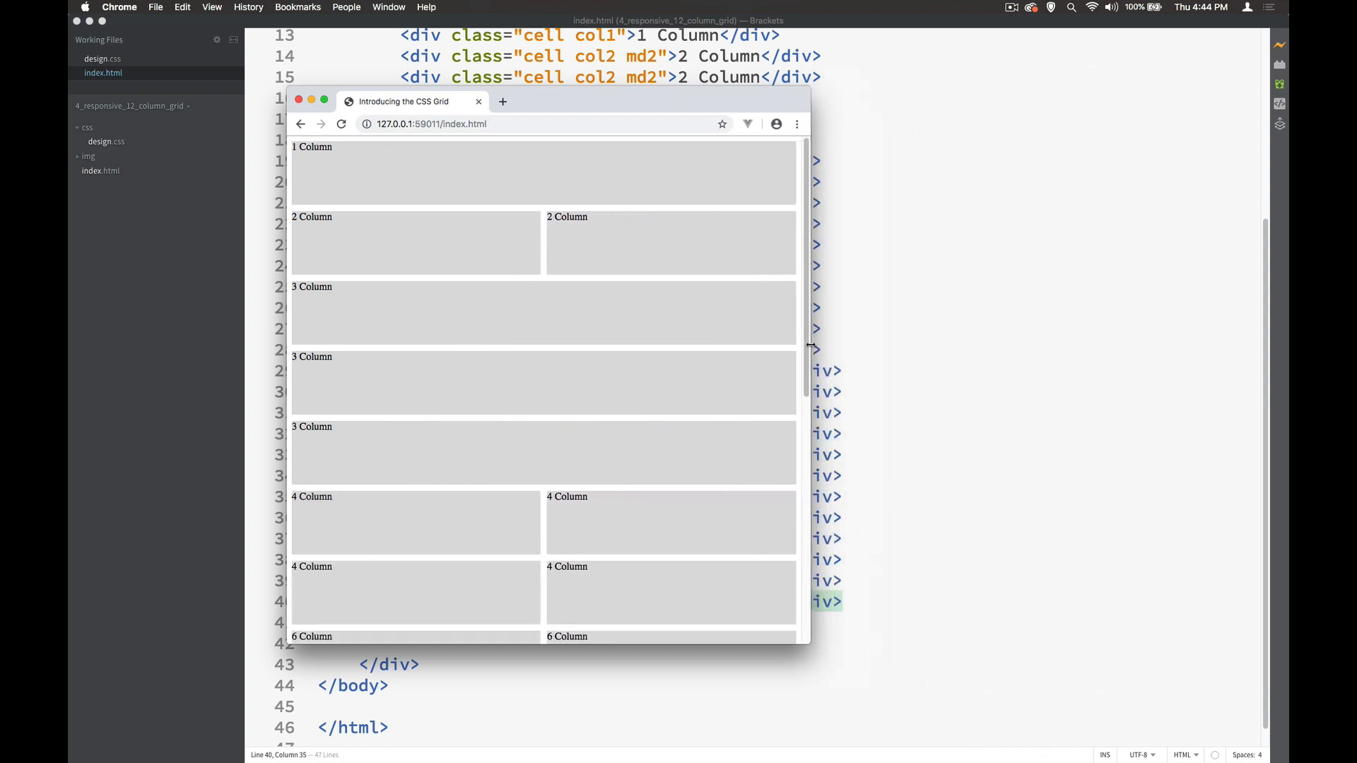
scroll("down", 3)
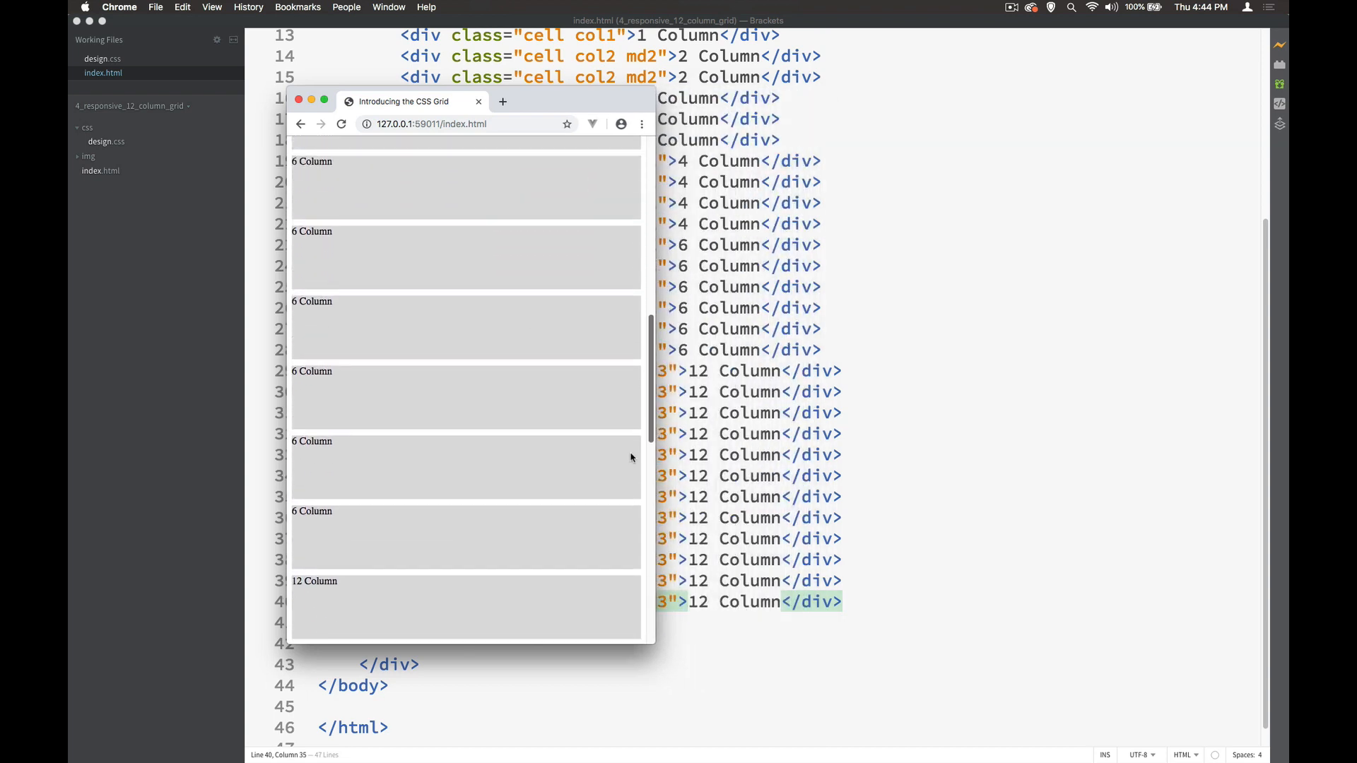
scroll("down", 3)
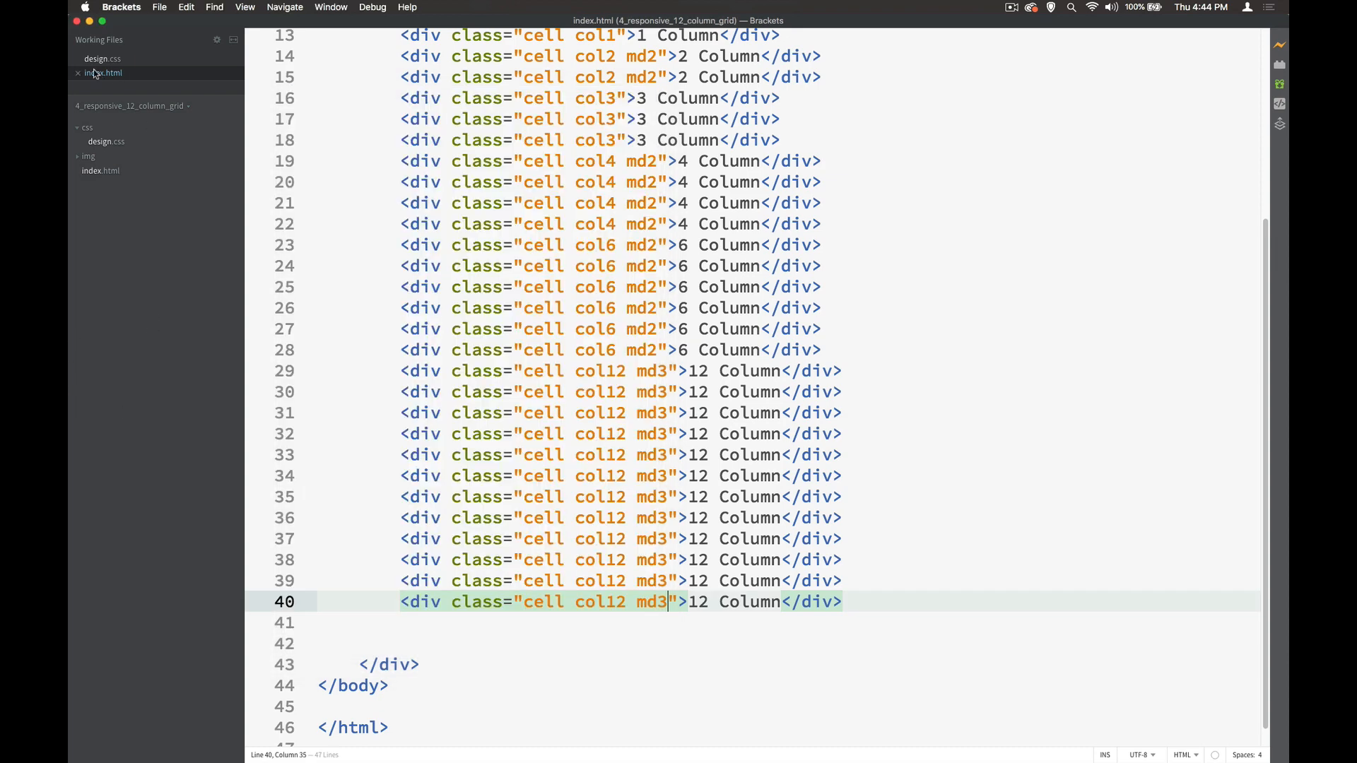
Step: Duplicate the 601px media query in design.css as a max-width 600px query with sm1–sm12 classes, comment 'below'
left_click(98, 60)
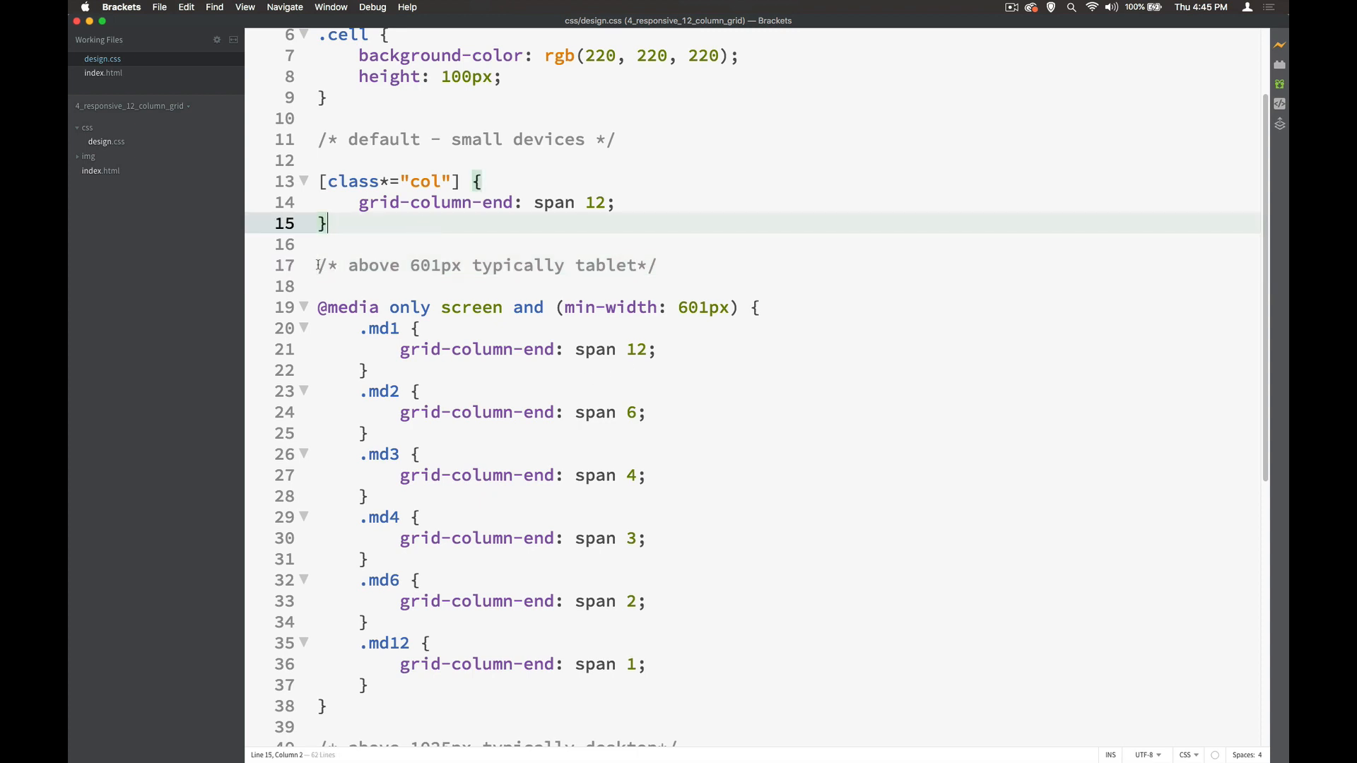
left_click_drag(318, 265, 326, 705)
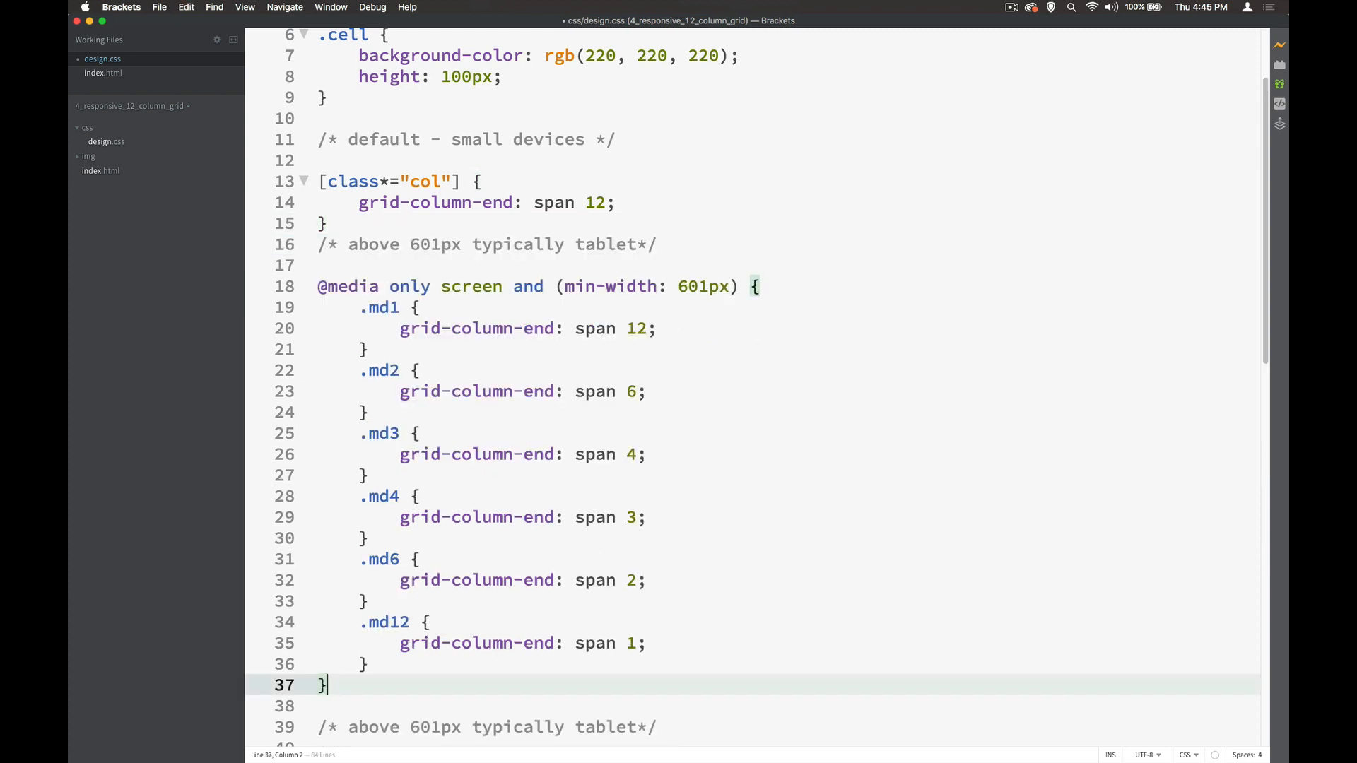
double_click(373, 245)
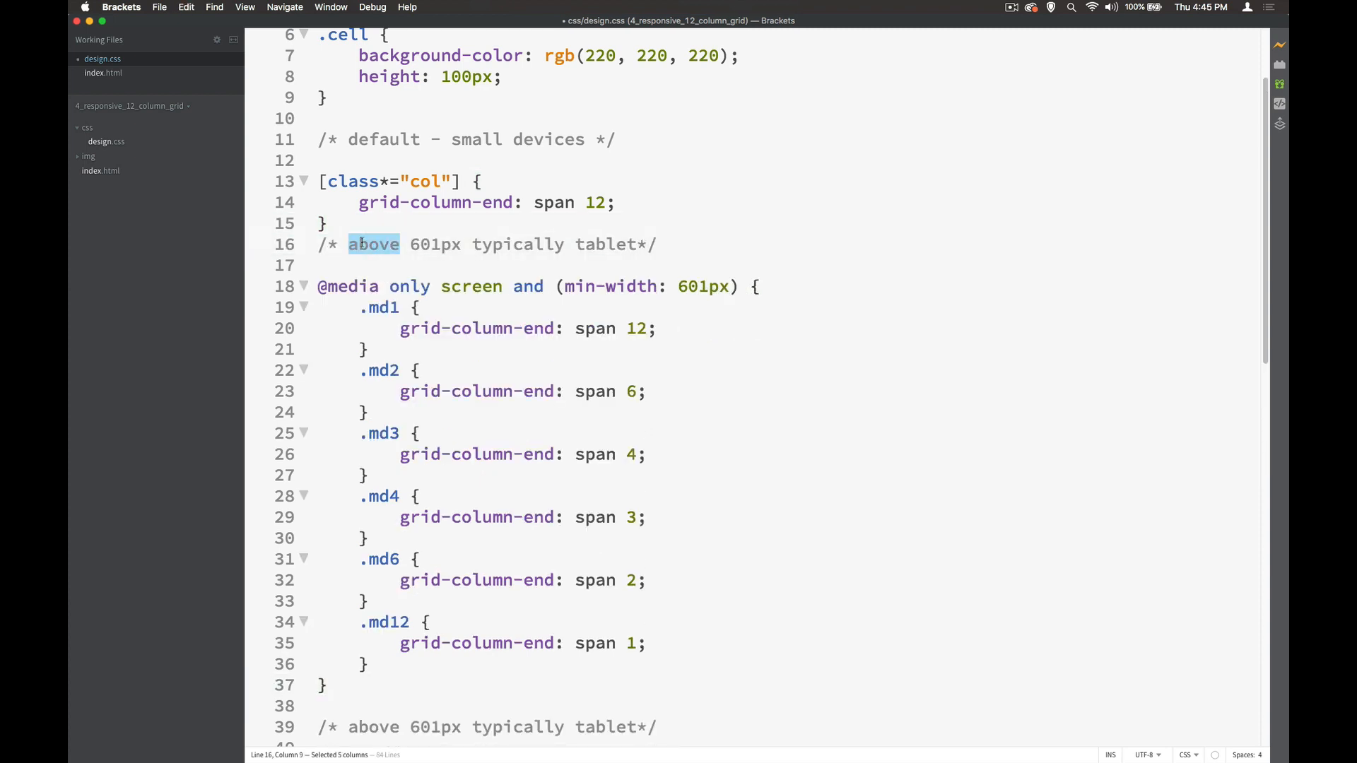
type("below")
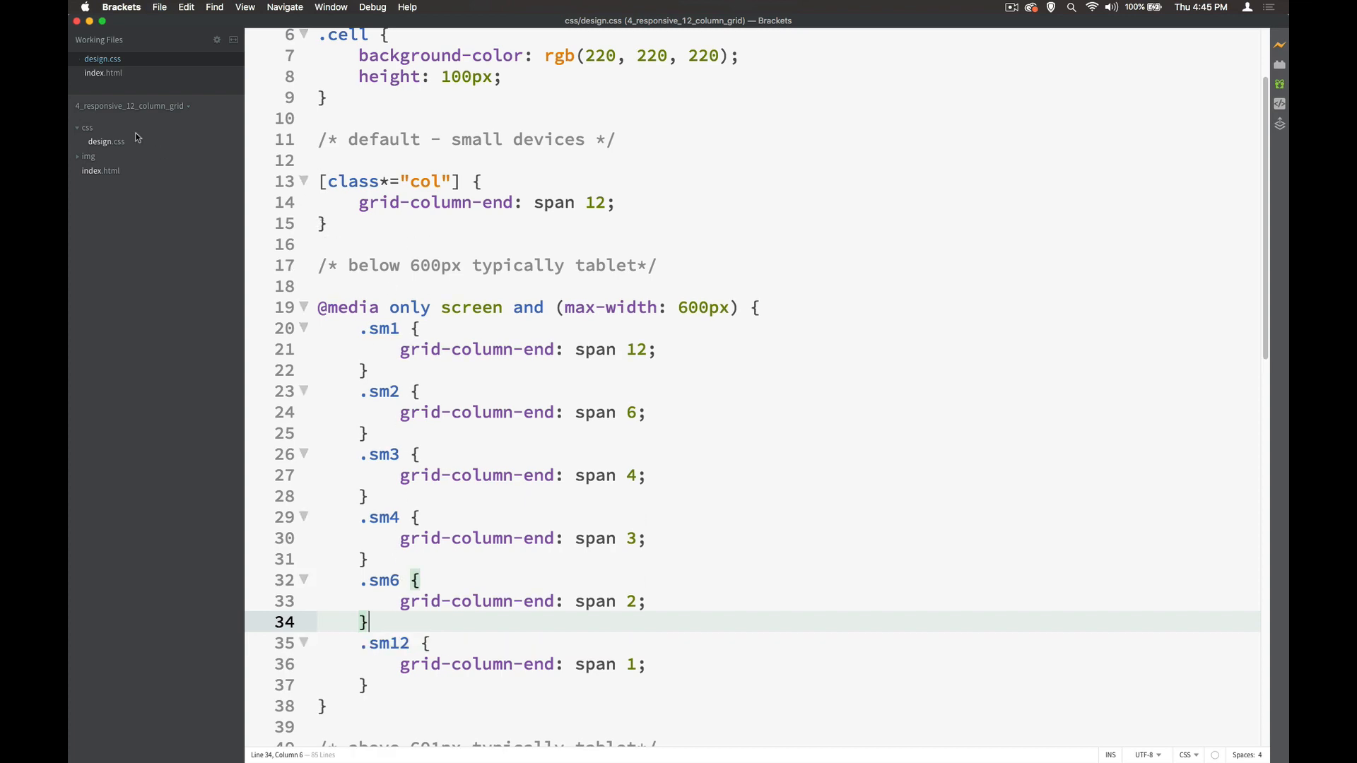
Step: Add the sm2 class to the cell divs in index.html
left_click(102, 73)
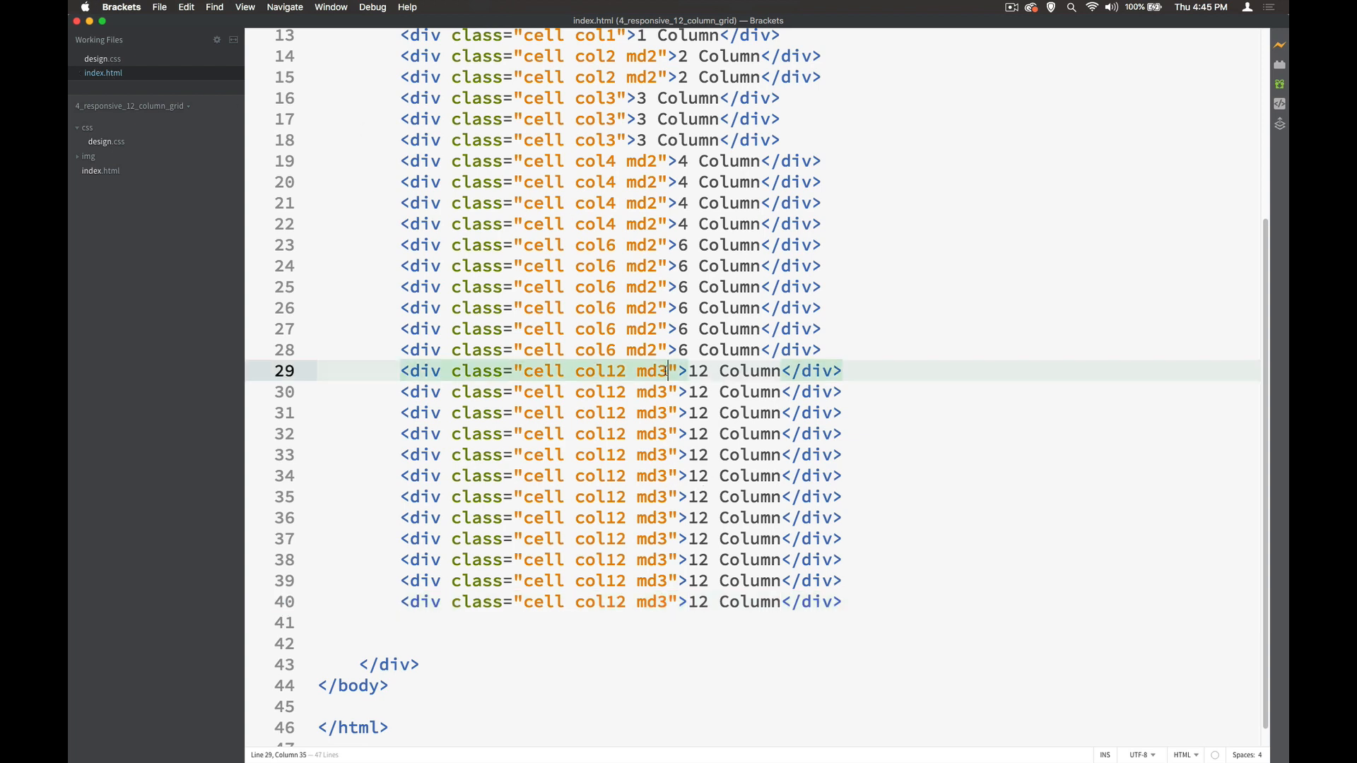
type("sm2")
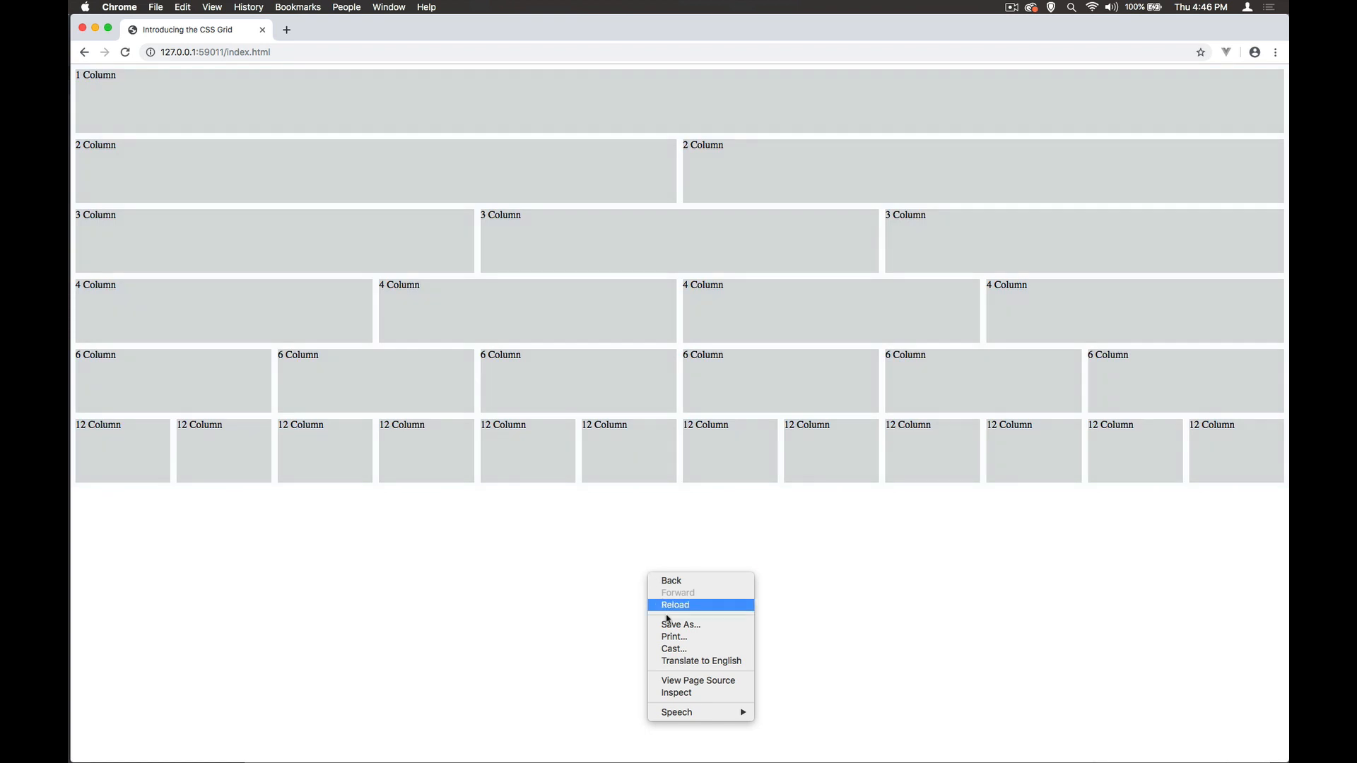
Step: Reload the page in Chrome and scroll the iPhone 6/7/8 preview with cells stacked full width
left_click(676, 693)
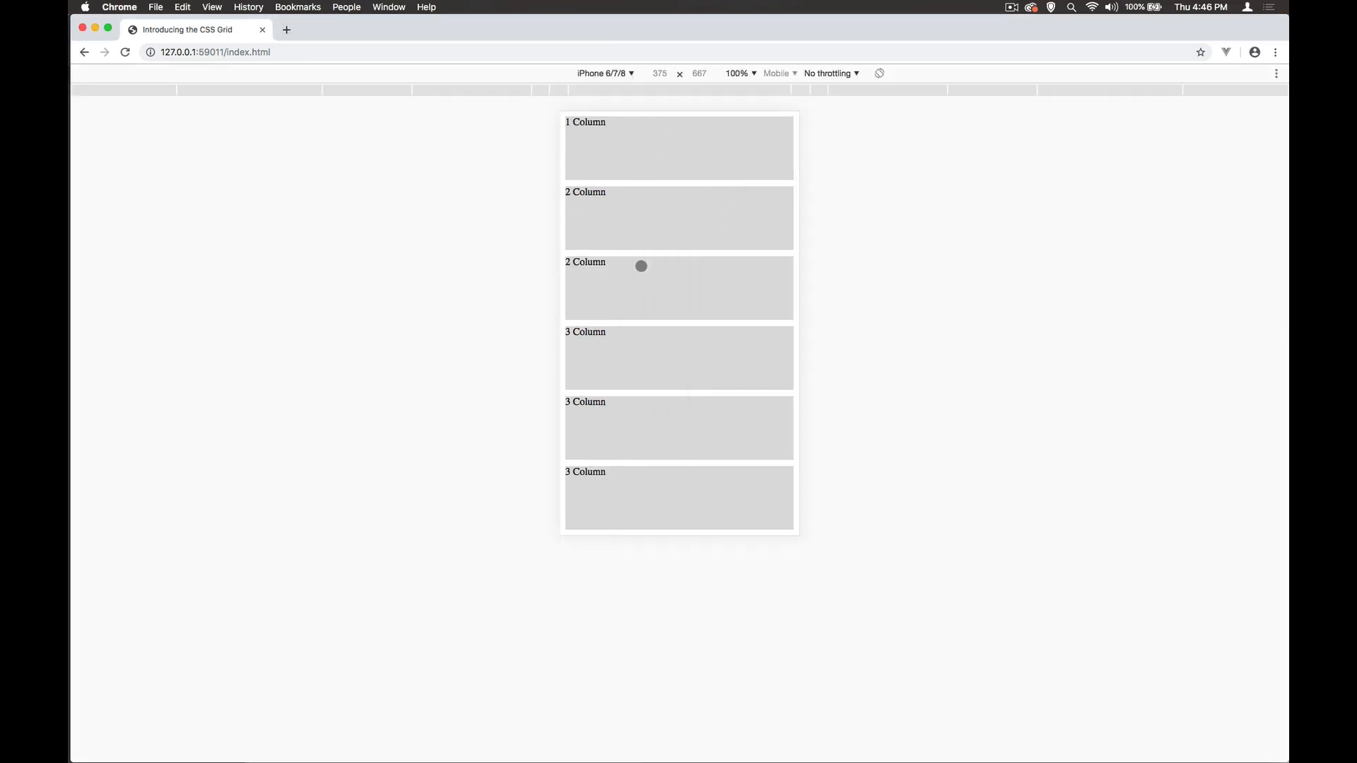
scroll("down", 3)
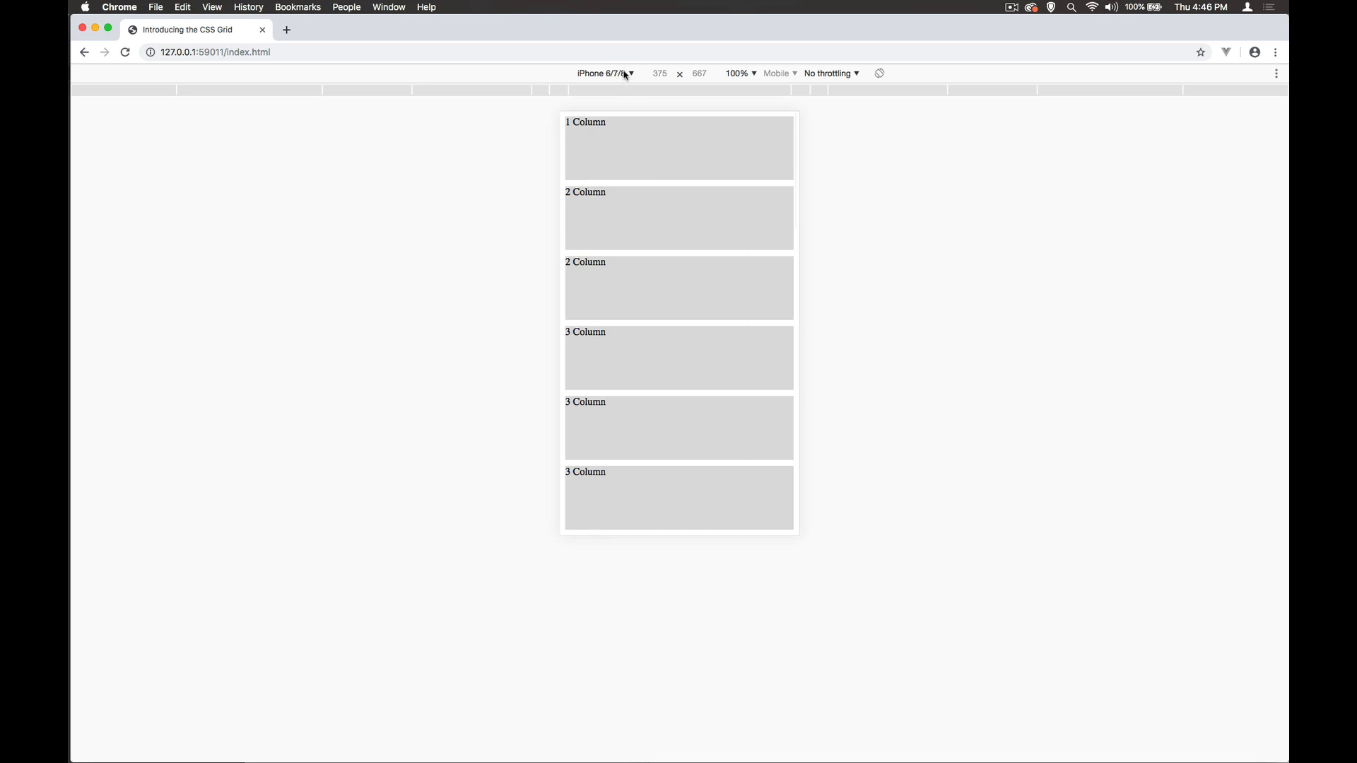
Step: Preview the page as a Pixel 2 XL and scroll through the grid
left_click(627, 73)
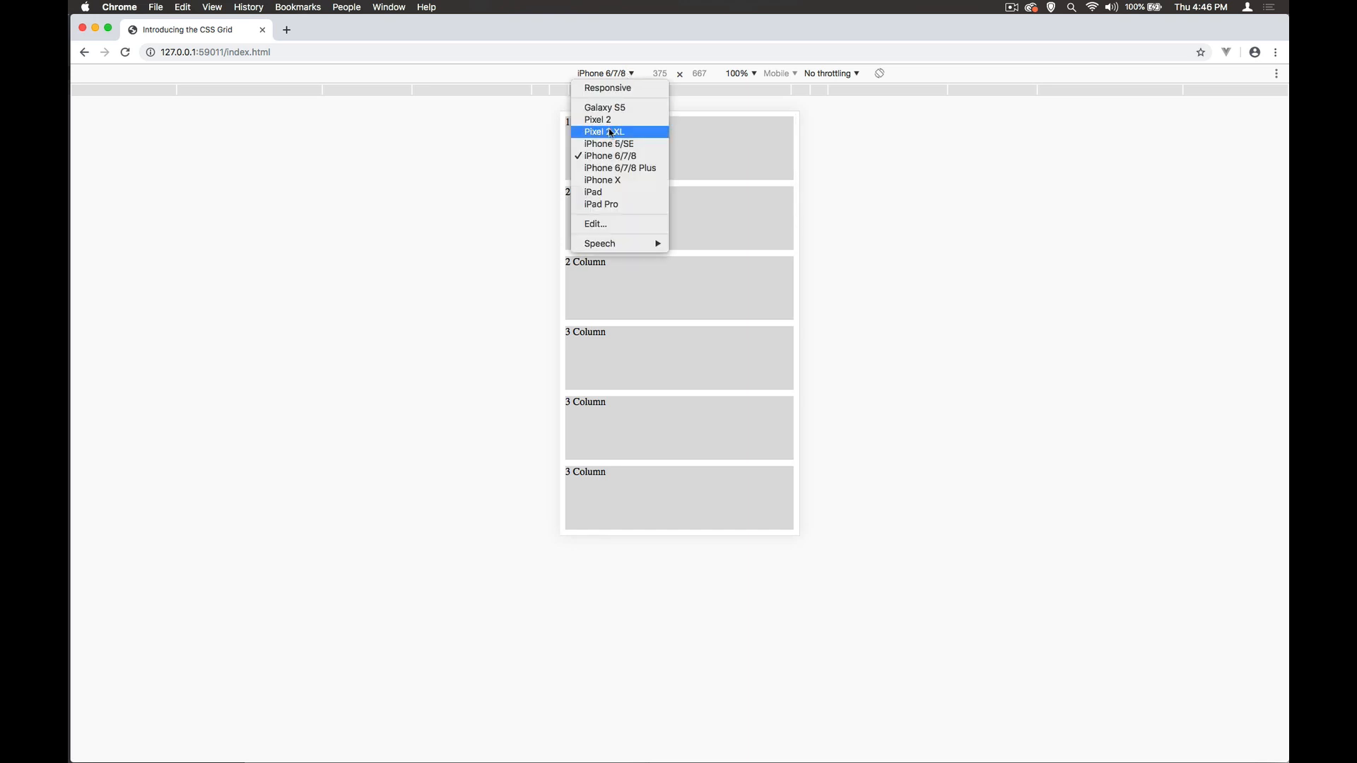
left_click(602, 132)
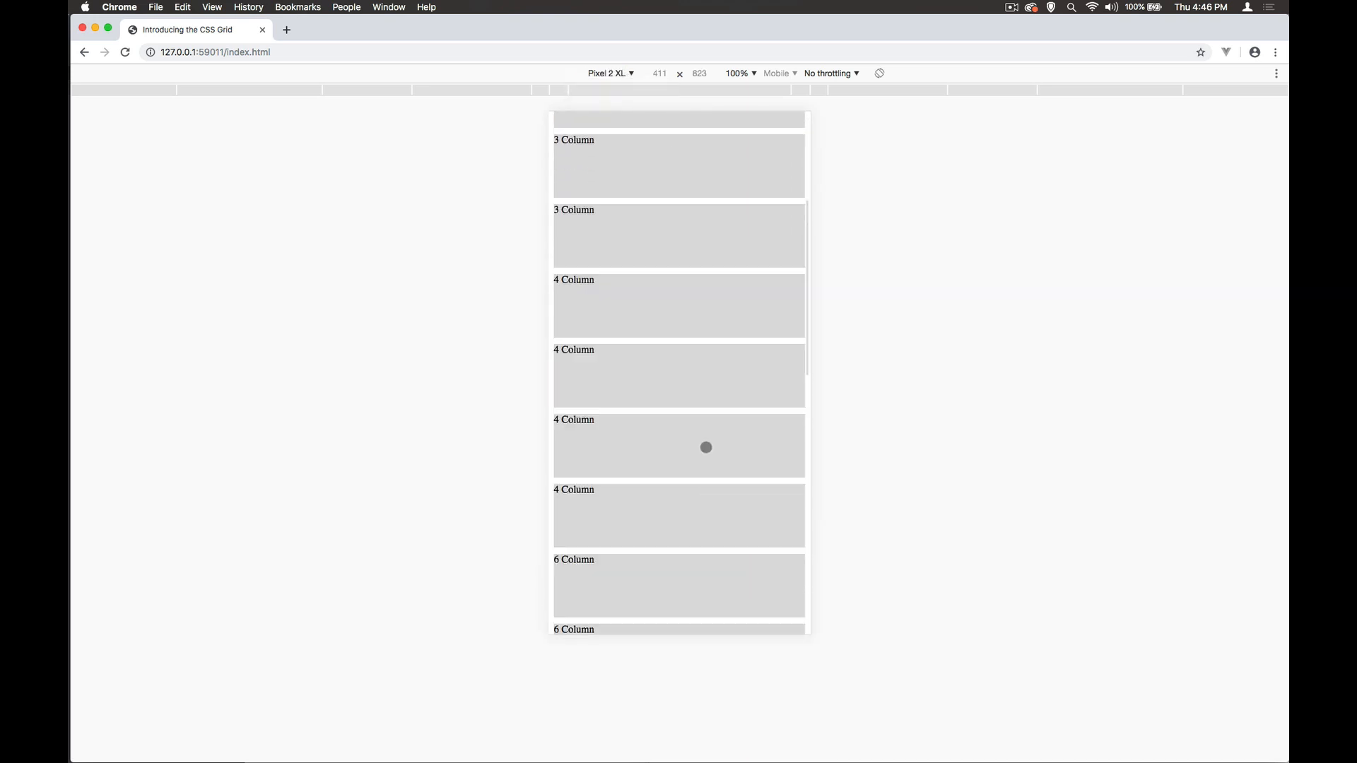
scroll("down", 3)
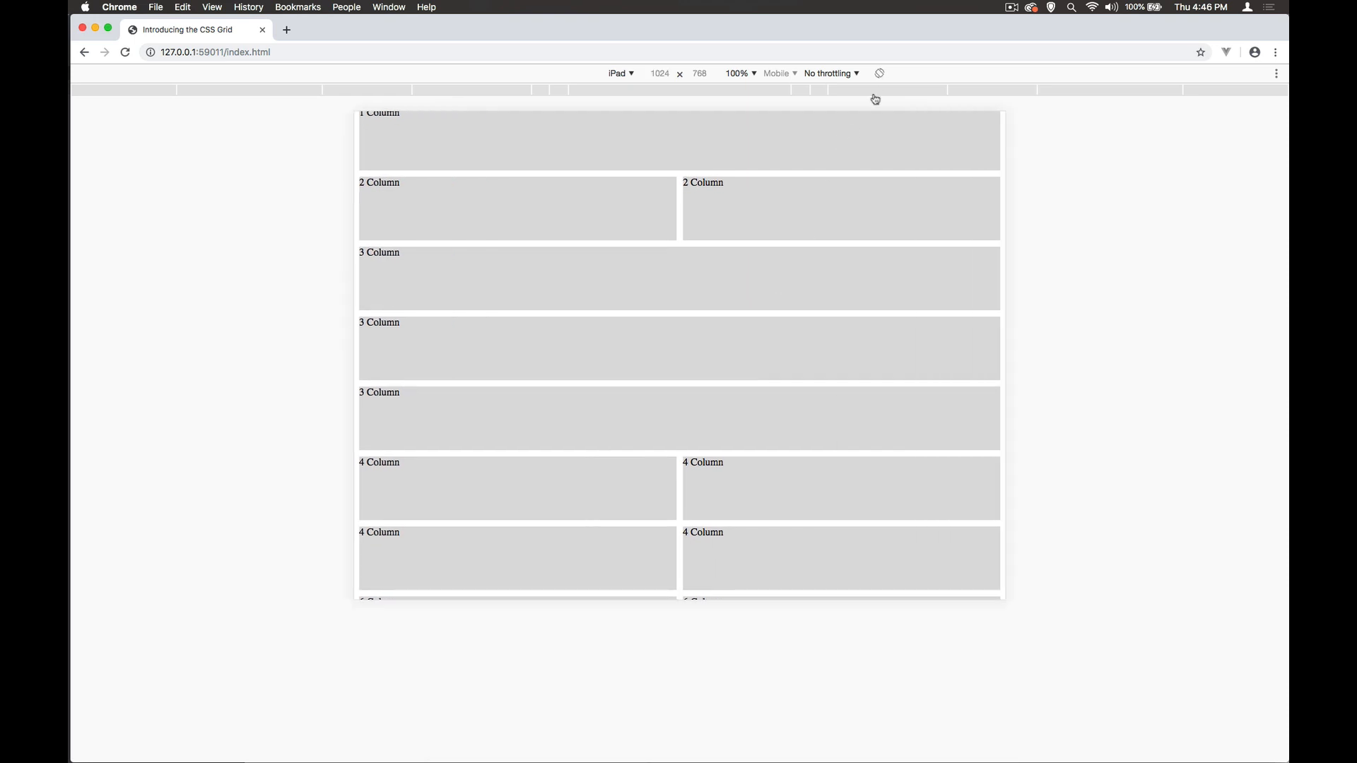
scroll("down", 3)
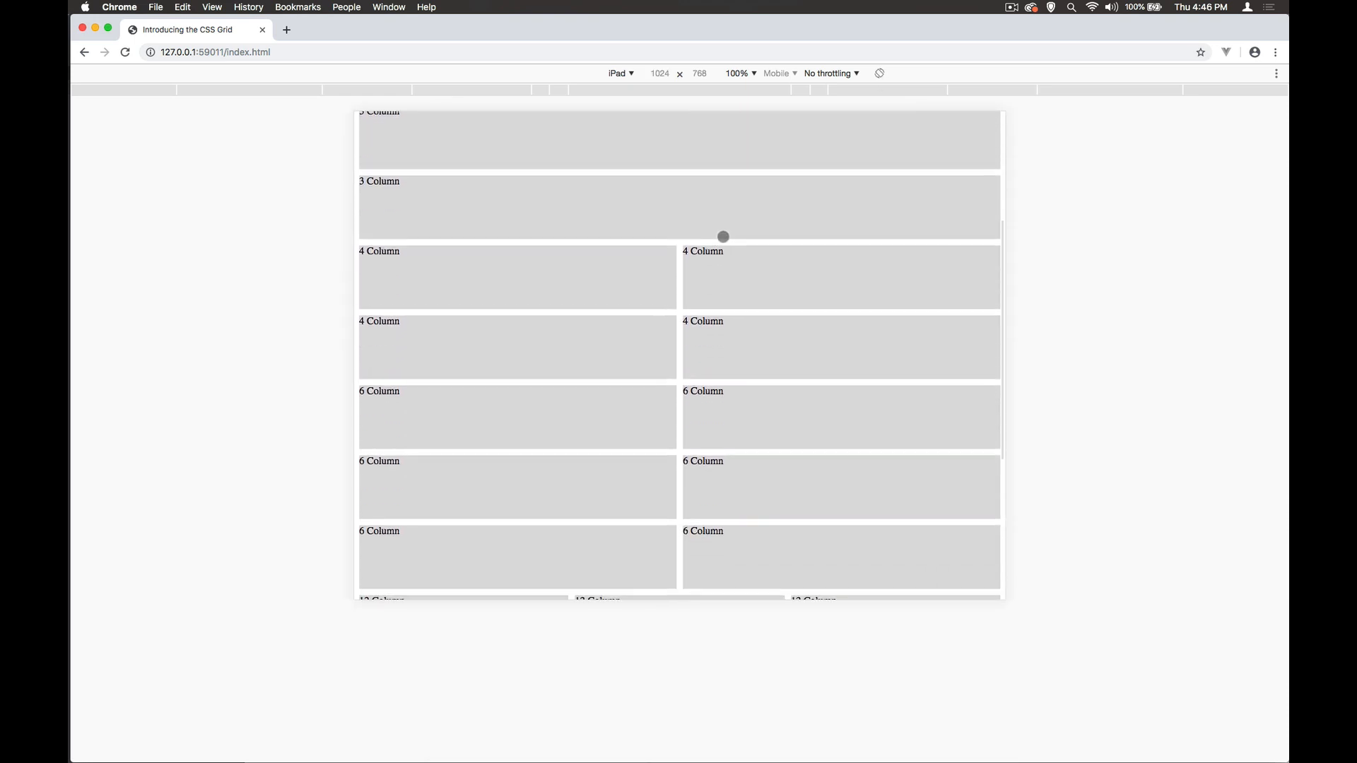
scroll("down", 3)
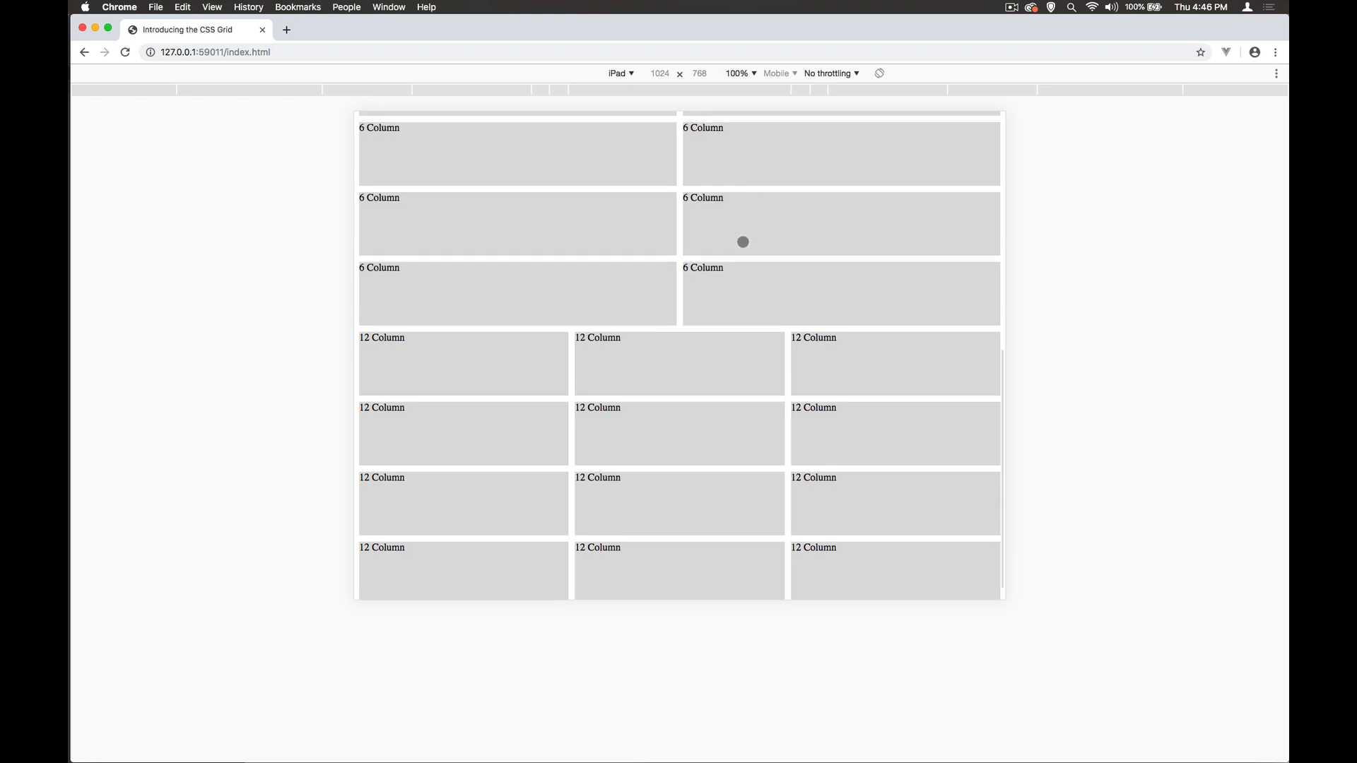
Step: Switch the emulator to a Responsive 1742 × 1002 viewport showing the full desktop grid
left_click(619, 74)
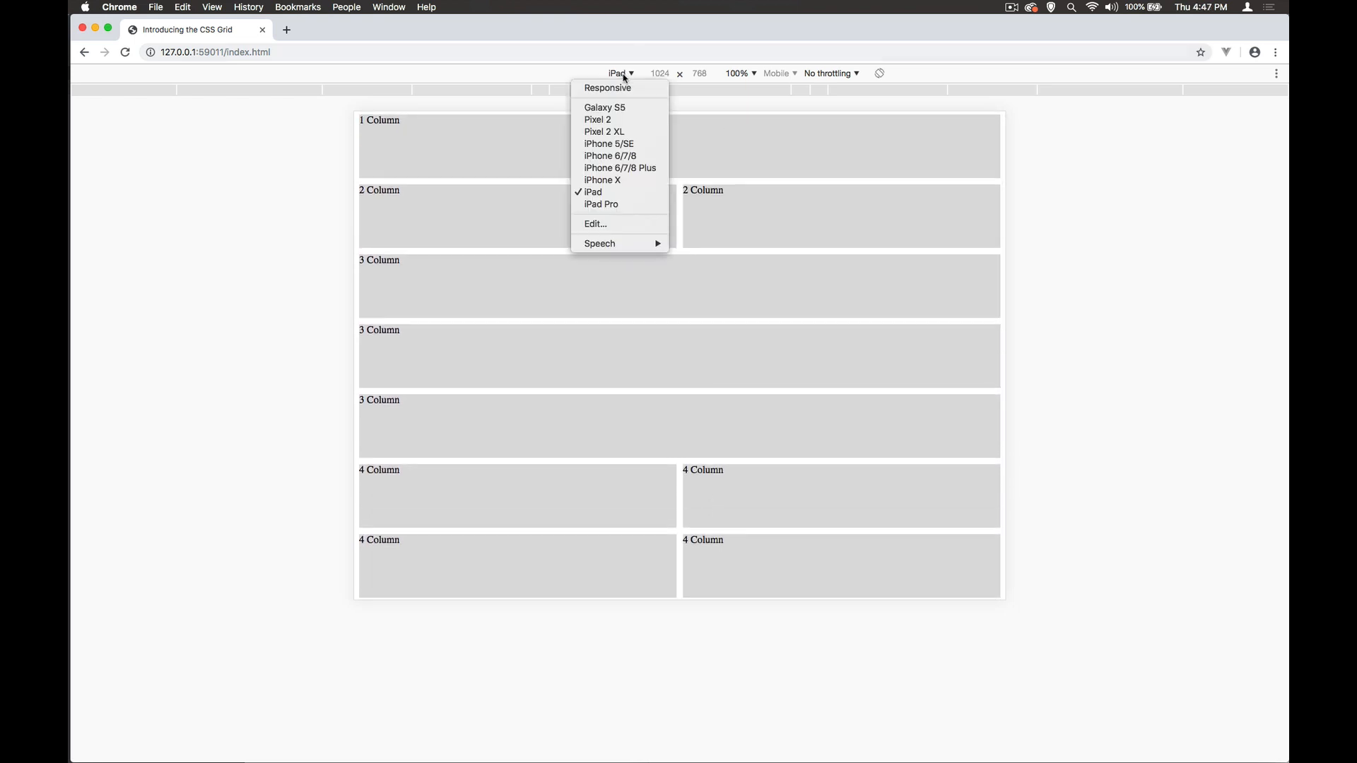
left_click(607, 87)
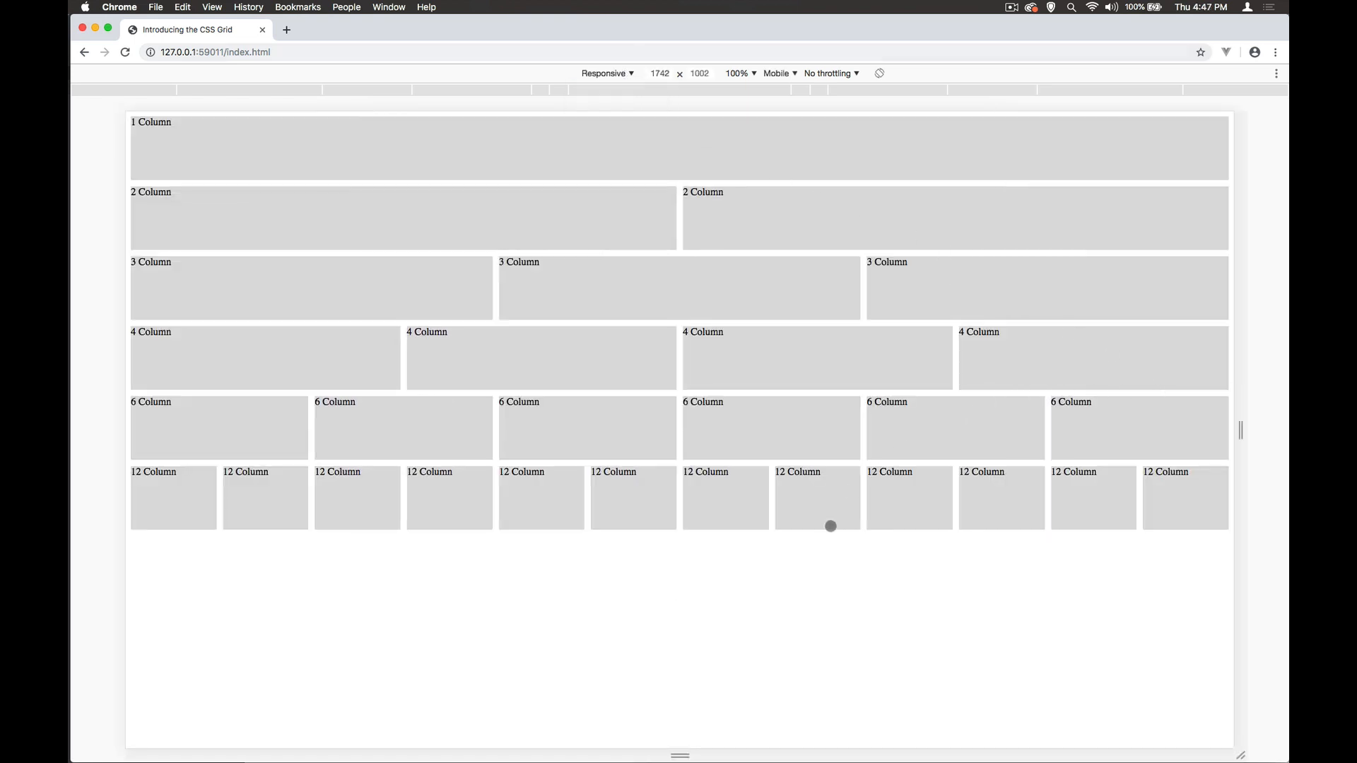
mouse_move(832, 497)
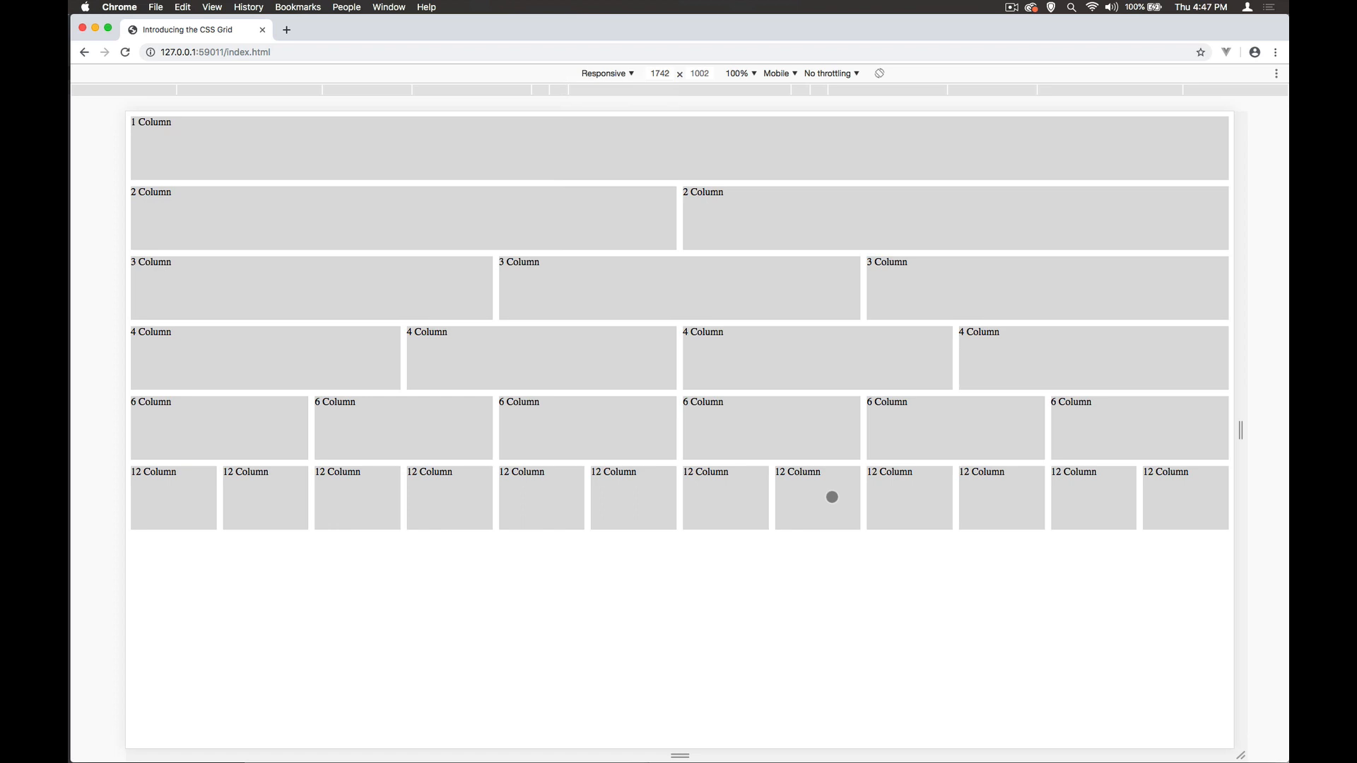